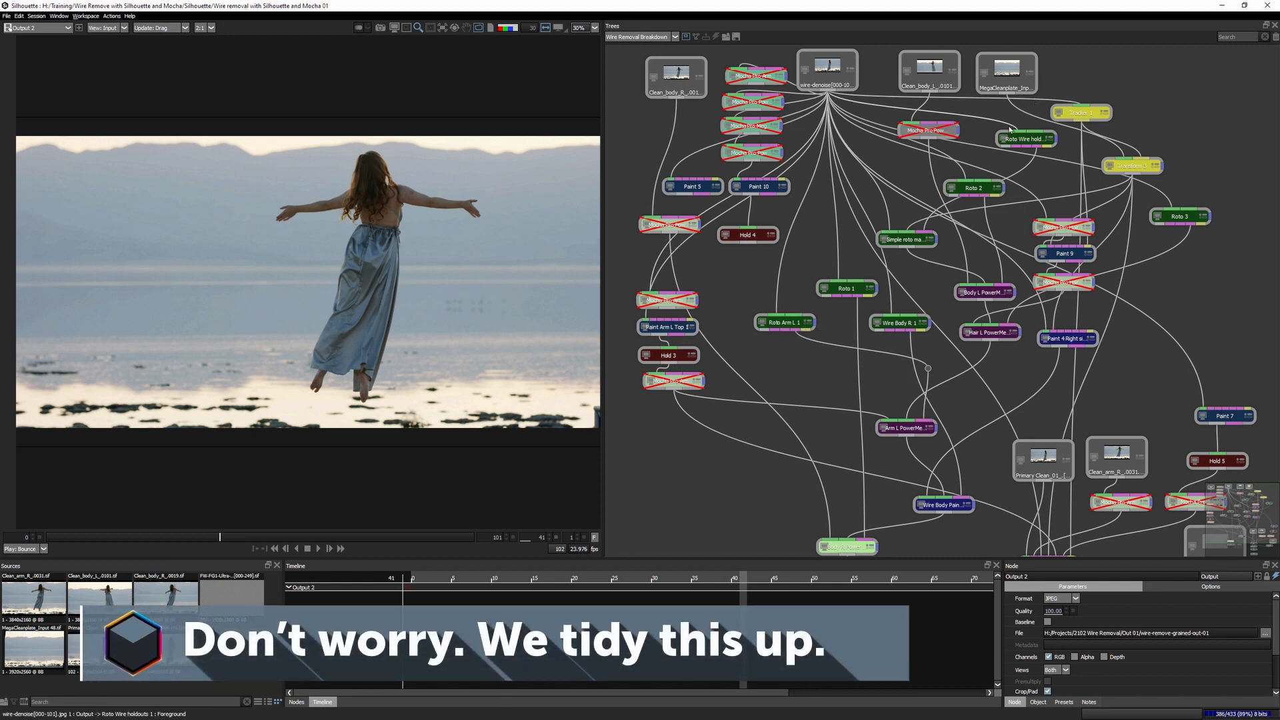
{"action": "mouse_move", "coordinate": [969, 412]}
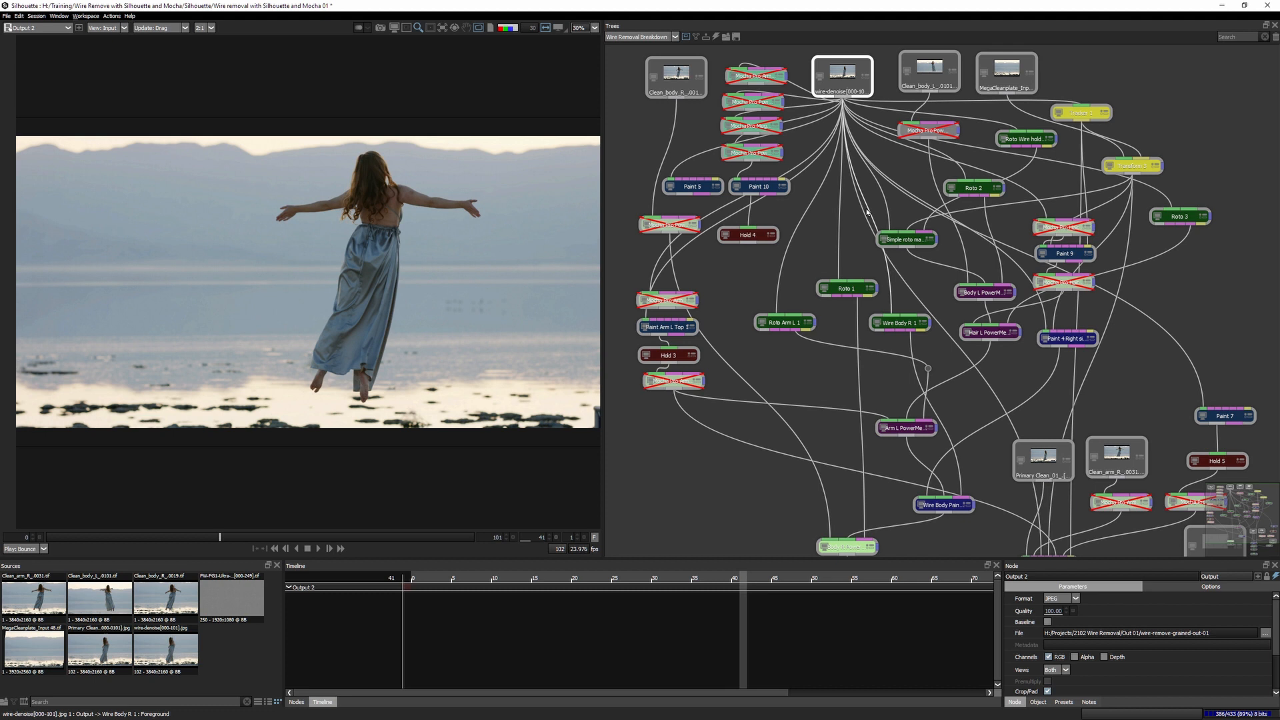
{"action": "mouse_move", "coordinate": [853, 139]}
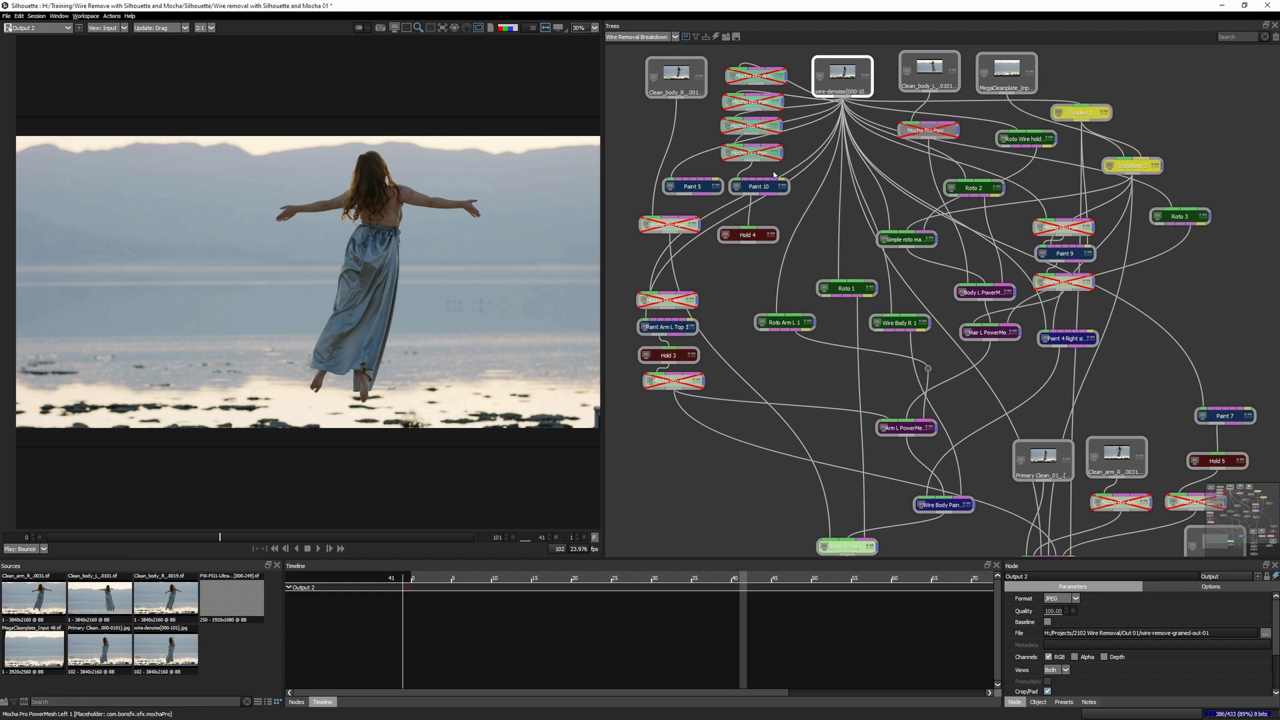
Load the wire-denoise source into the project and scrub to an early frame of the shot.
{"action": "left_click", "coordinate": [673, 380]}
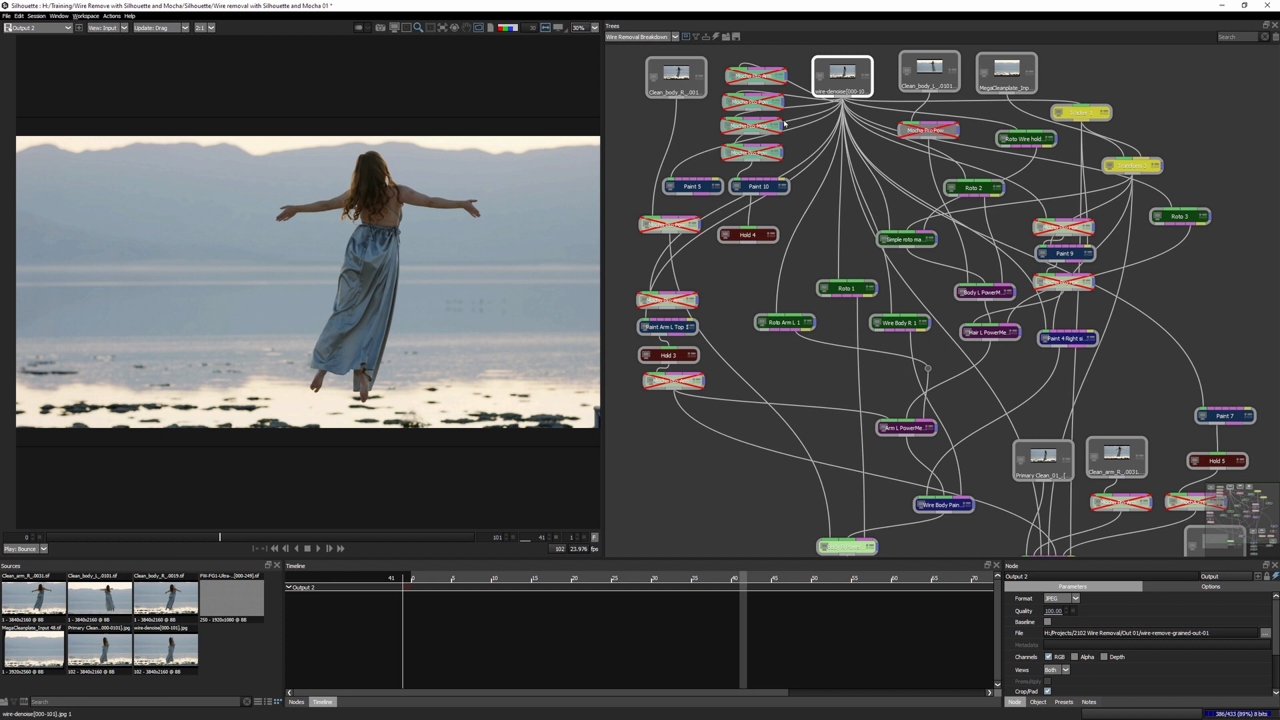
{"action": "mouse_move", "coordinate": [713, 203]}
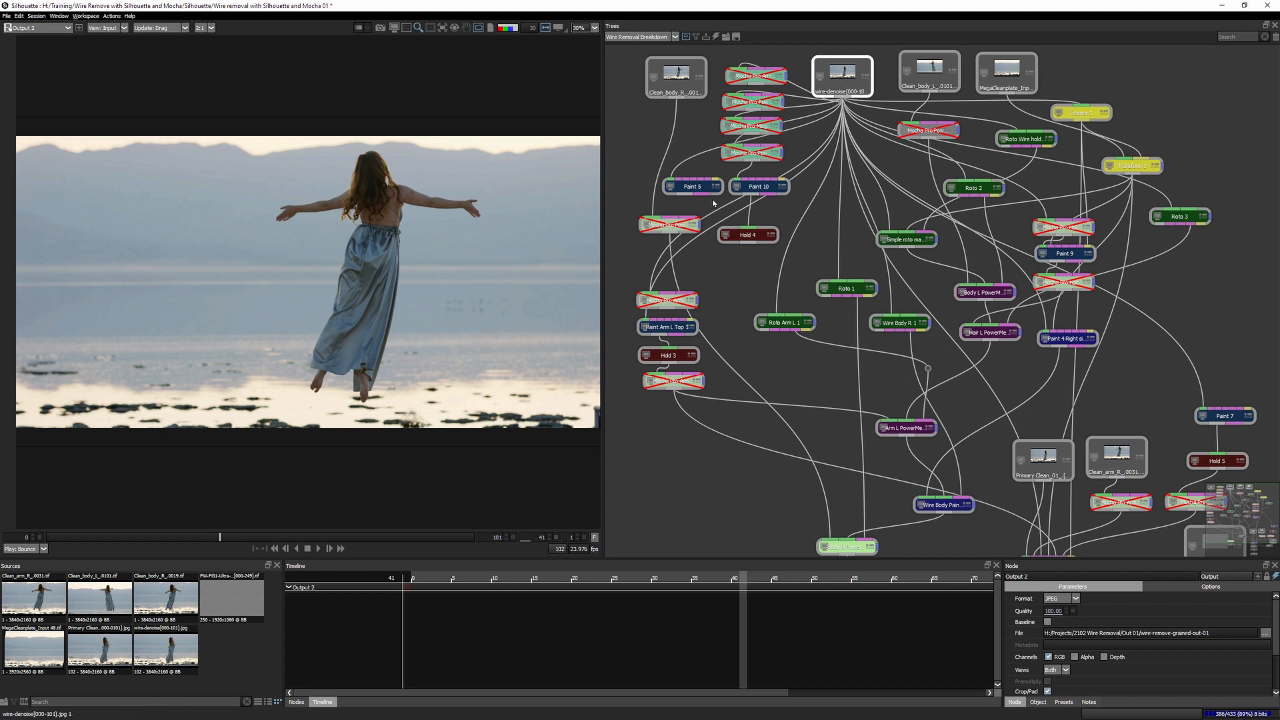
{"action": "mouse_move", "coordinate": [1156, 399]}
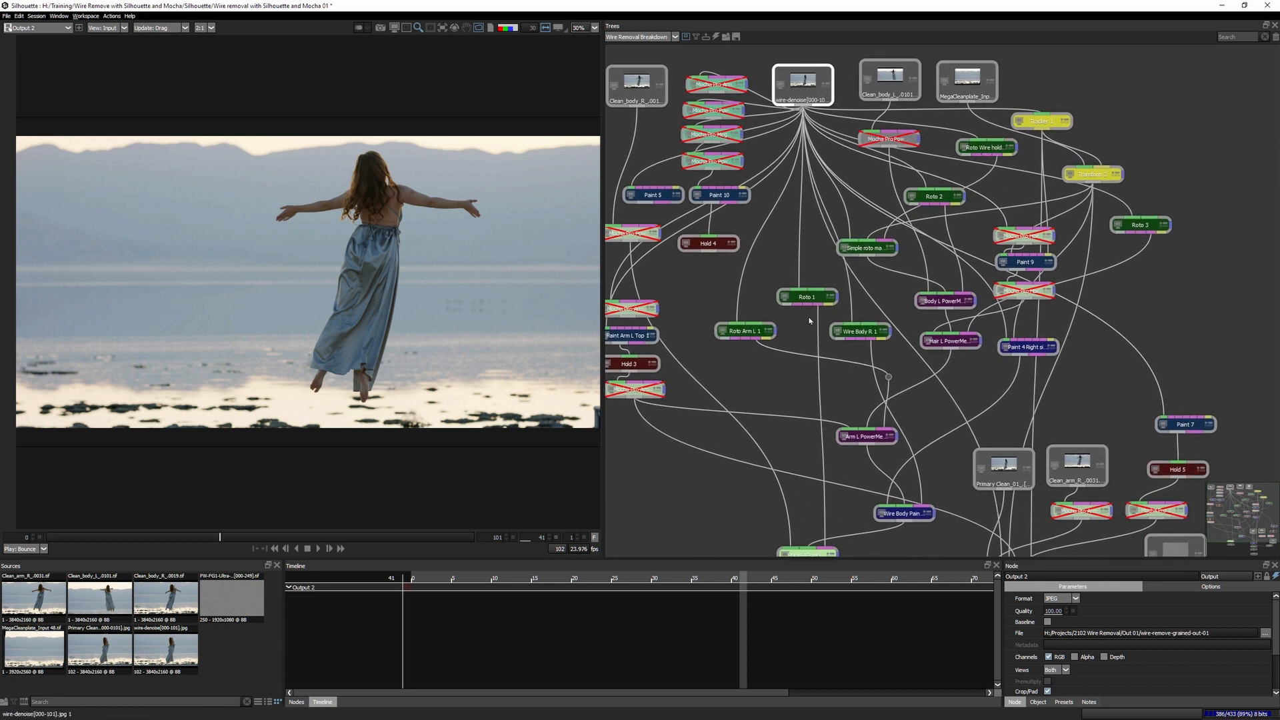
{"action": "left_click", "coordinate": [1041, 121]}
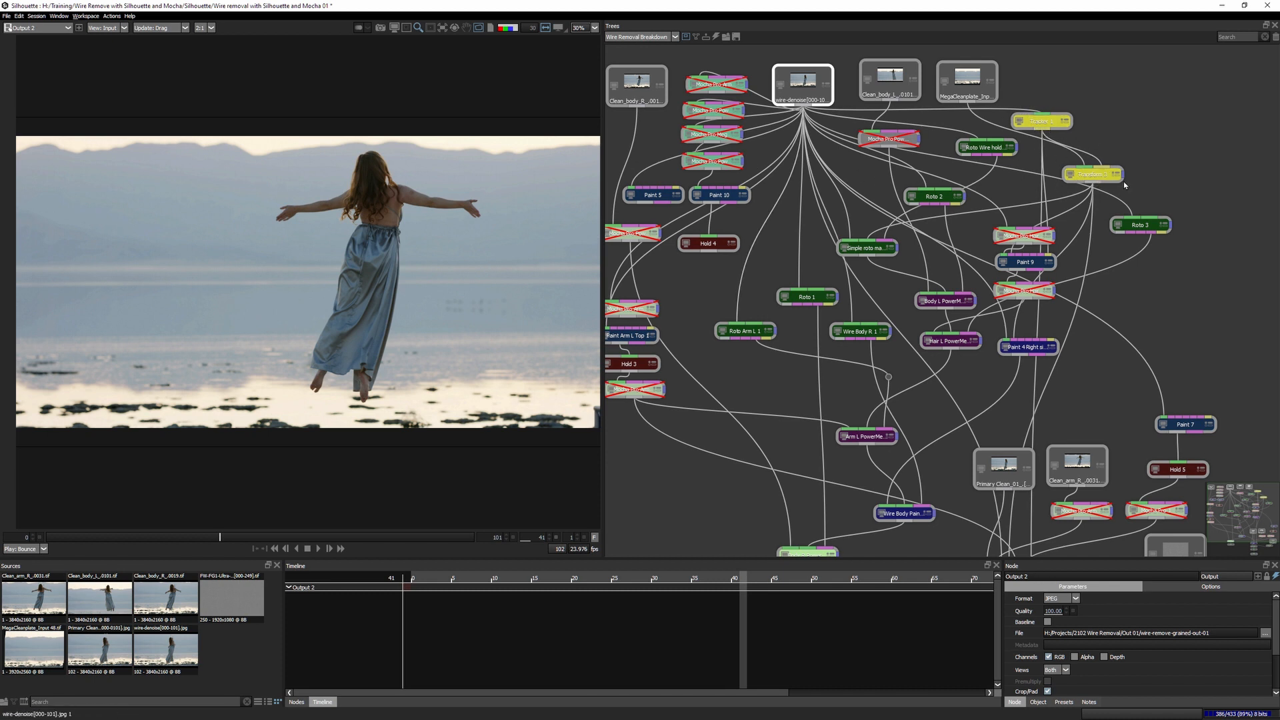
{"action": "mouse_move", "coordinate": [793, 385]}
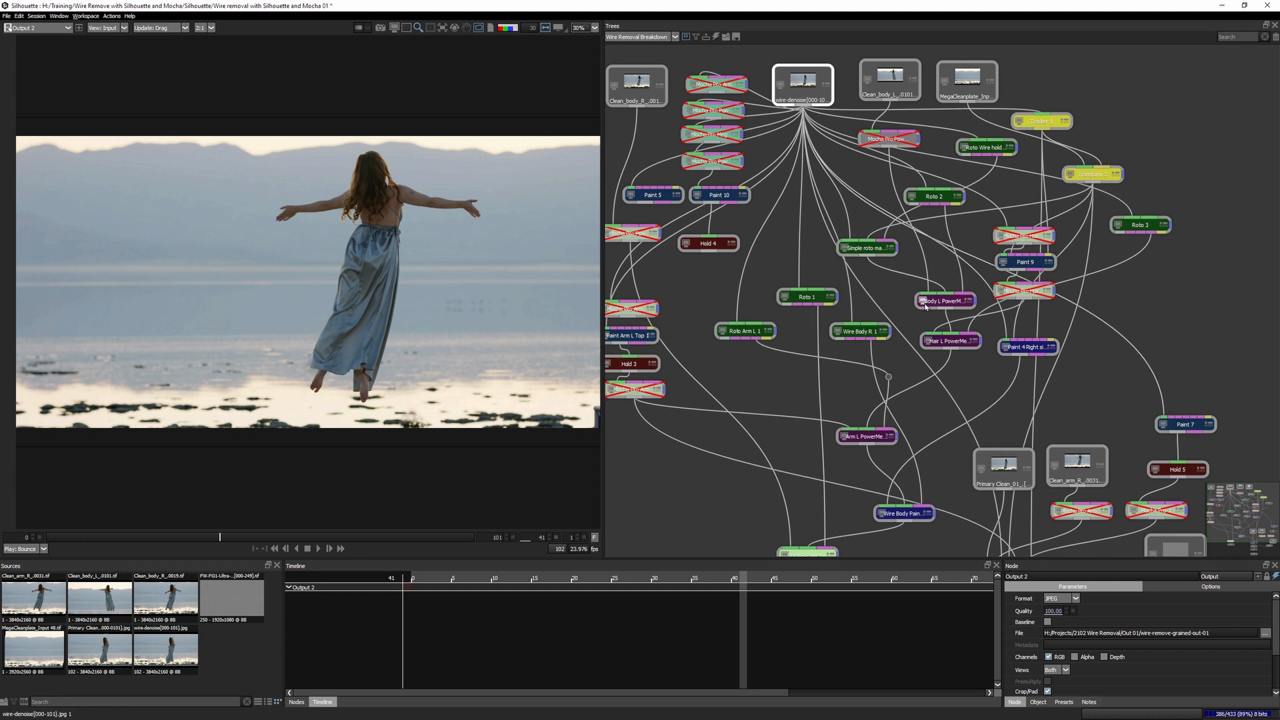
{"action": "mouse_move", "coordinate": [807, 442]}
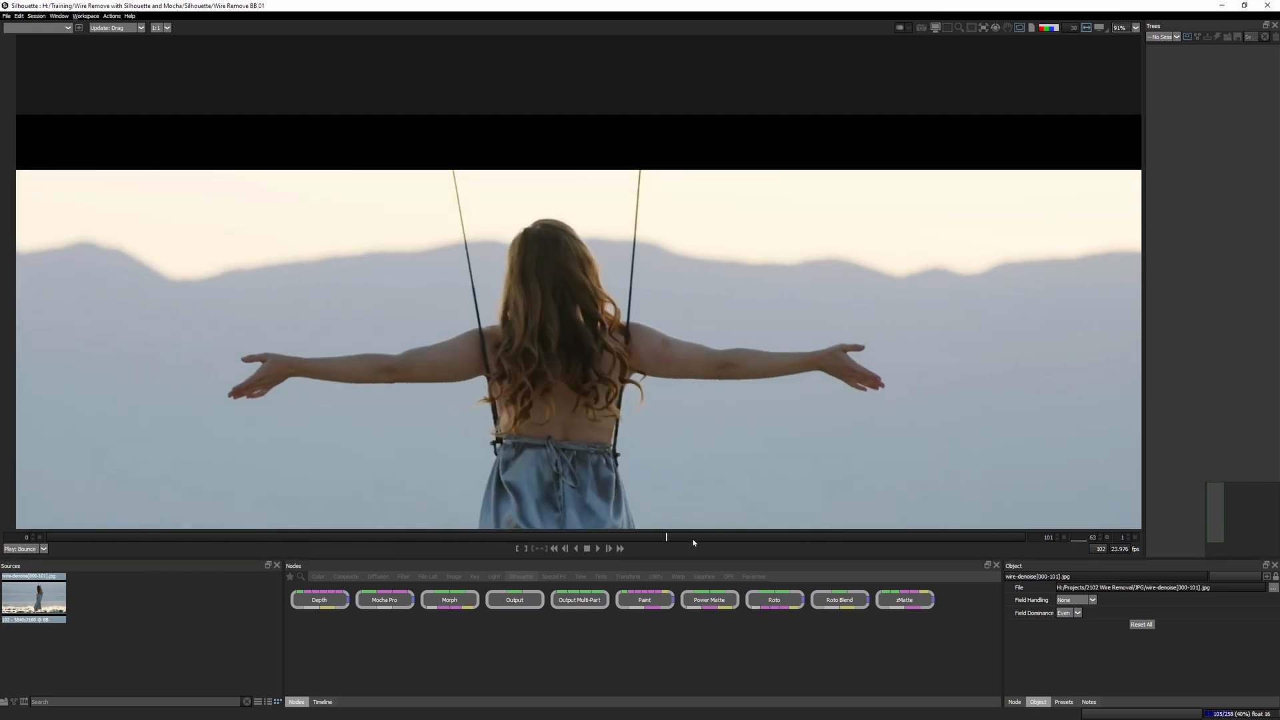
{"action": "left_click_drag", "start_coordinate": [667, 535], "coordinate": [841, 536]}
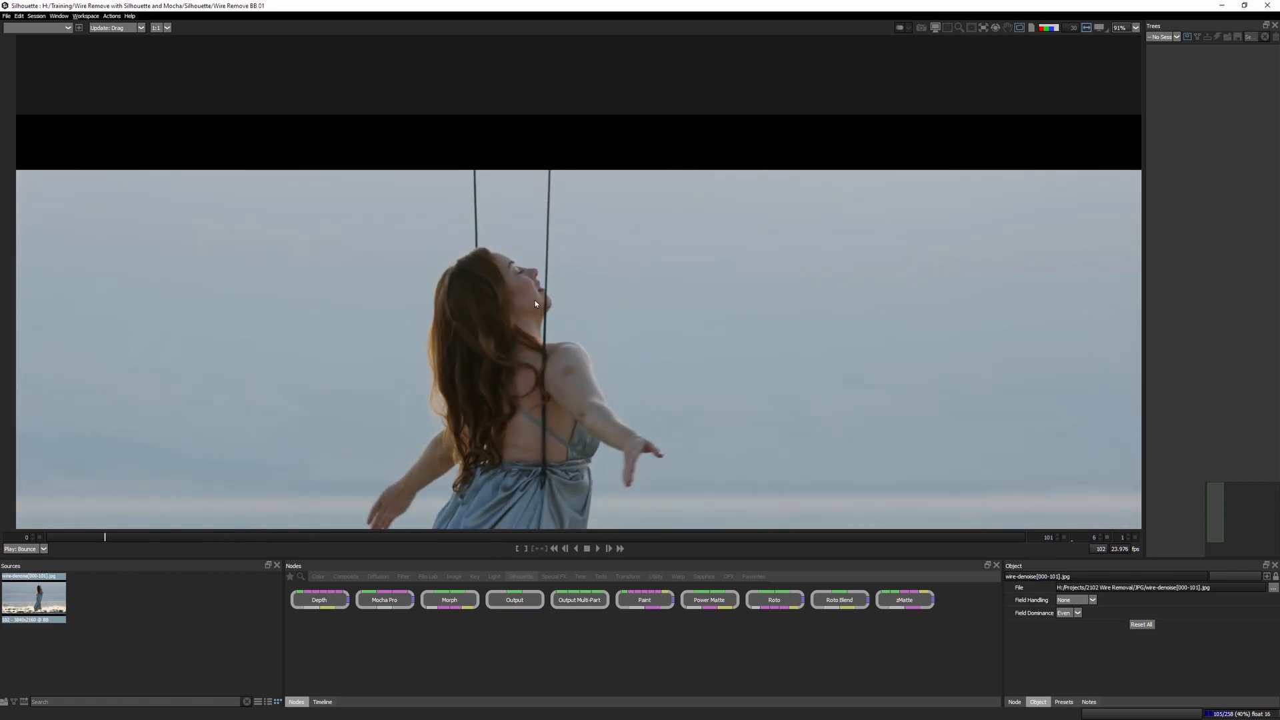
{"action": "mouse_move", "coordinate": [535, 300]}
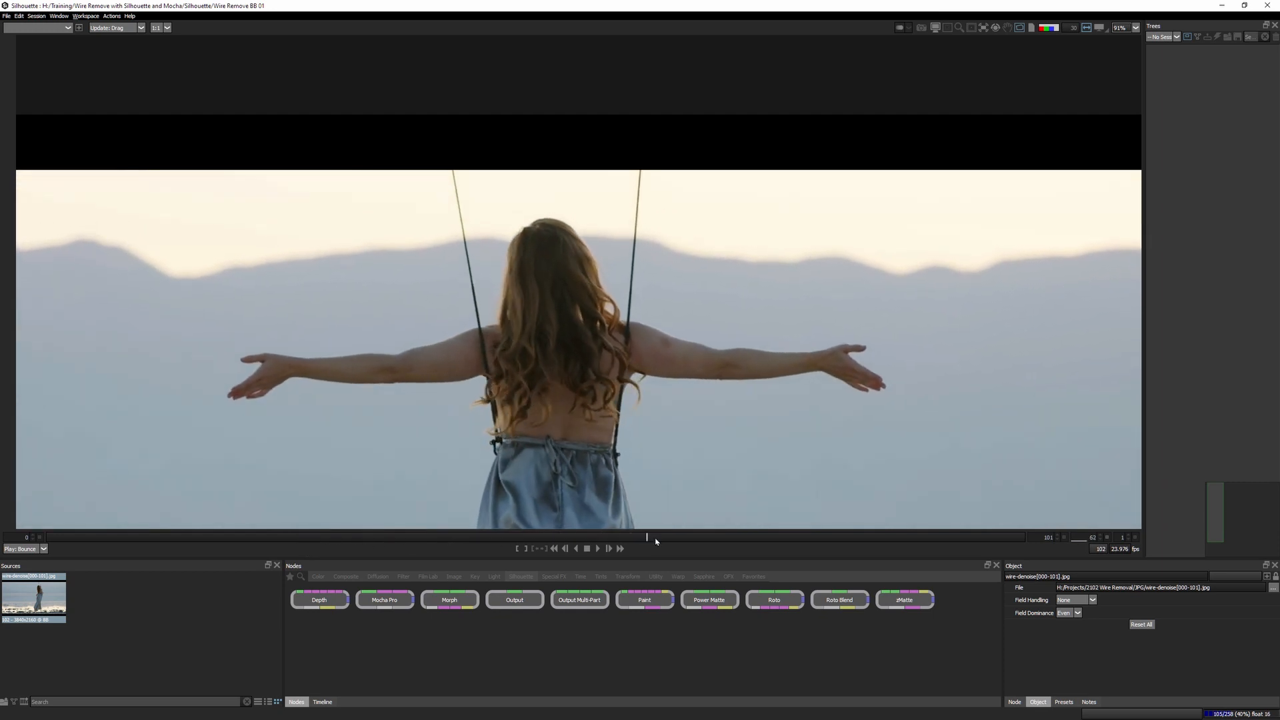
{"action": "left_click_drag", "start_coordinate": [648, 536], "coordinate": [926, 535]}
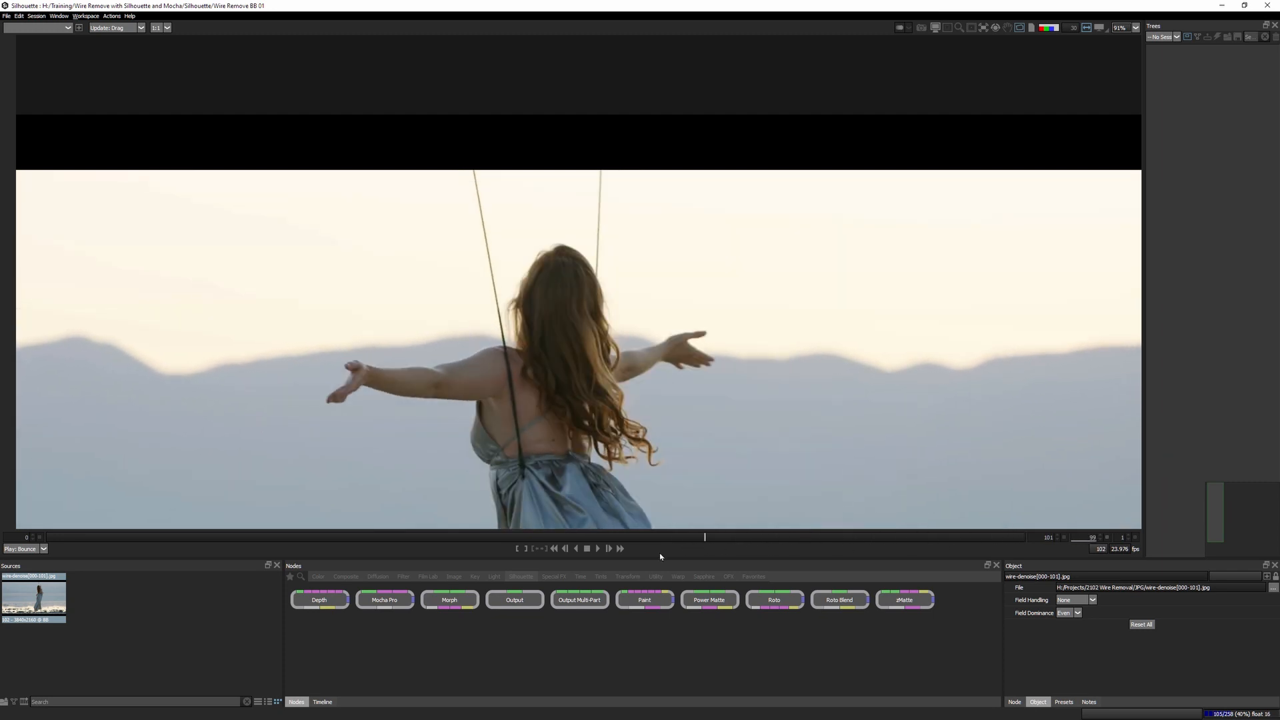
{"action": "left_click_drag", "start_coordinate": [706, 536], "coordinate": [628, 536]}
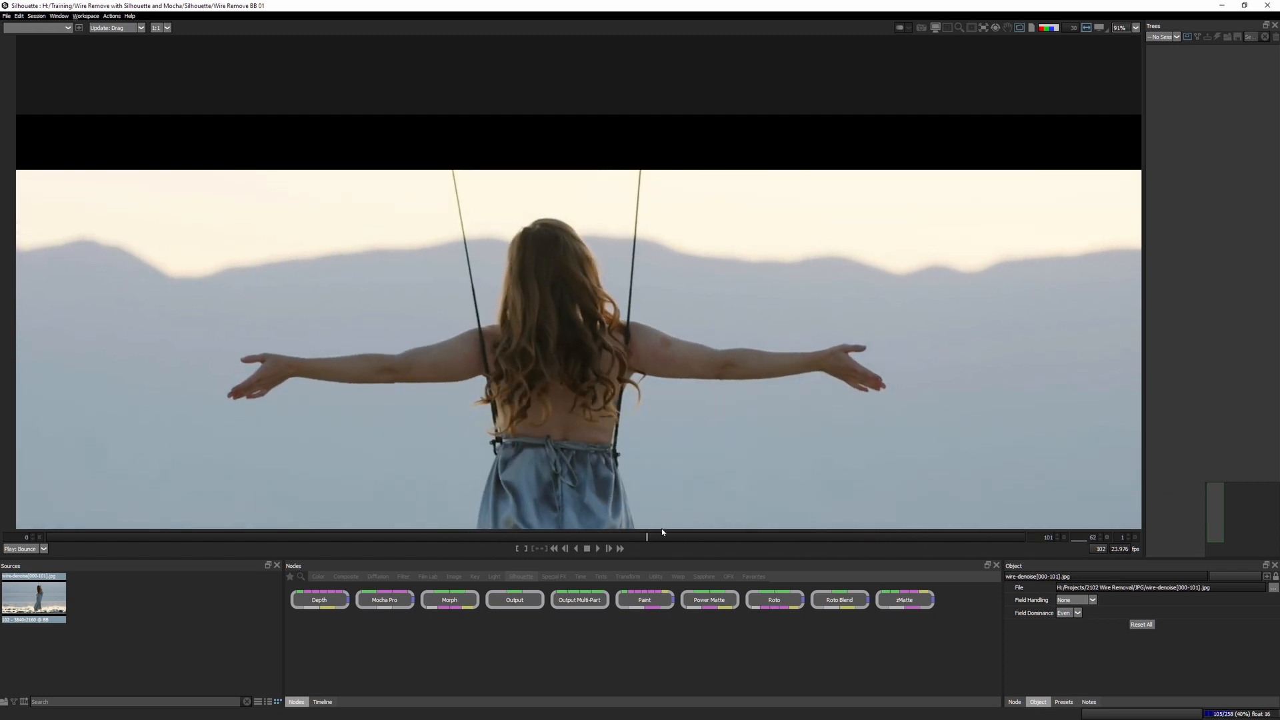
{"action": "left_click_drag", "start_coordinate": [647, 536], "coordinate": [839, 536]}
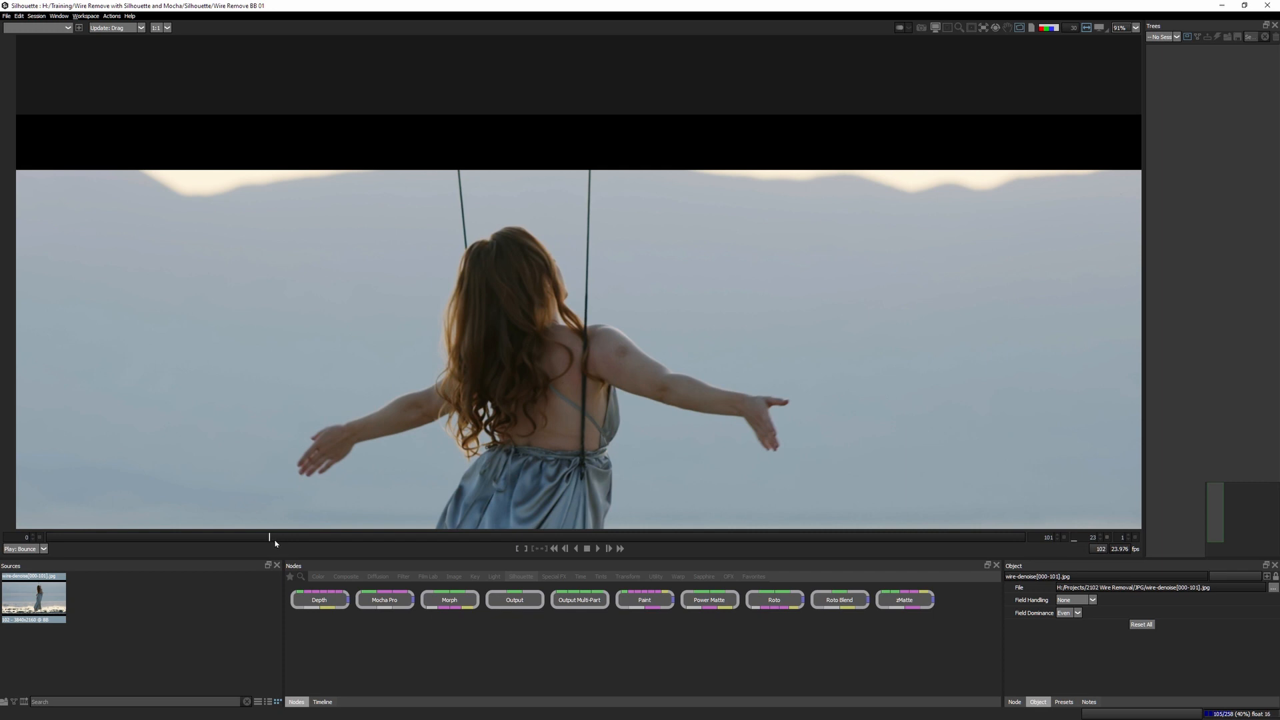
{"action": "left_click", "coordinate": [609, 548]}
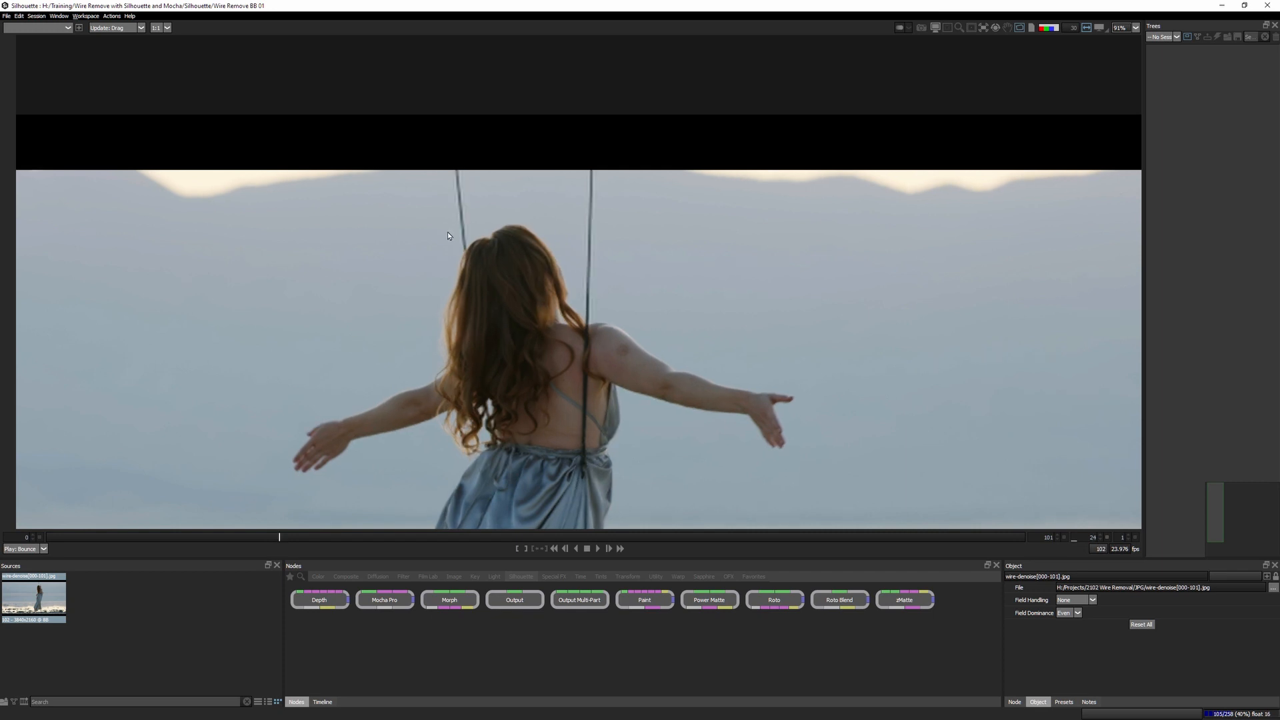
{"action": "mouse_move", "coordinate": [488, 204]}
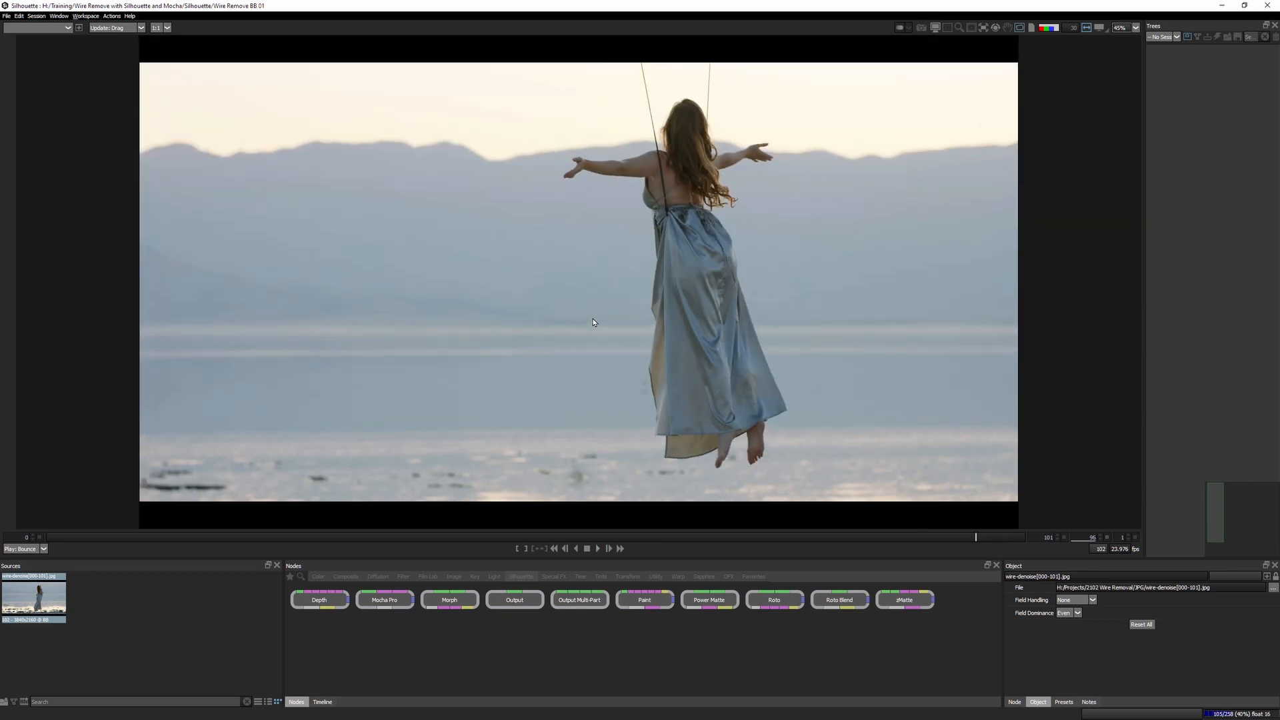
{"action": "left_click", "coordinate": [656, 537]}
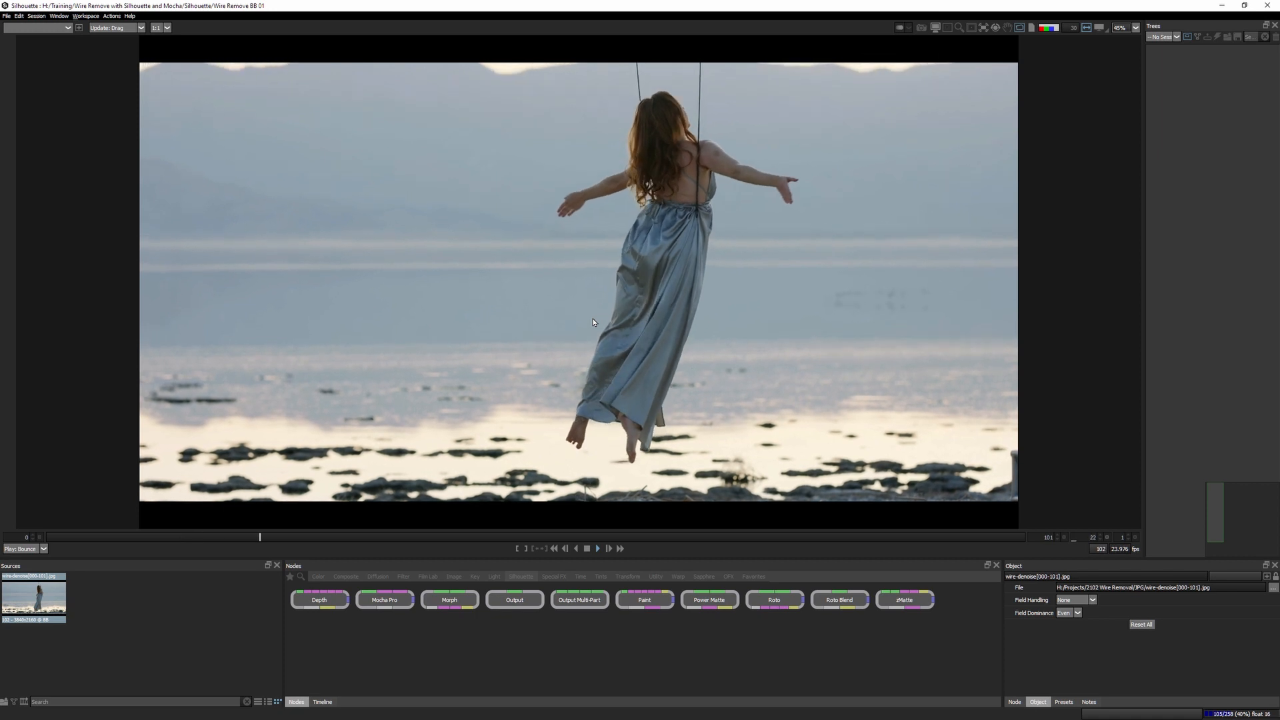
{"action": "left_click_drag", "start_coordinate": [259, 536], "coordinate": [675, 536]}
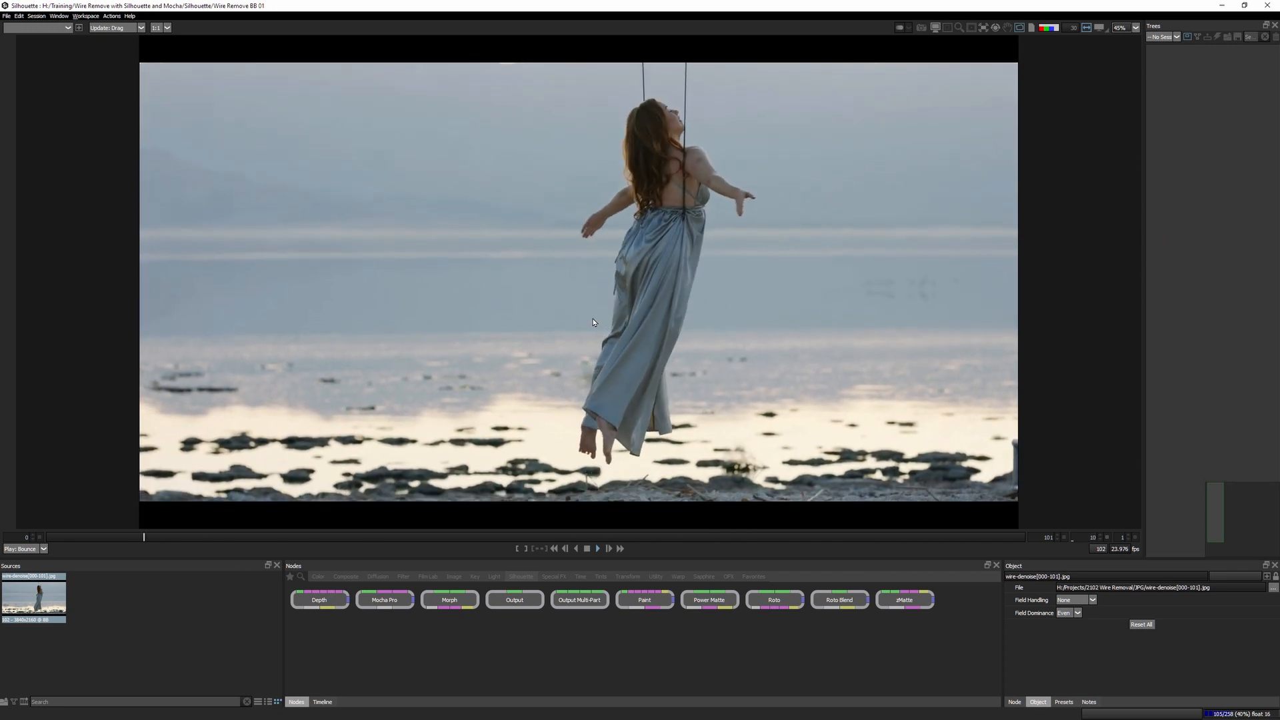
{"action": "left_click_drag", "start_coordinate": [146, 536], "coordinate": [366, 536]}
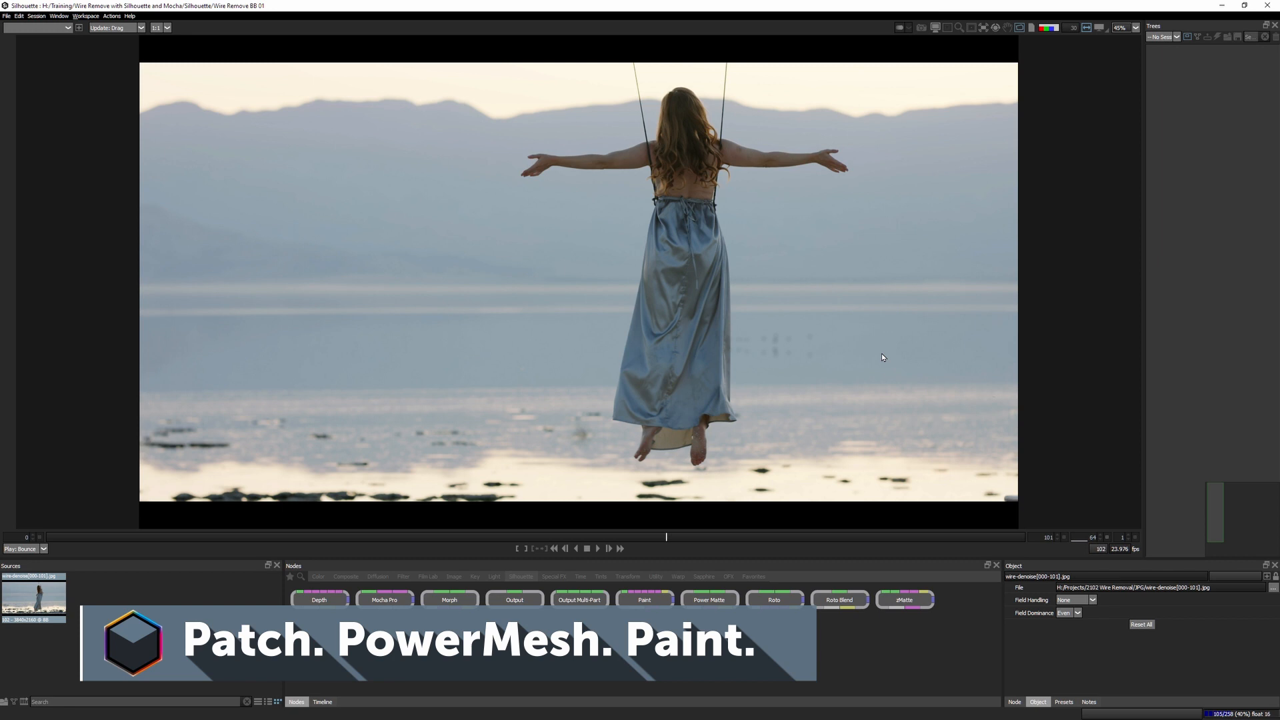
{"action": "mouse_move", "coordinate": [653, 66]}
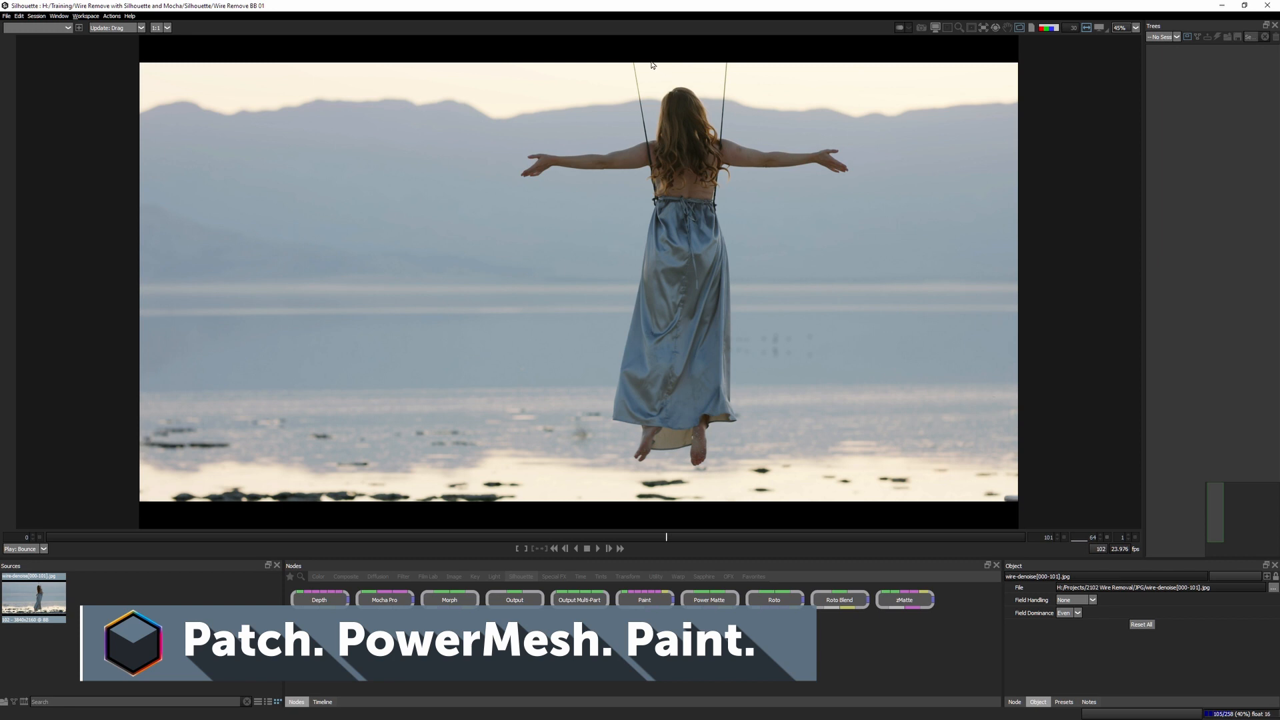
{"action": "mouse_move", "coordinate": [757, 244]}
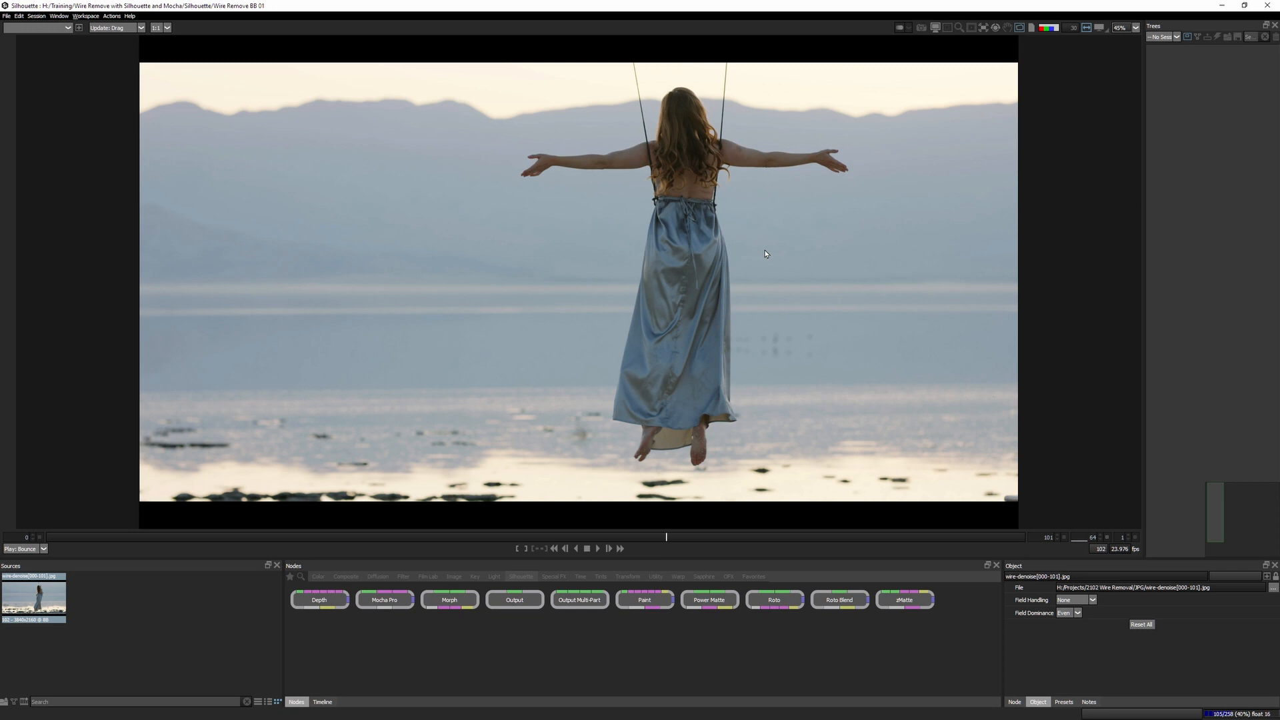
{"action": "left_click_drag", "start_coordinate": [666, 536], "coordinate": [967, 536]}
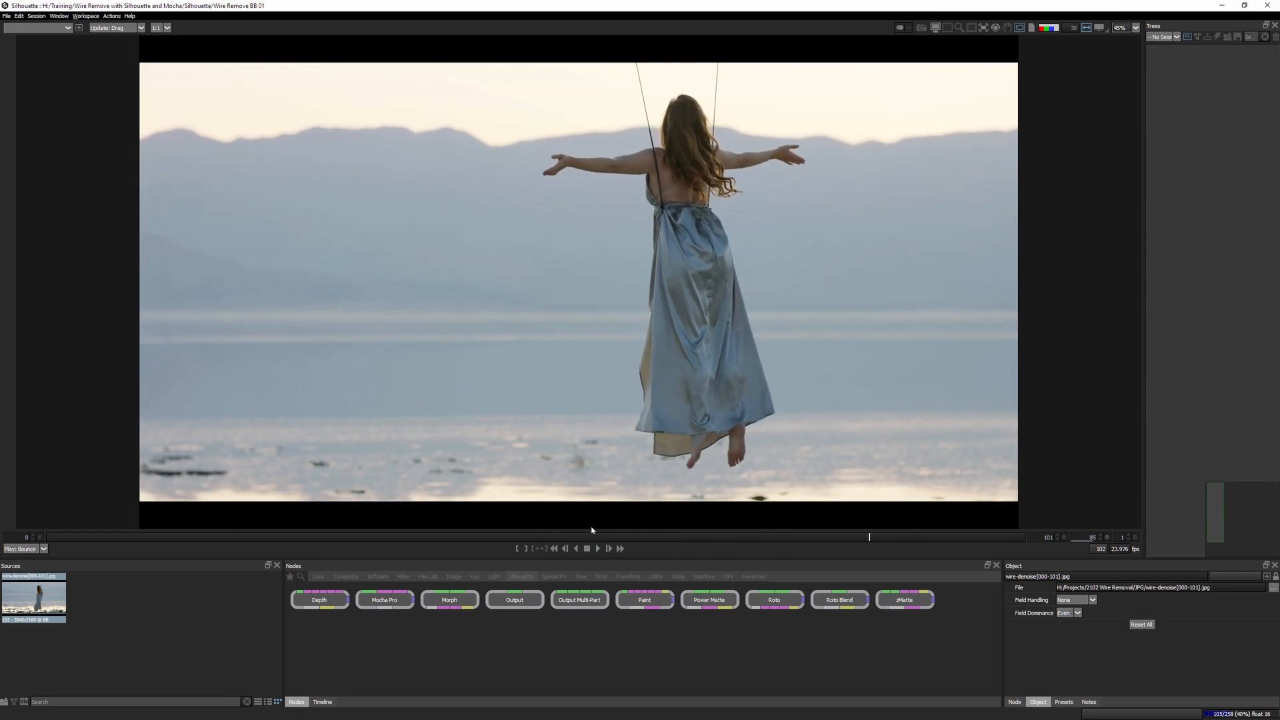
{"action": "left_click", "coordinate": [586, 547]}
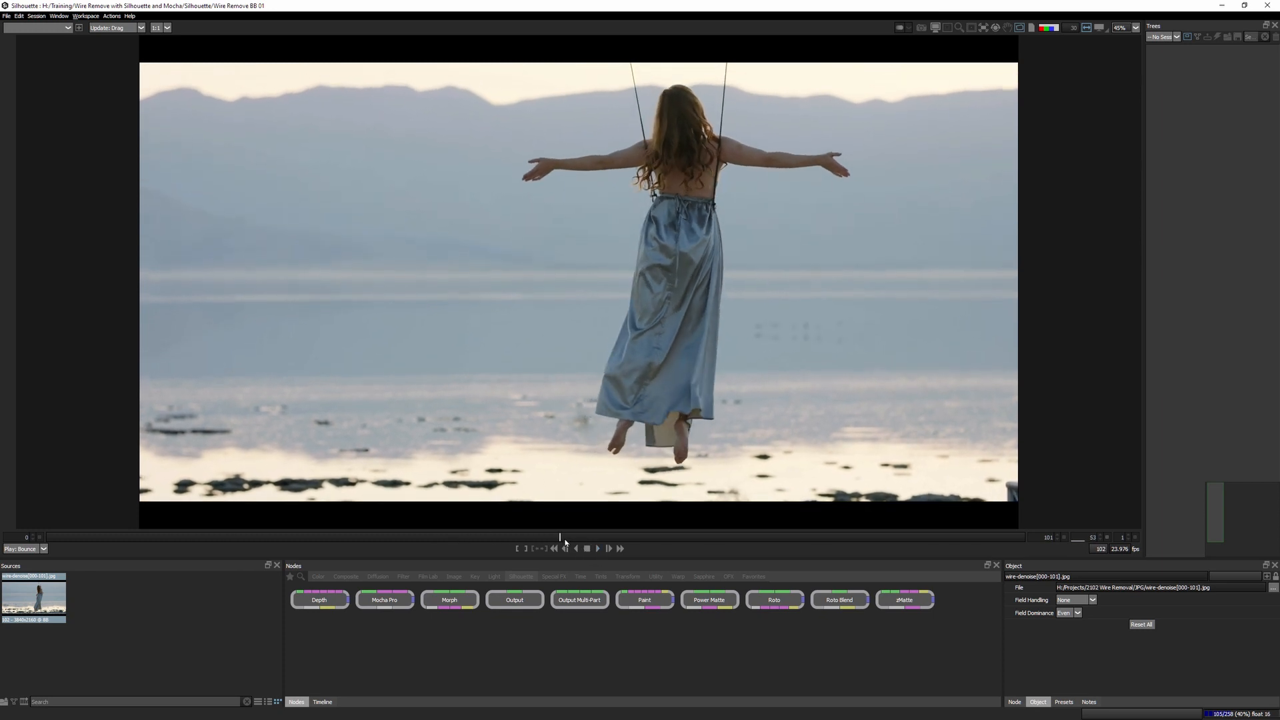
{"action": "left_click_drag", "start_coordinate": [560, 538], "coordinate": [790, 537]}
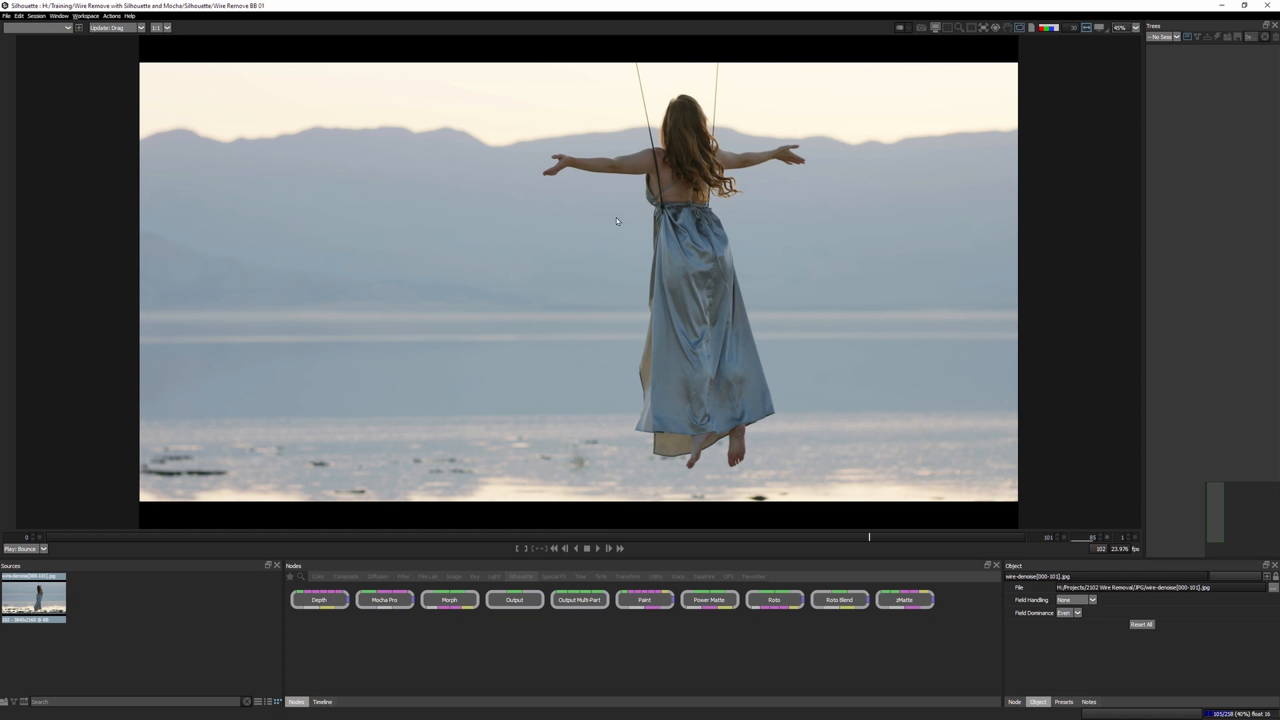
{"action": "mouse_move", "coordinate": [665, 242]}
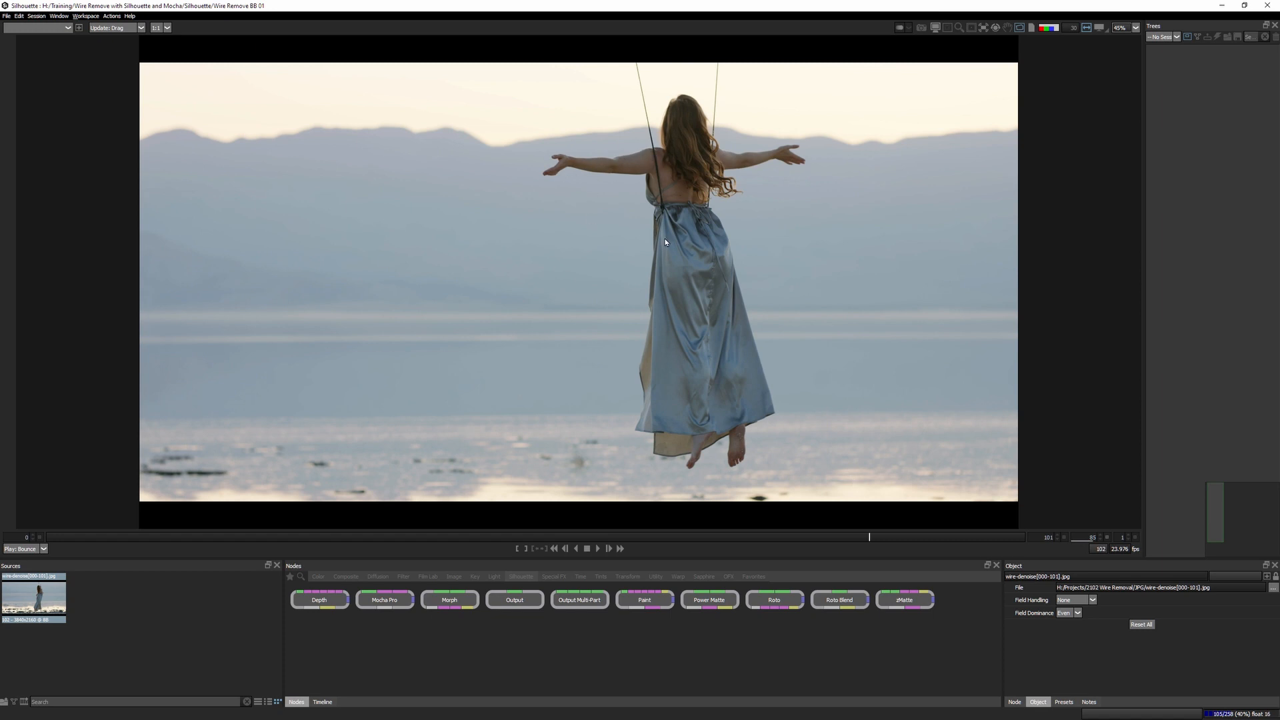
{"action": "mouse_move", "coordinate": [635, 277]}
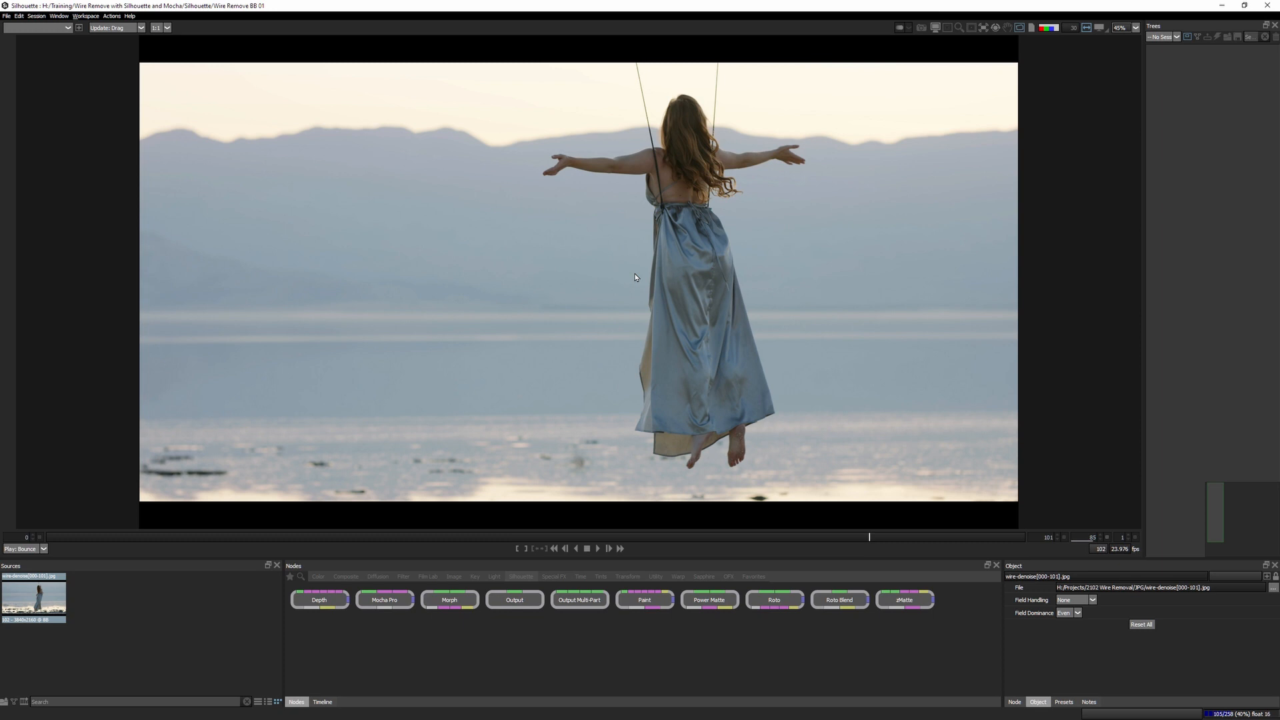
{"action": "mouse_move", "coordinate": [712, 170]}
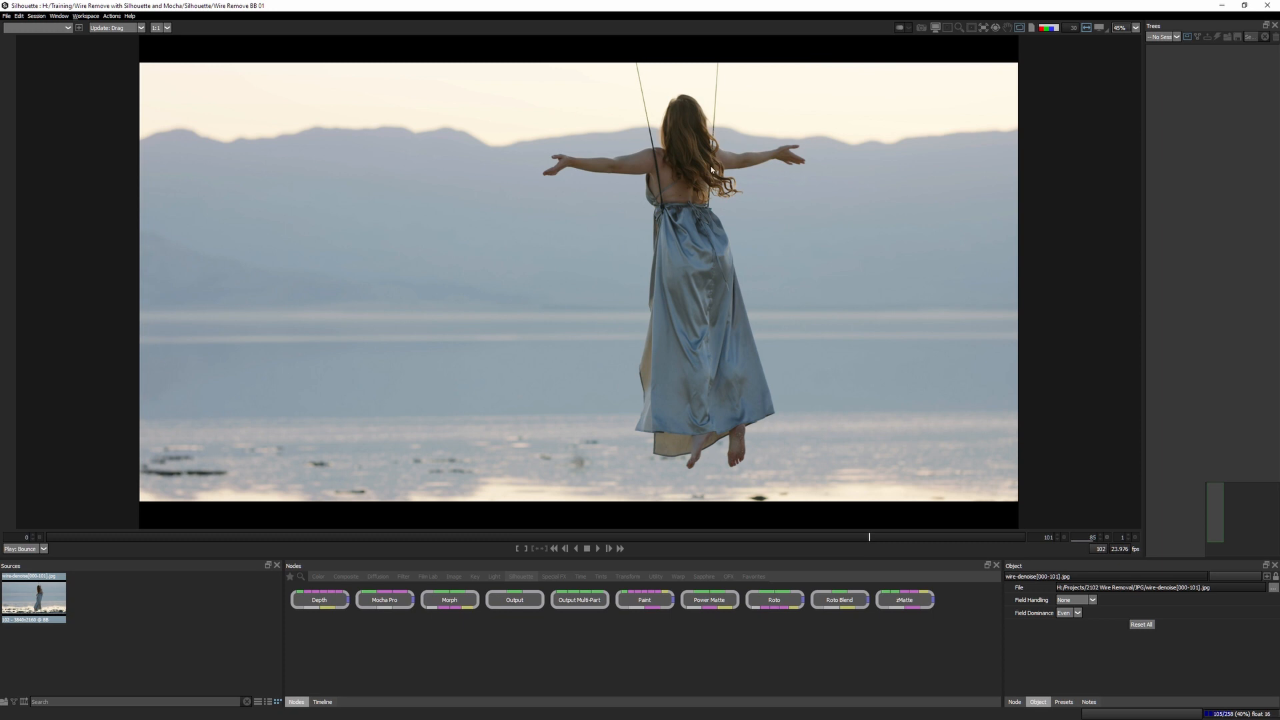
{"action": "mouse_move", "coordinate": [672, 207]}
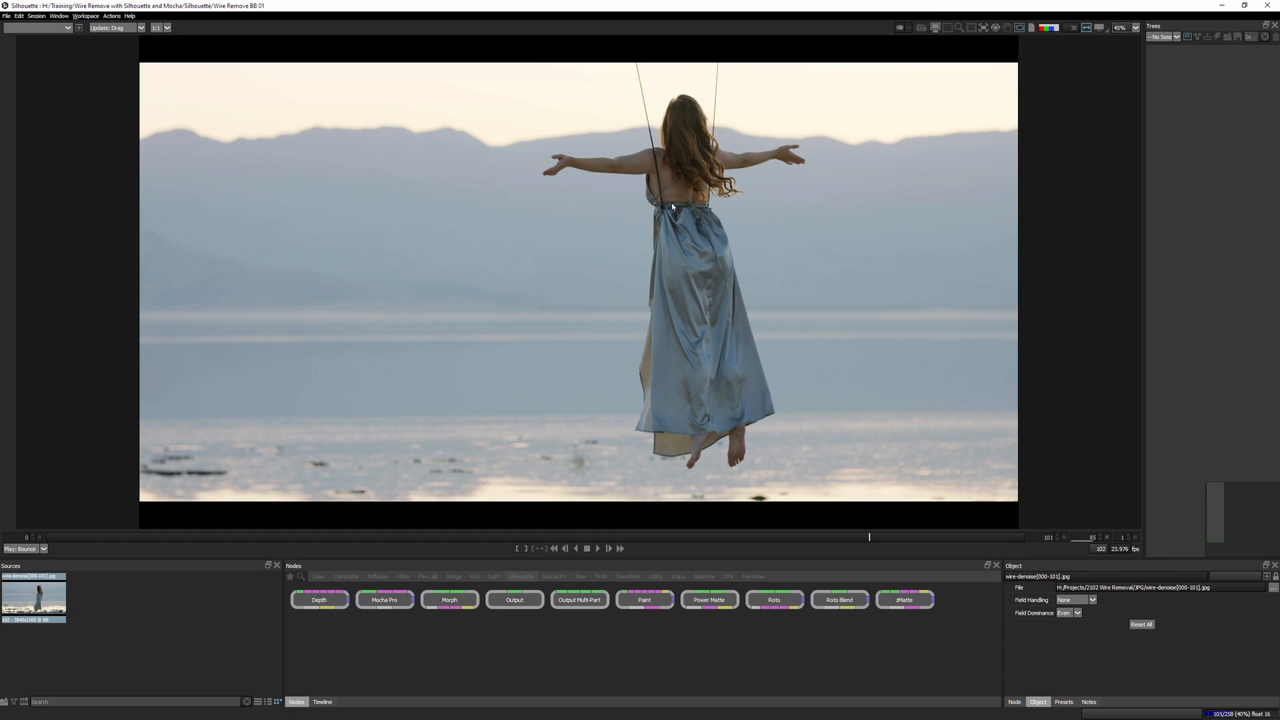
{"action": "mouse_move", "coordinate": [795, 368]}
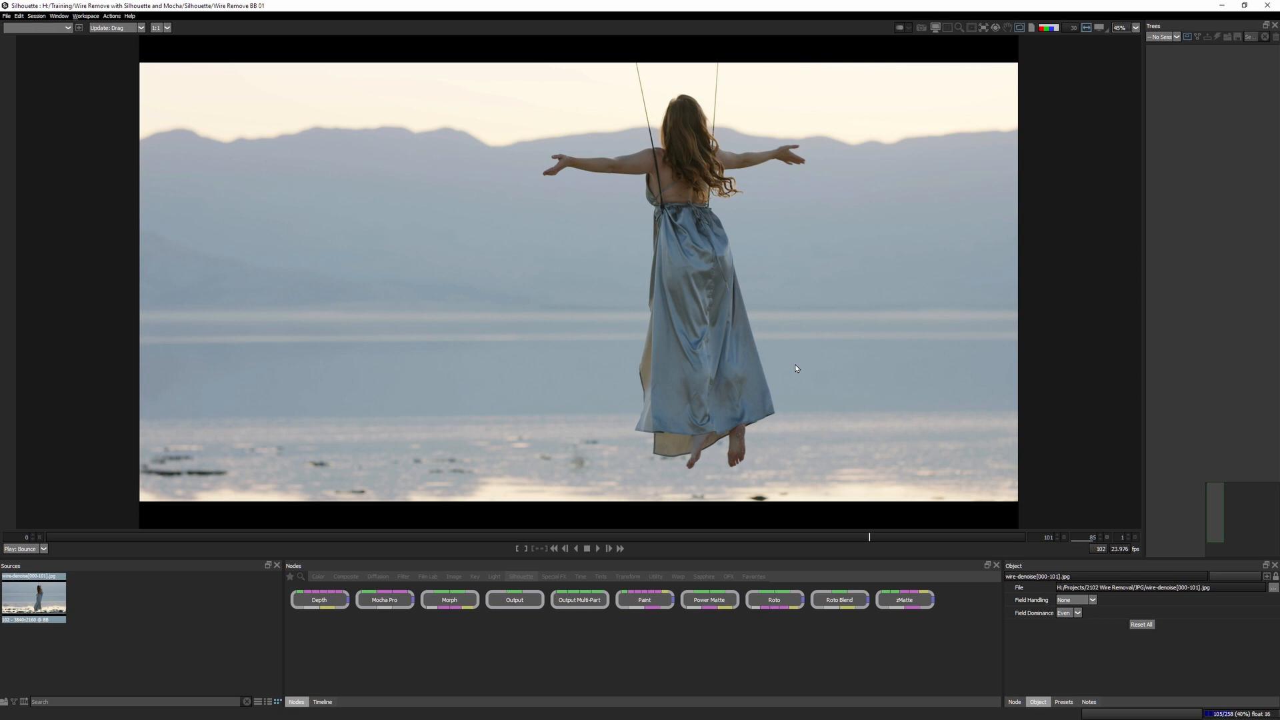
{"action": "mouse_move", "coordinate": [1011, 378]}
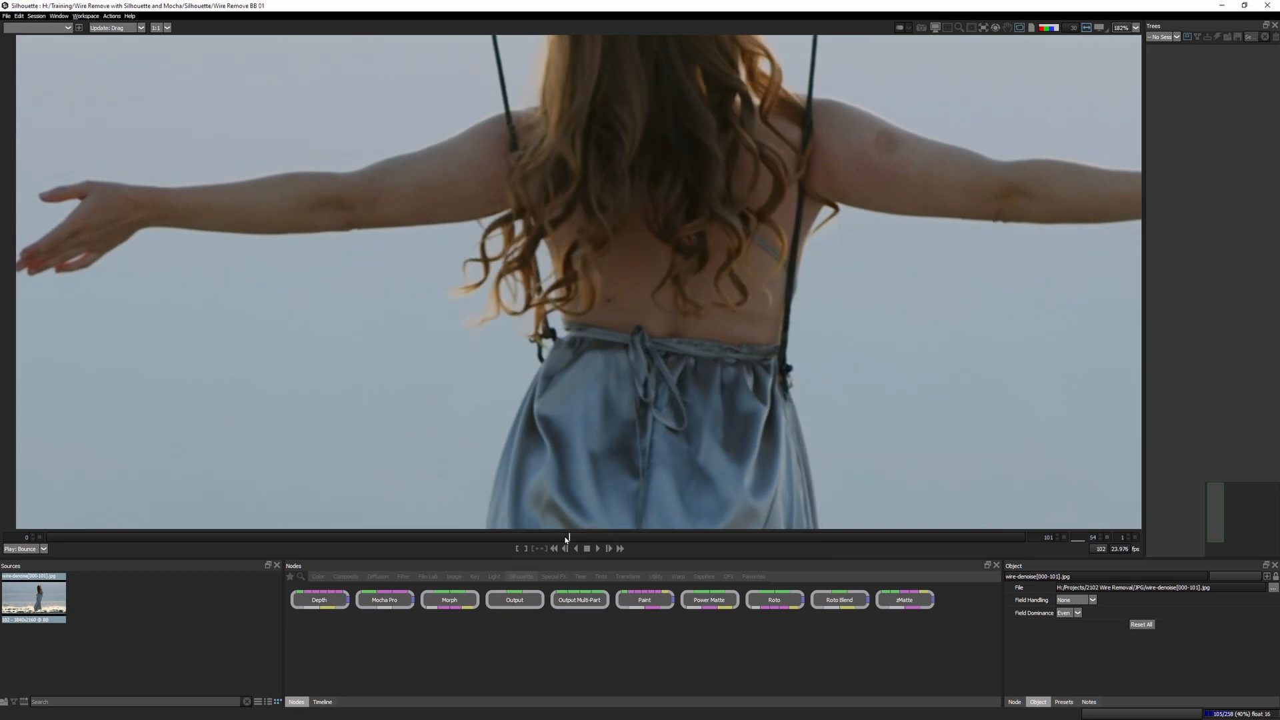
{"action": "left_click_drag", "start_coordinate": [566, 537], "coordinate": [259, 538]}
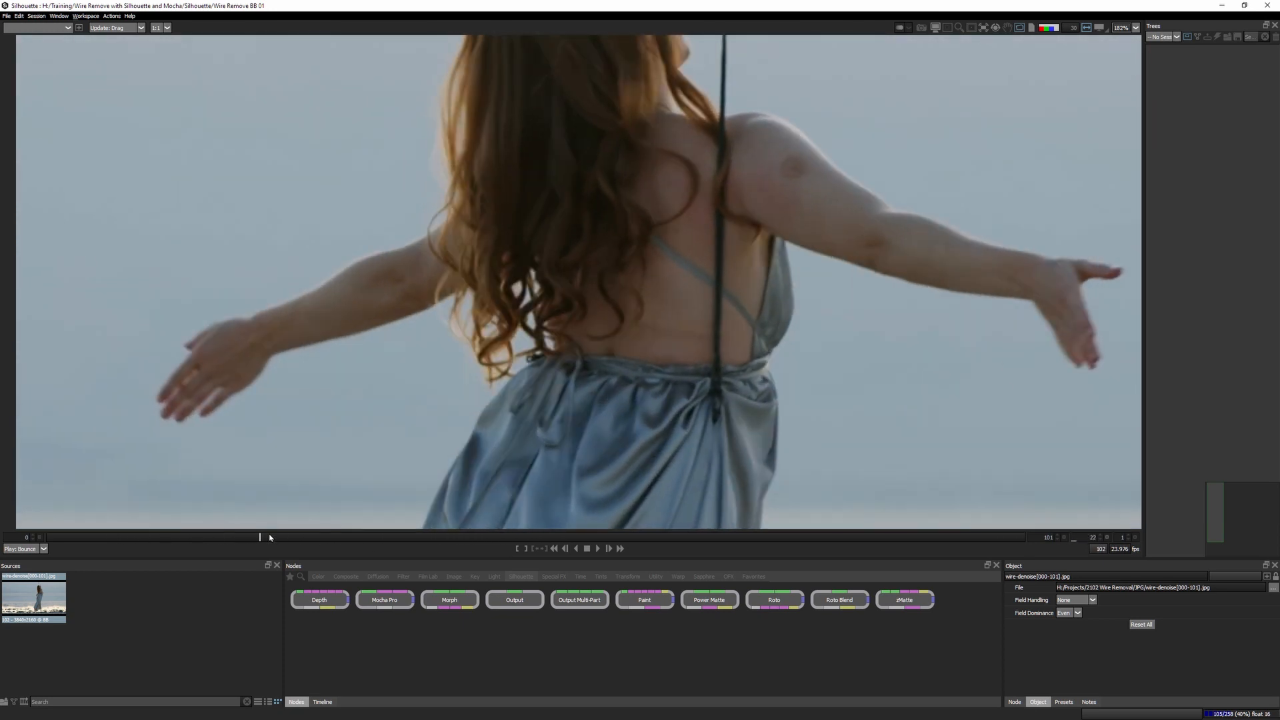
{"action": "left_click_drag", "start_coordinate": [261, 537], "coordinate": [463, 537]}
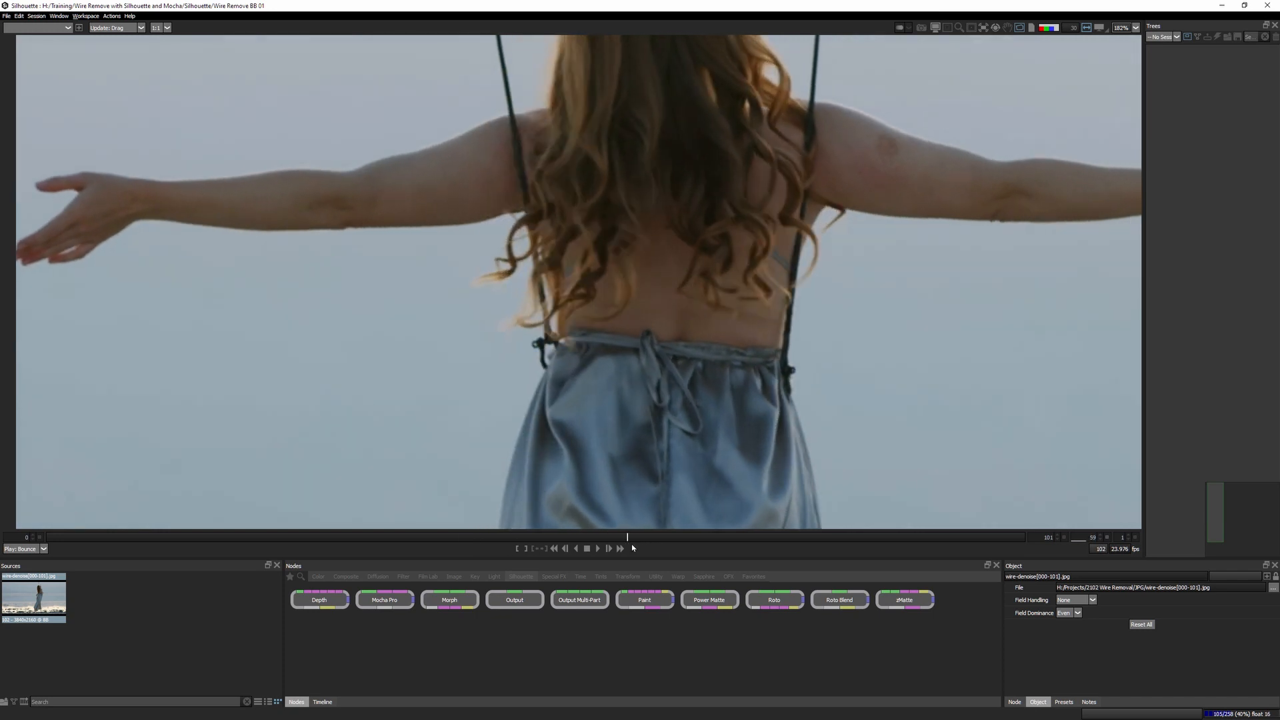
{"action": "left_click", "coordinate": [619, 548]}
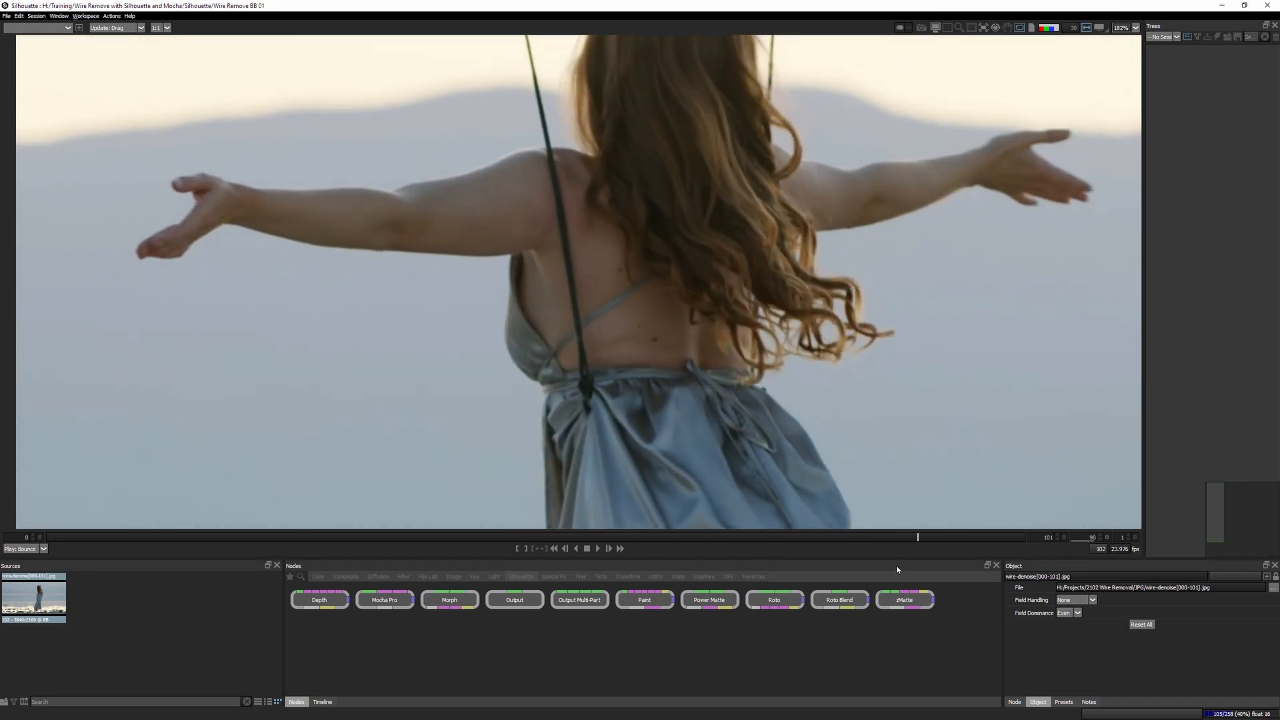
{"action": "left_click_drag", "start_coordinate": [917, 537], "coordinate": [840, 537]}
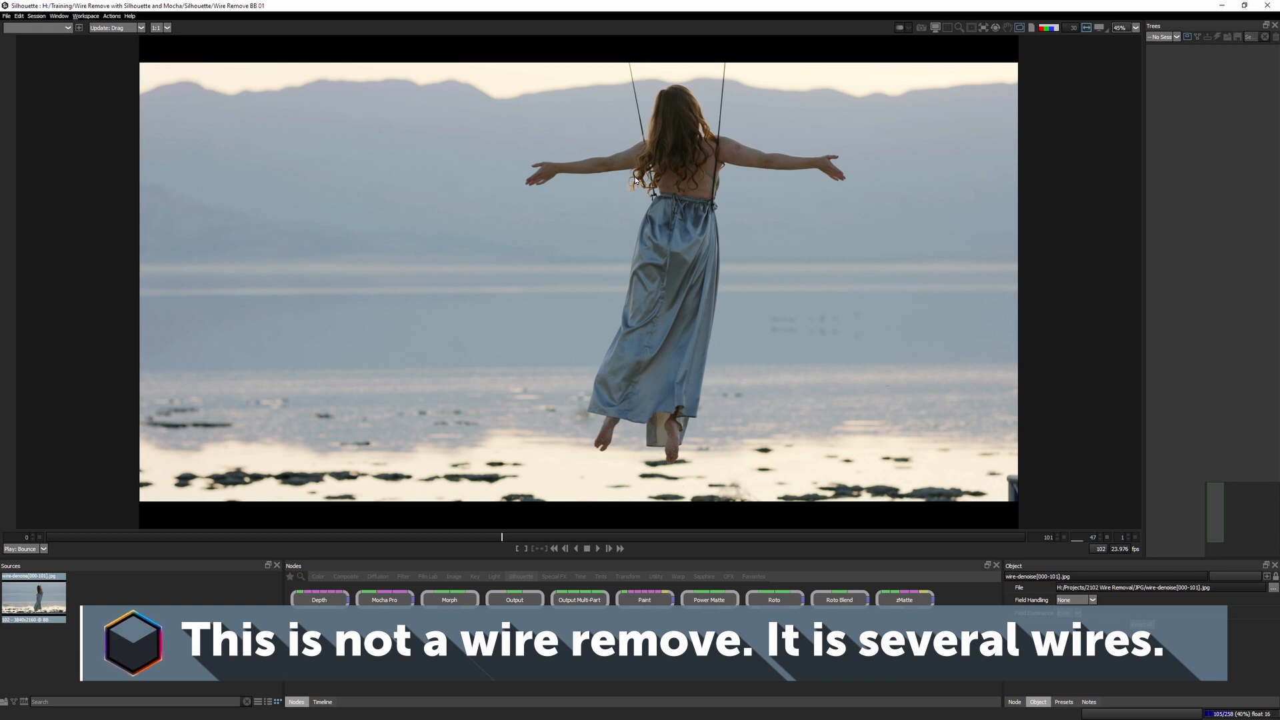
{"action": "mouse_move", "coordinate": [698, 68]}
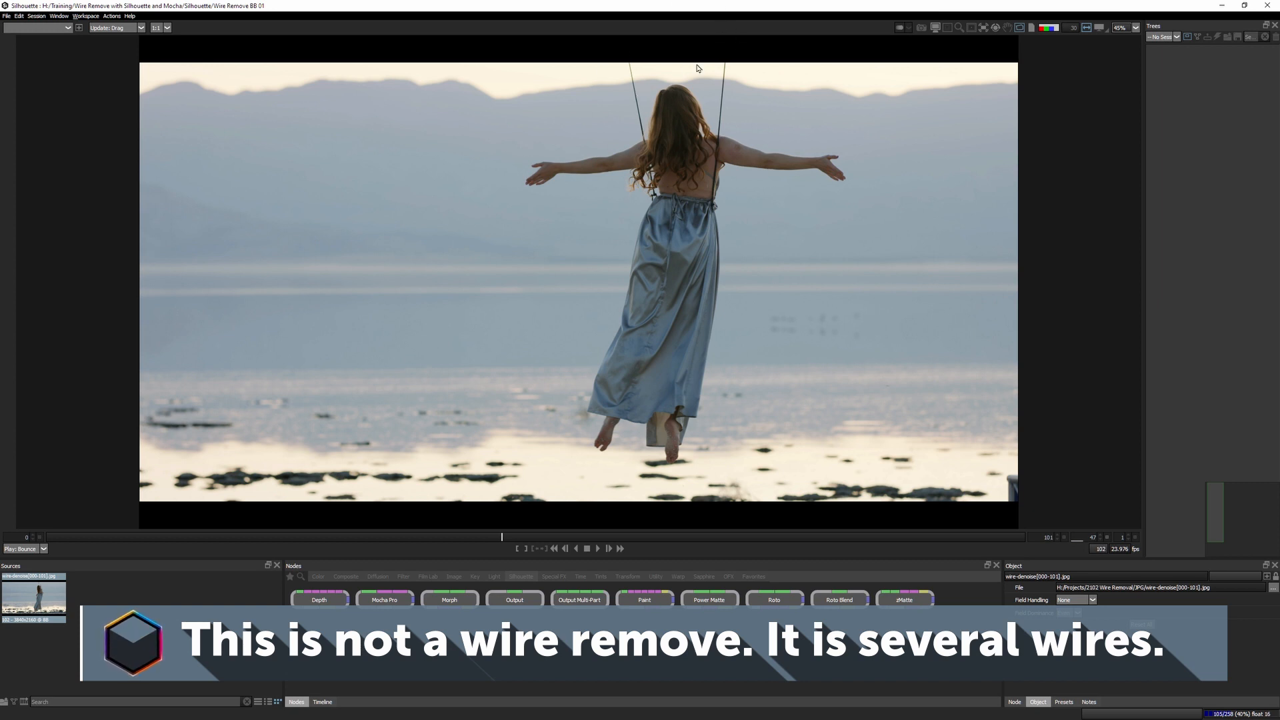
{"action": "mouse_move", "coordinate": [721, 197]}
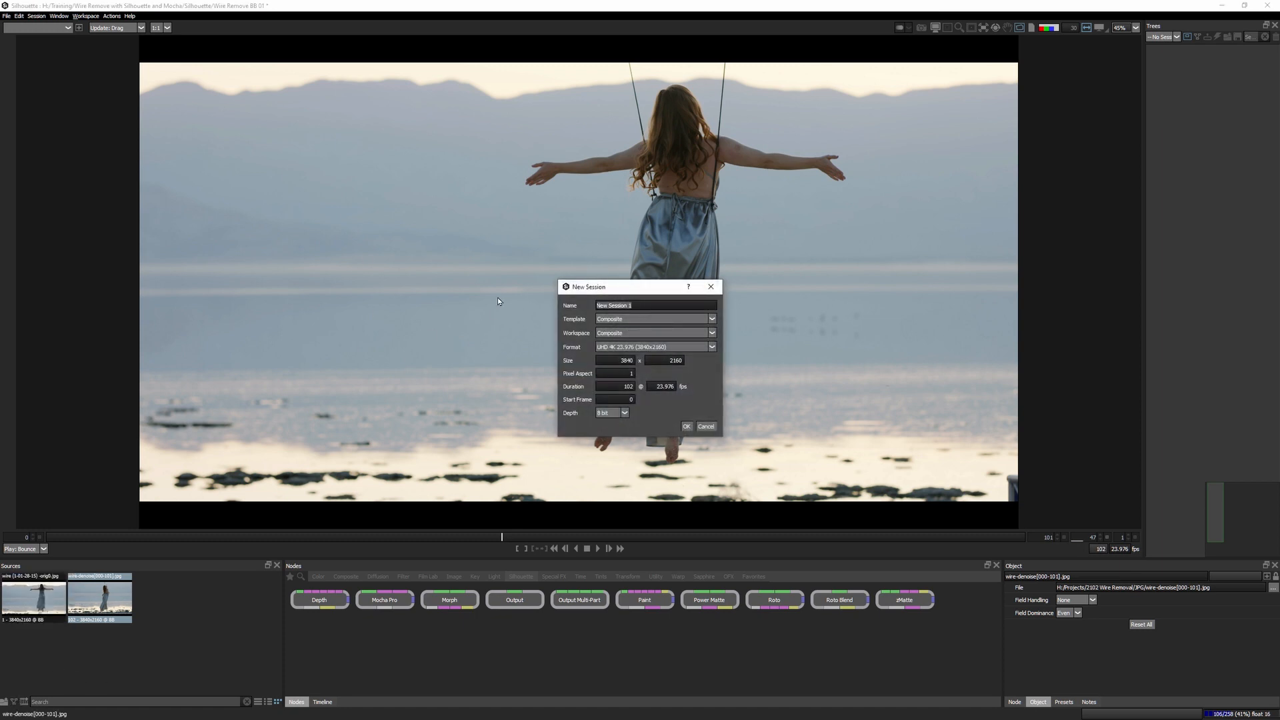
Name the session 'Wire remove 01', choose the Streamlined workspace, keep UHD 4K and create it.
{"action": "type", "text": "Wire remove 01"}
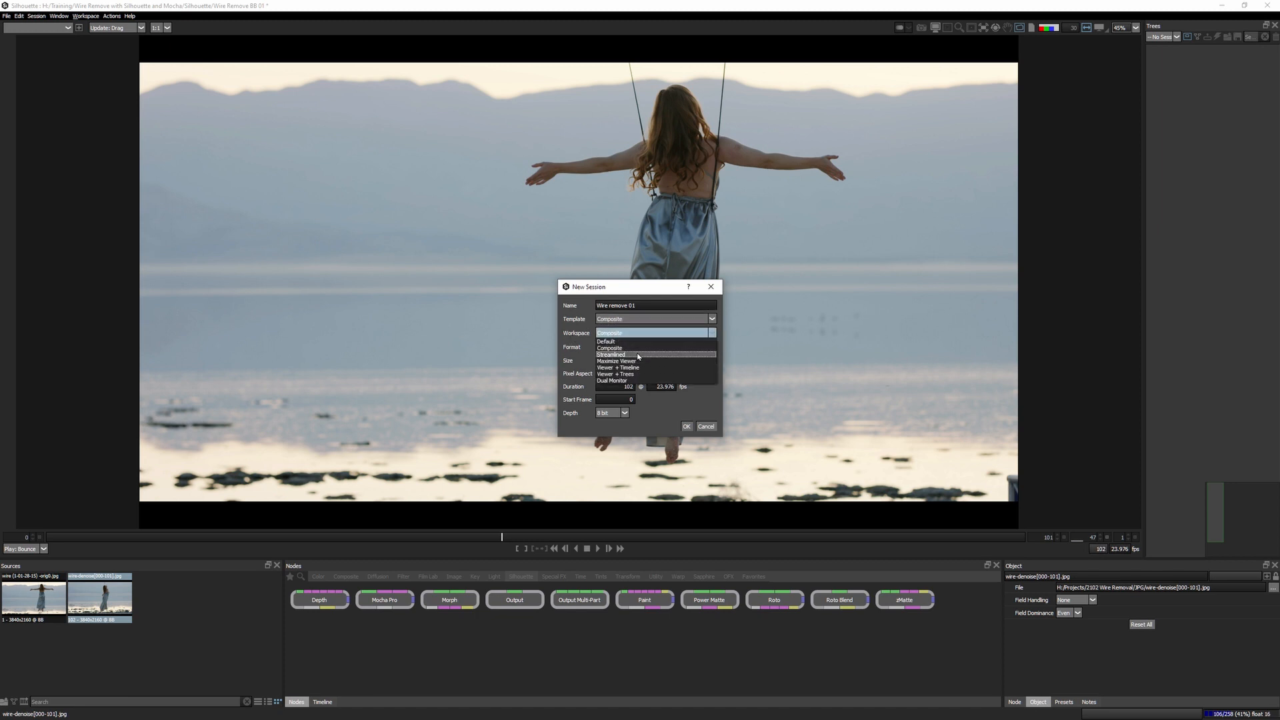
{"action": "left_click", "coordinate": [610, 354]}
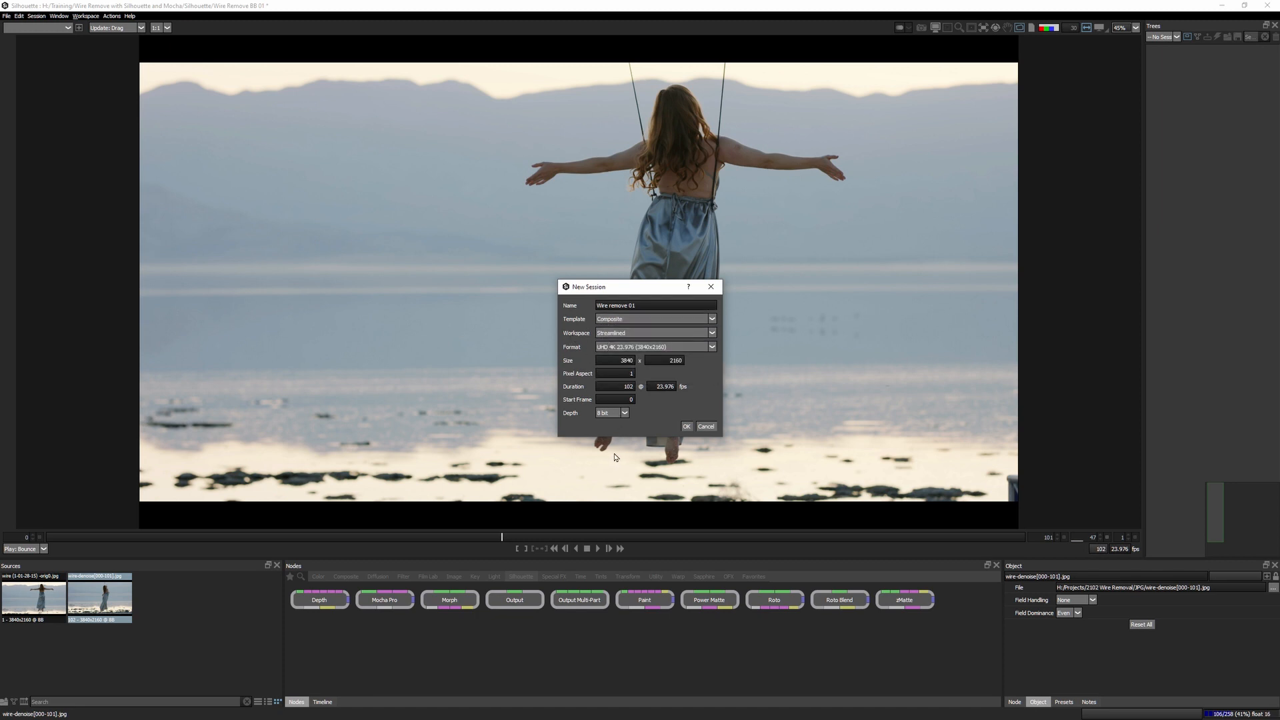
{"action": "mouse_move", "coordinate": [657, 439]}
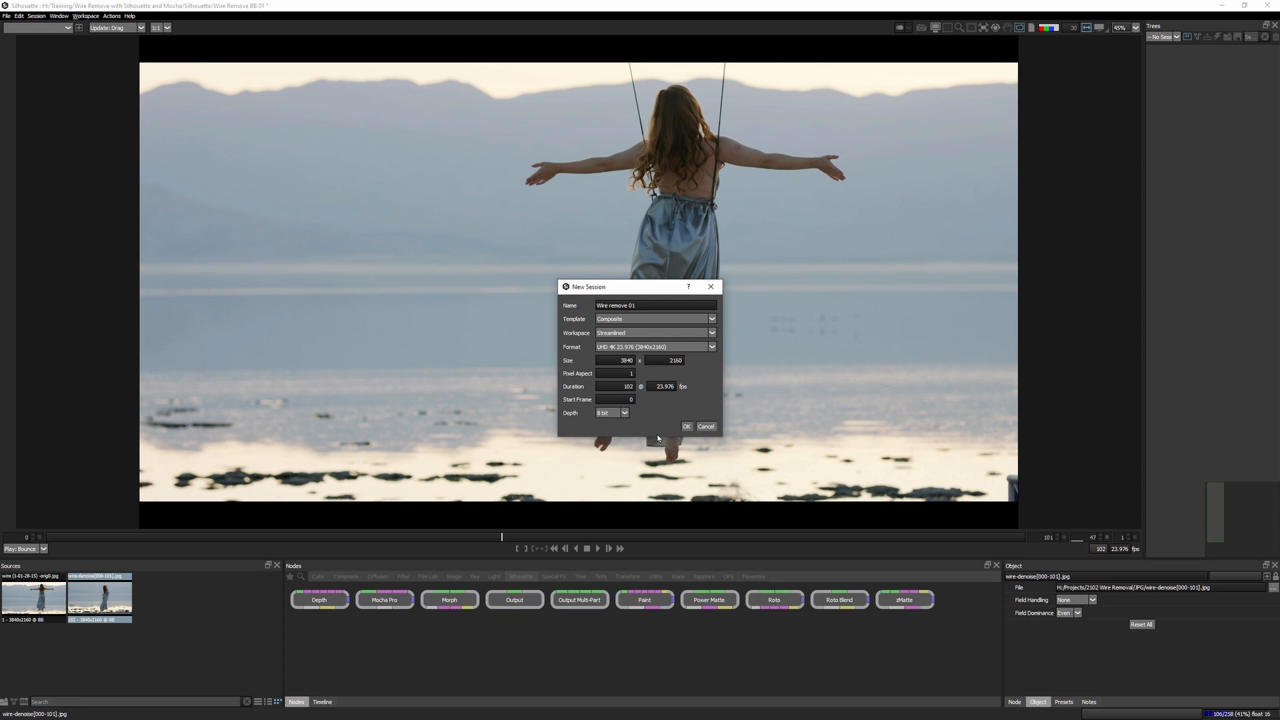
{"action": "mouse_move", "coordinate": [679, 439]}
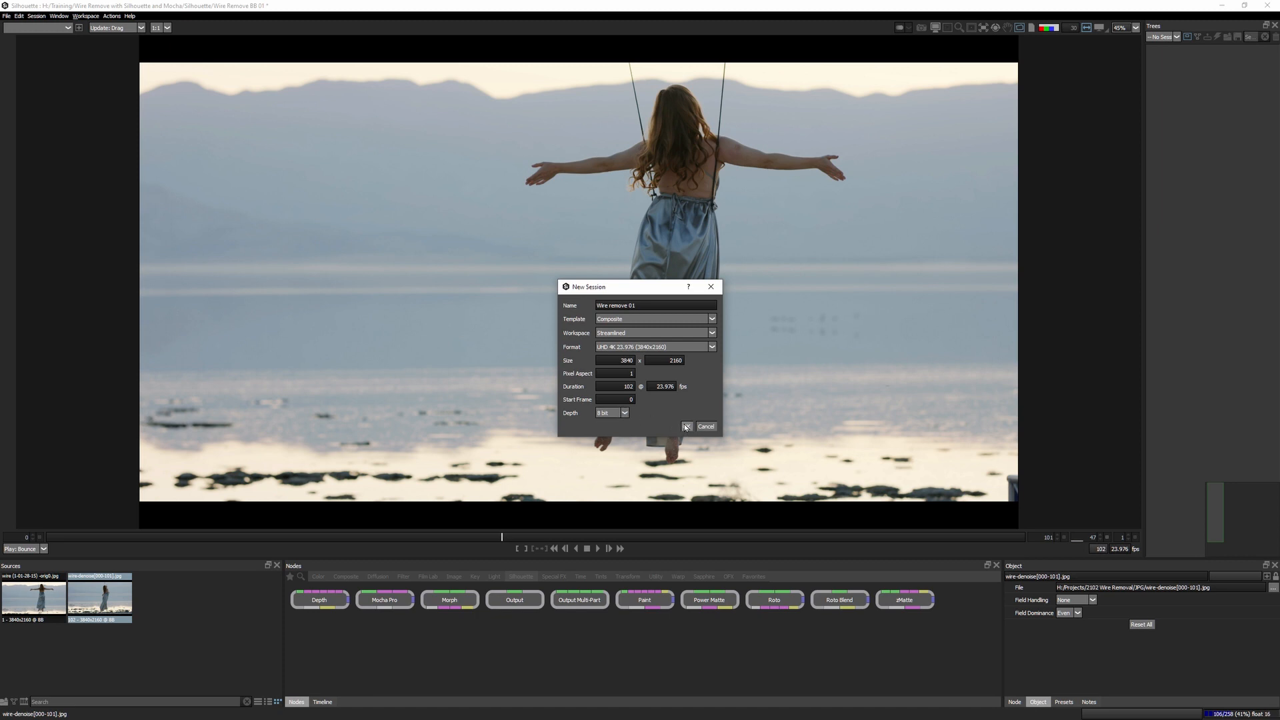
{"action": "left_click", "coordinate": [684, 426]}
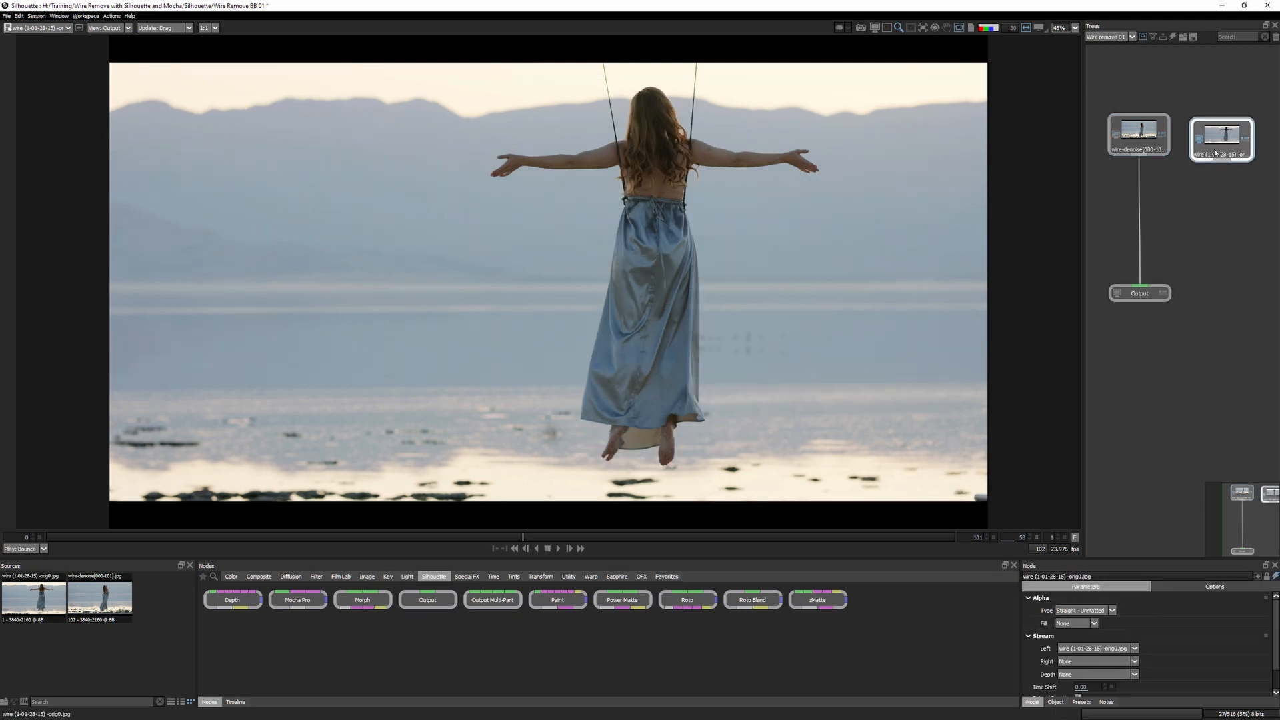
{"action": "left_click", "coordinate": [1220, 139]}
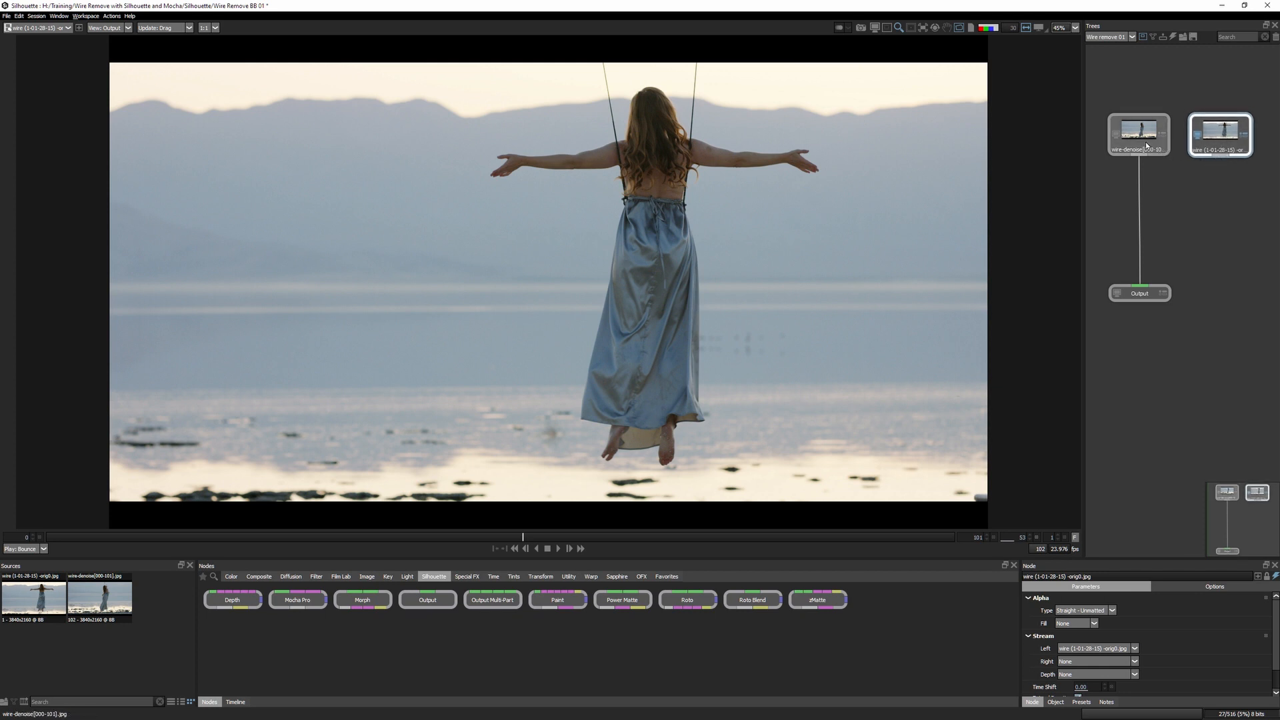
{"action": "left_click", "coordinate": [1137, 134]}
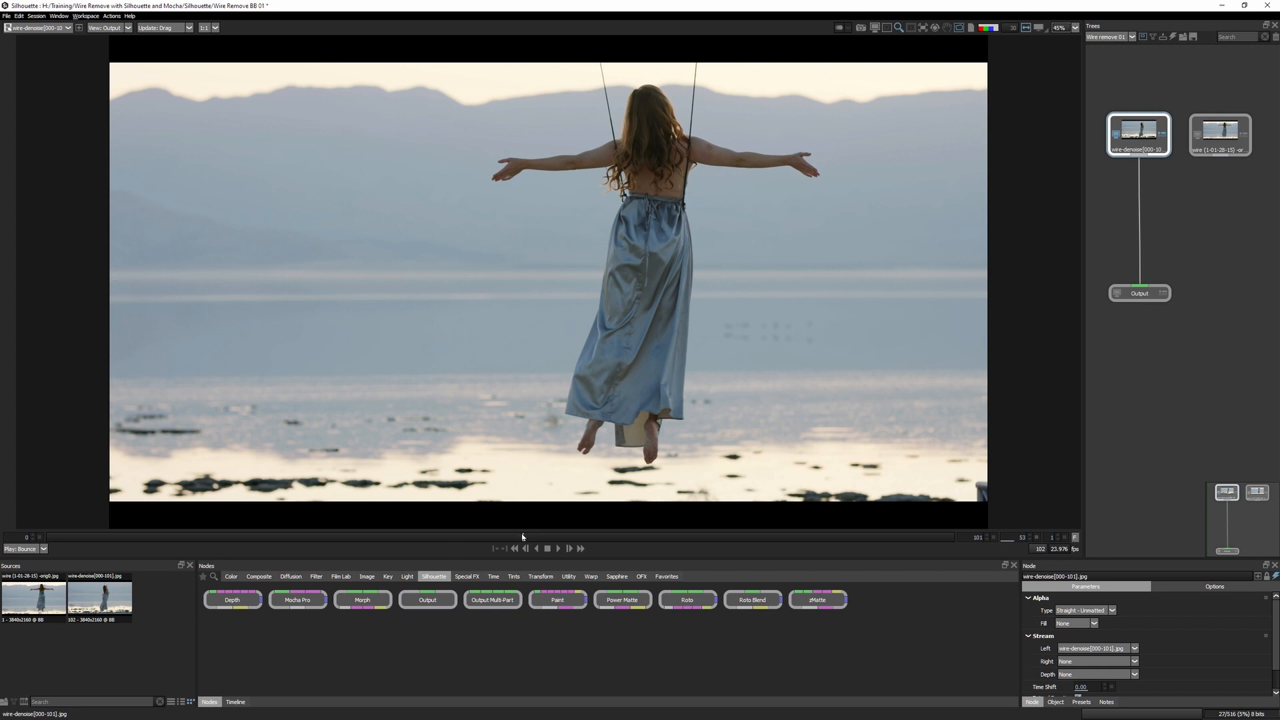
{"action": "left_click", "coordinate": [1219, 134]}
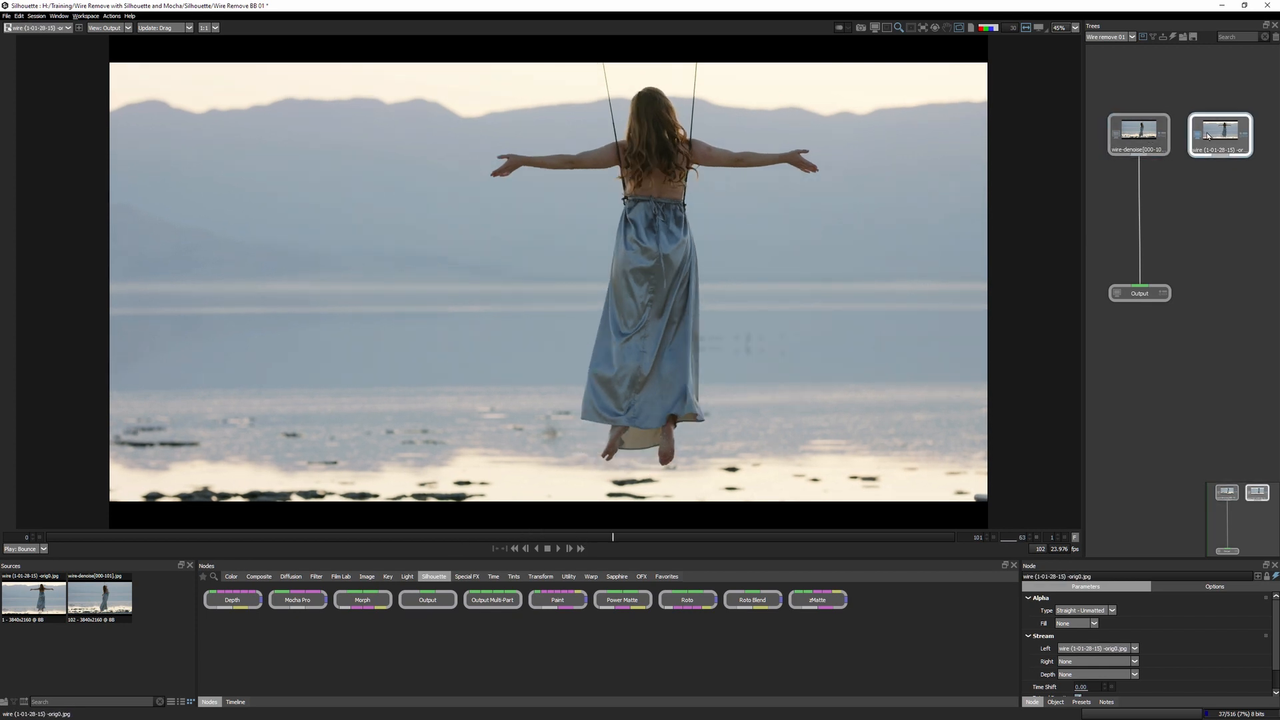
{"action": "left_click", "coordinate": [1138, 134]}
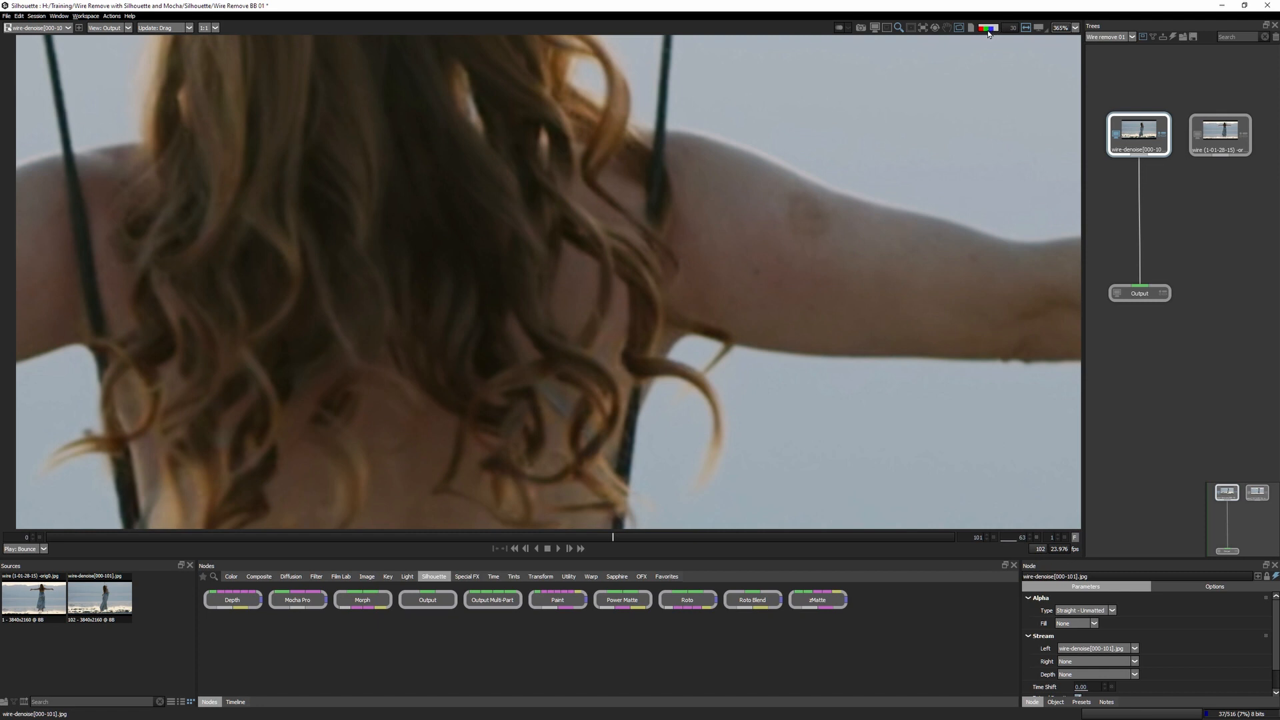
{"action": "left_click", "coordinate": [988, 26]}
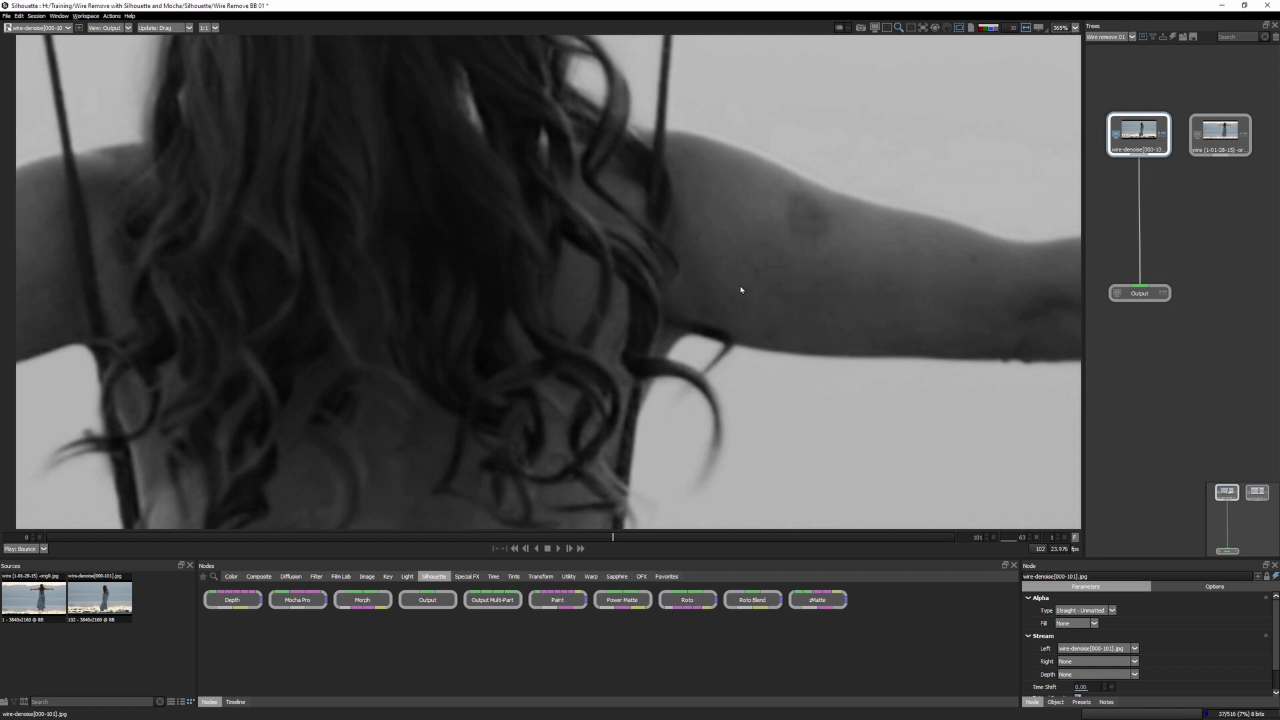
{"action": "left_click", "coordinate": [1219, 134]}
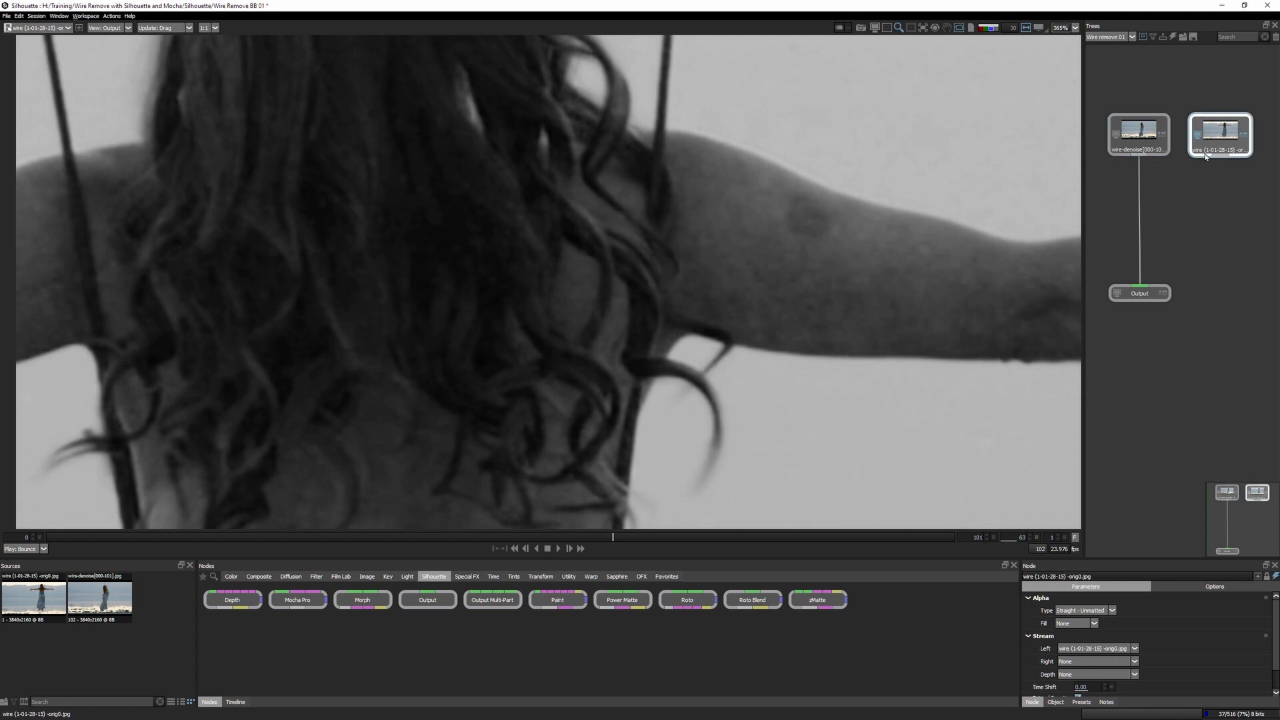
{"action": "mouse_move", "coordinate": [1200, 160]}
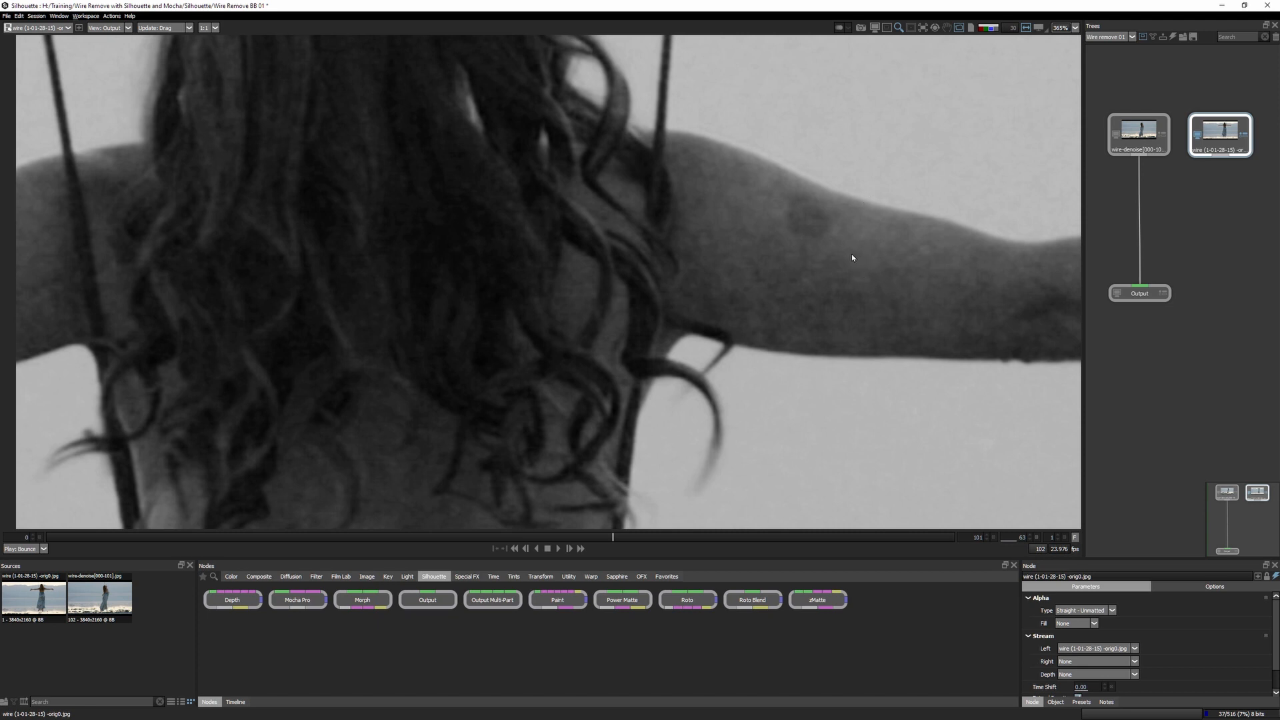
{"action": "mouse_move", "coordinate": [791, 240]}
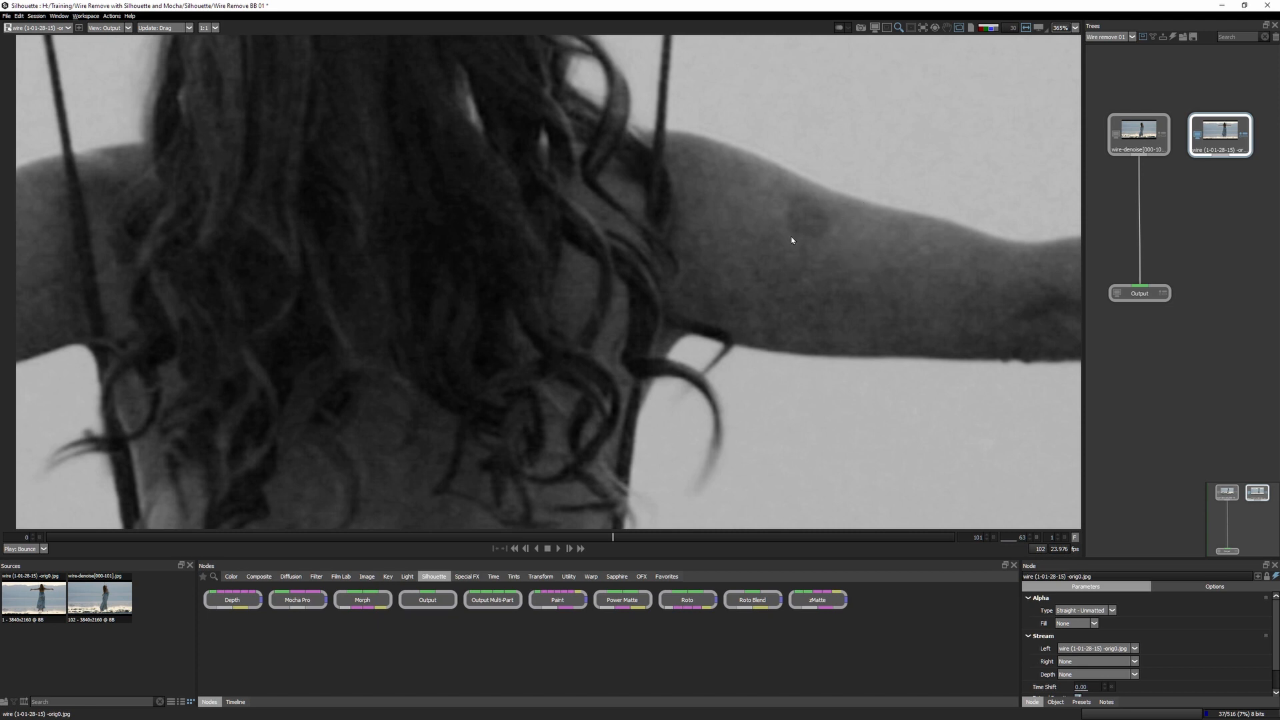
{"action": "mouse_move", "coordinate": [717, 203]}
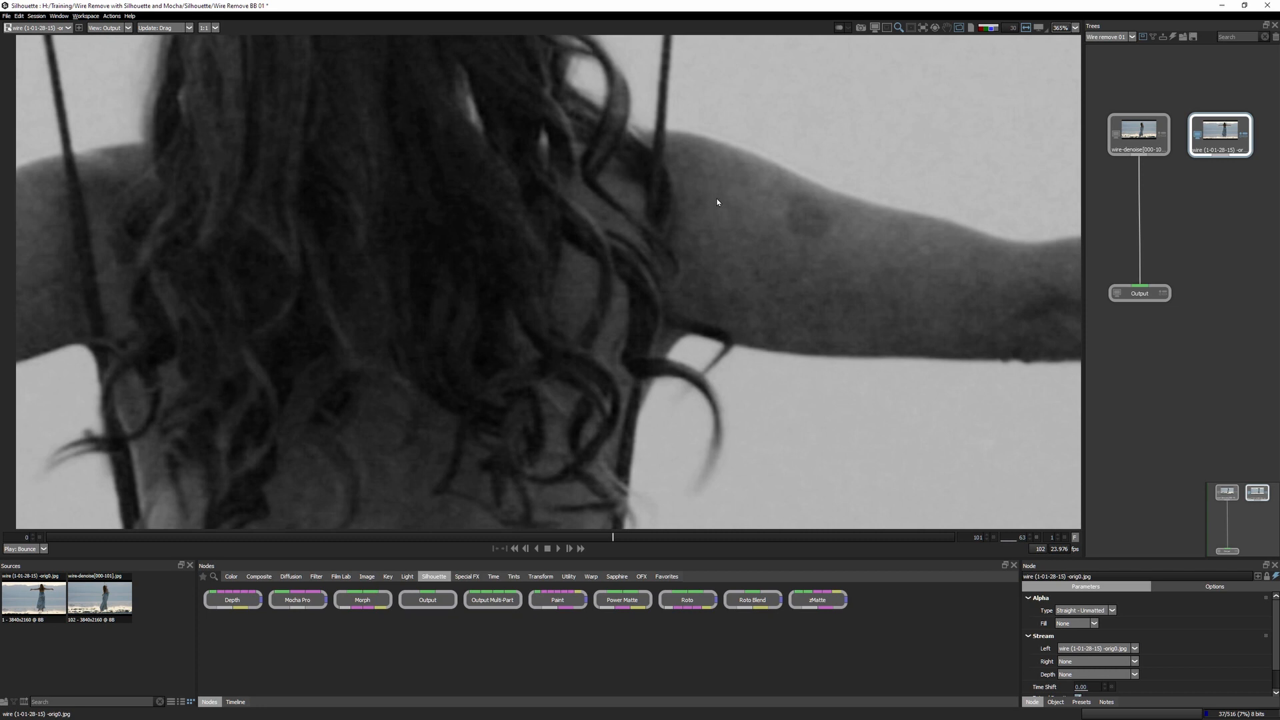
{"action": "mouse_move", "coordinate": [706, 200]}
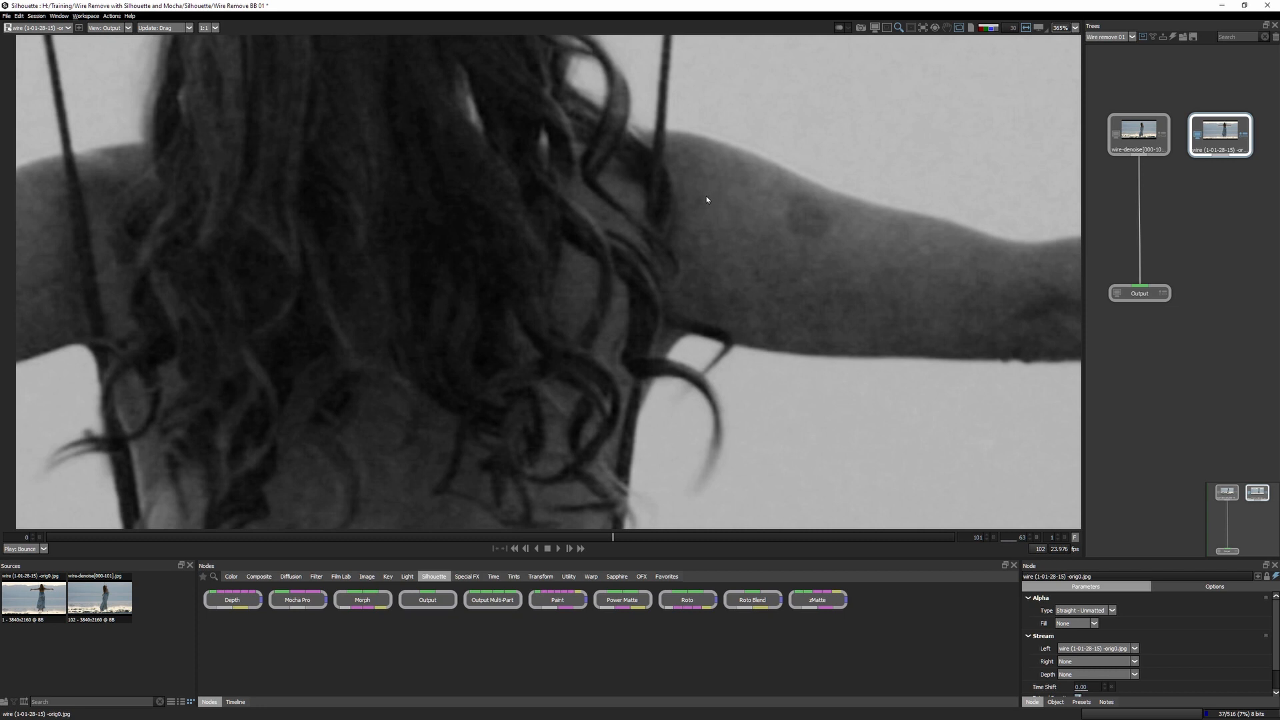
{"action": "mouse_move", "coordinate": [705, 266]}
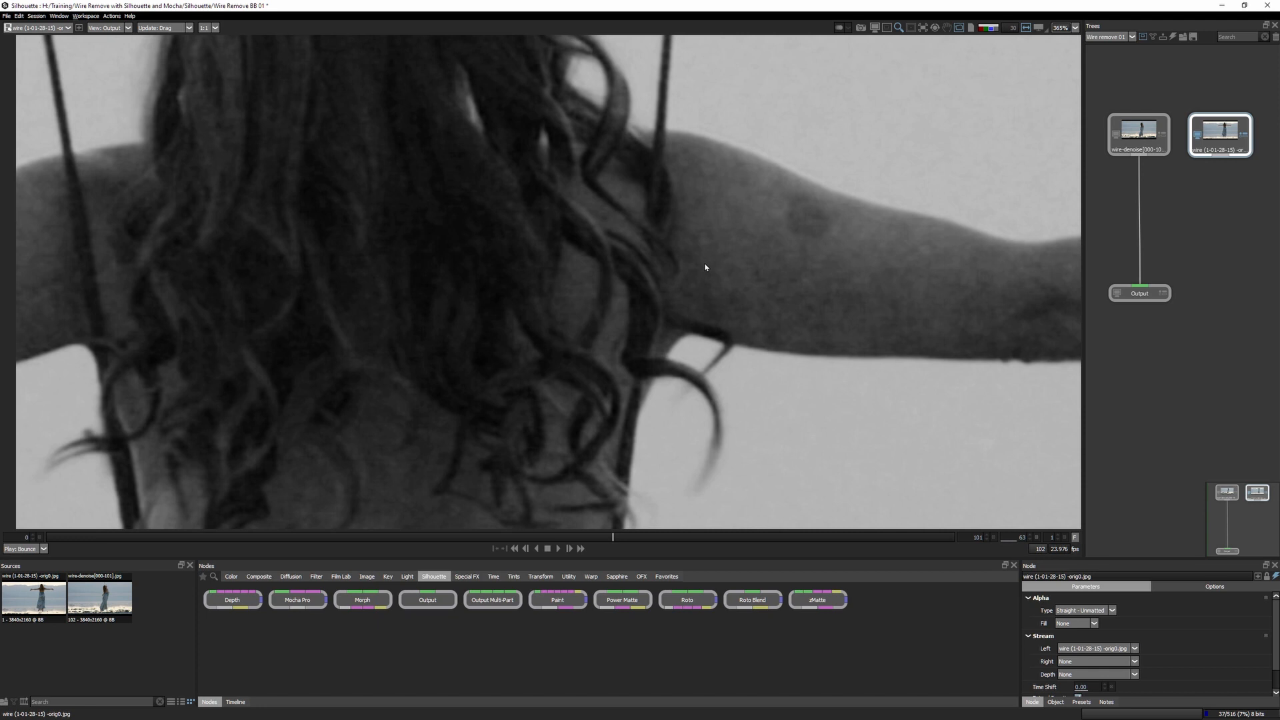
{"action": "mouse_move", "coordinate": [683, 179]}
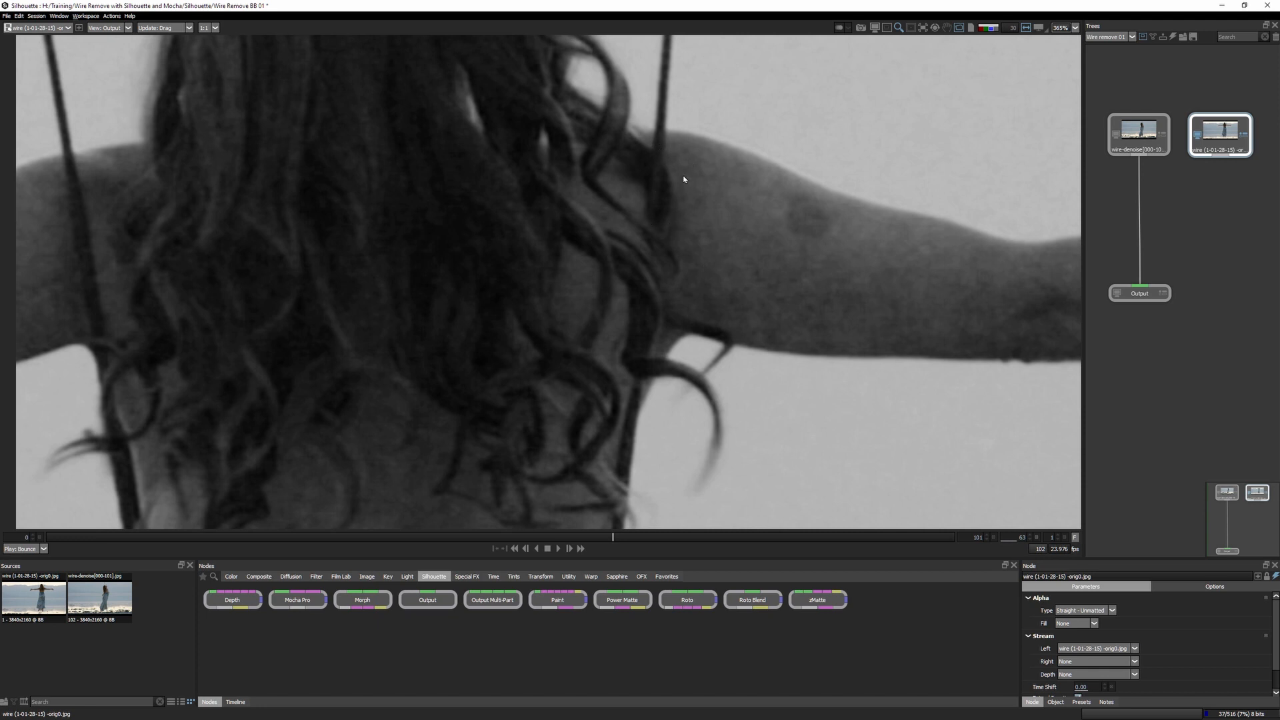
{"action": "mouse_move", "coordinate": [714, 259]}
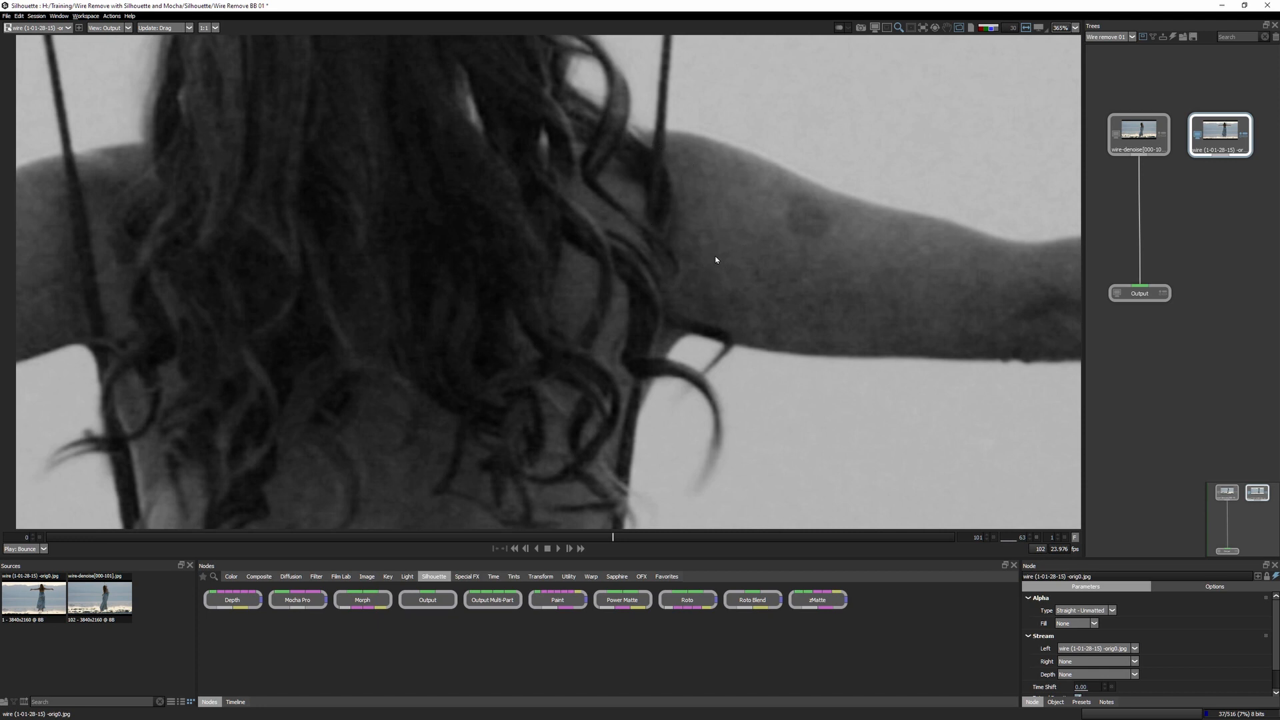
{"action": "mouse_move", "coordinate": [680, 225]}
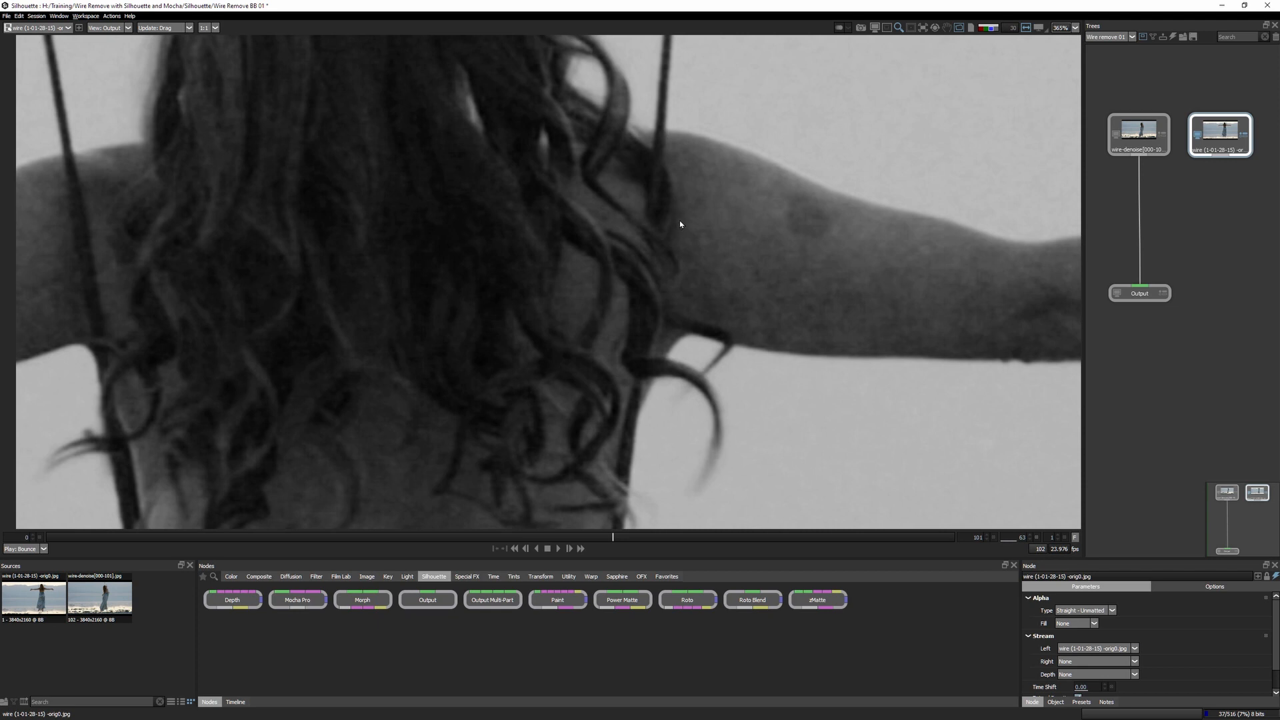
{"action": "mouse_move", "coordinate": [105, 236]}
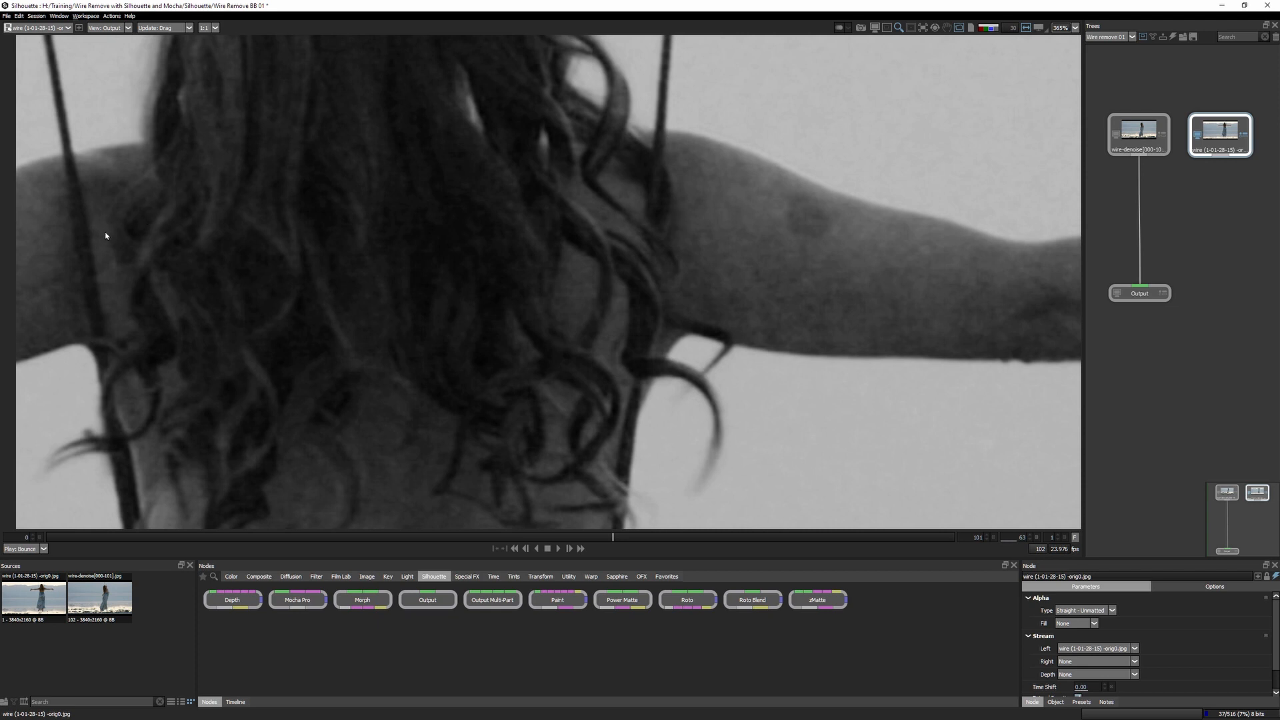
{"action": "mouse_move", "coordinate": [214, 258]}
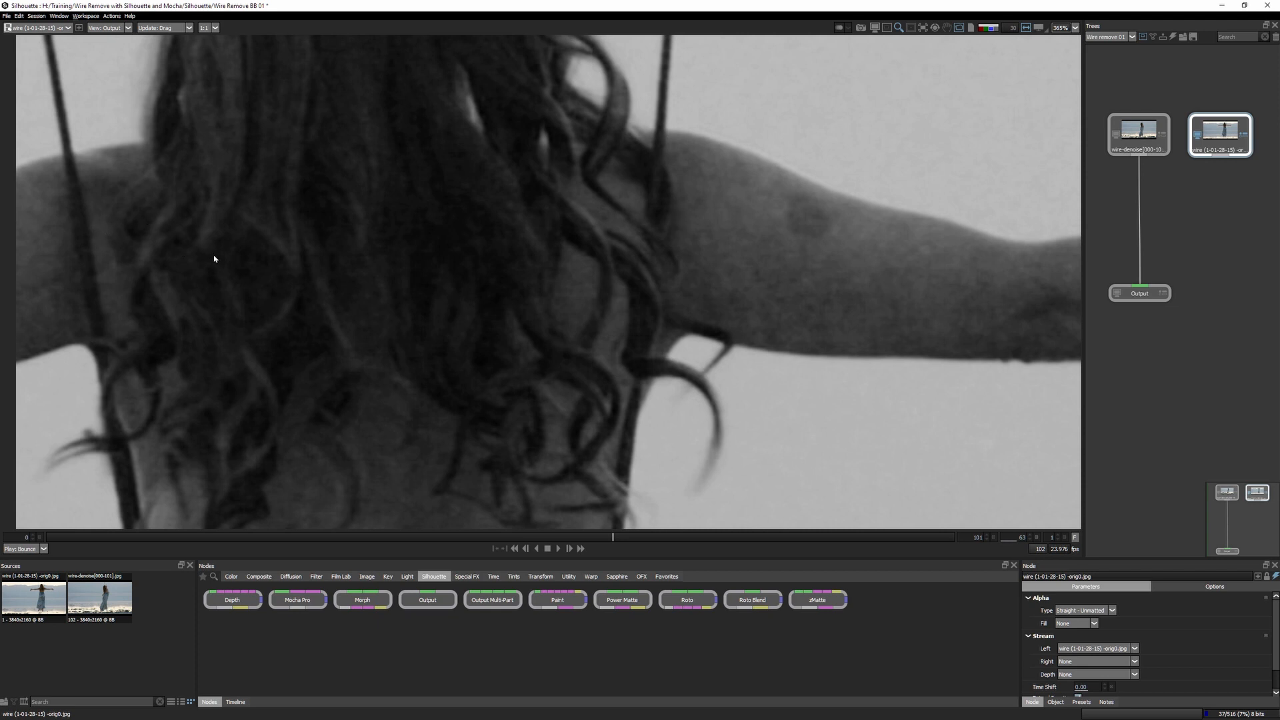
{"action": "mouse_move", "coordinate": [408, 269]}
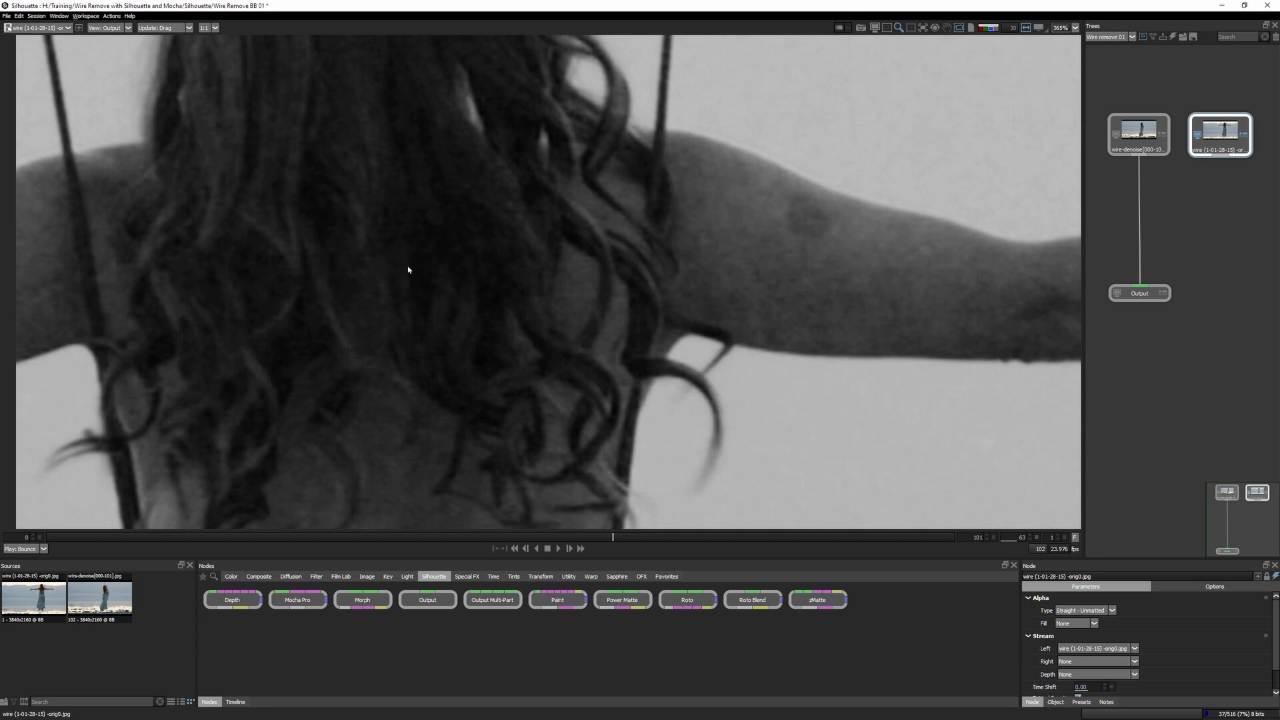
{"action": "mouse_move", "coordinate": [403, 273]}
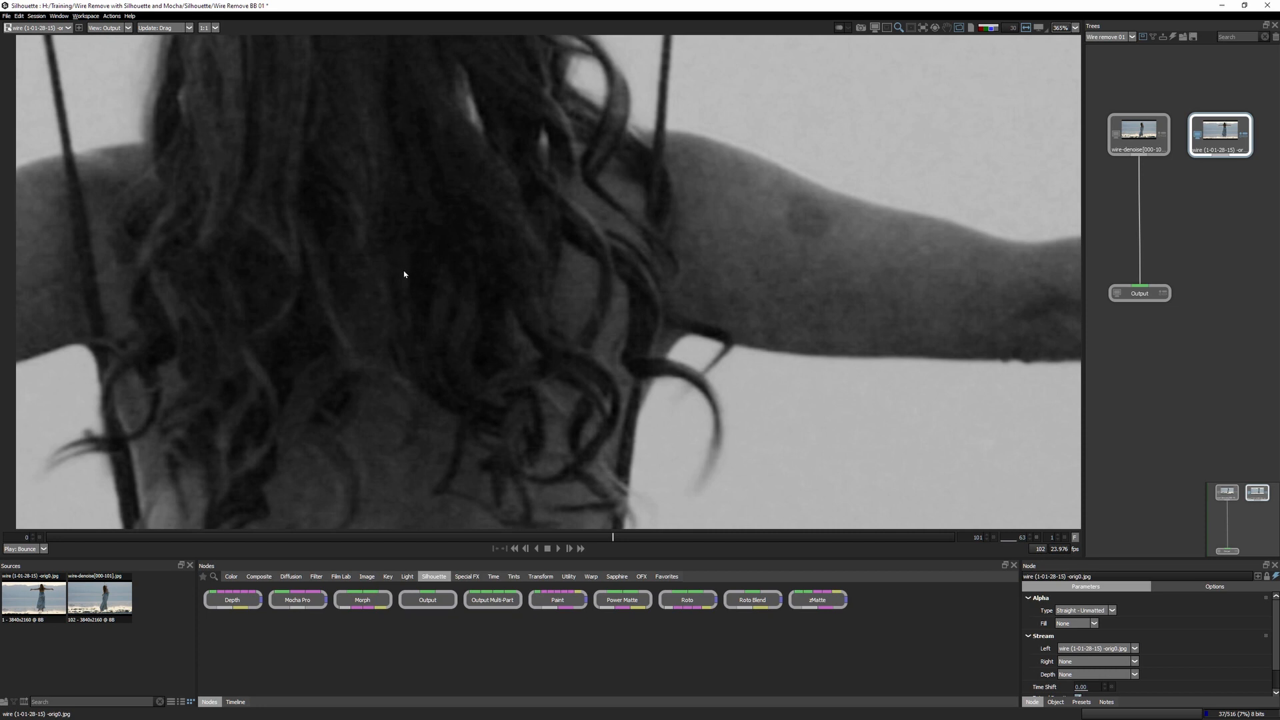
{"action": "mouse_move", "coordinate": [680, 154]}
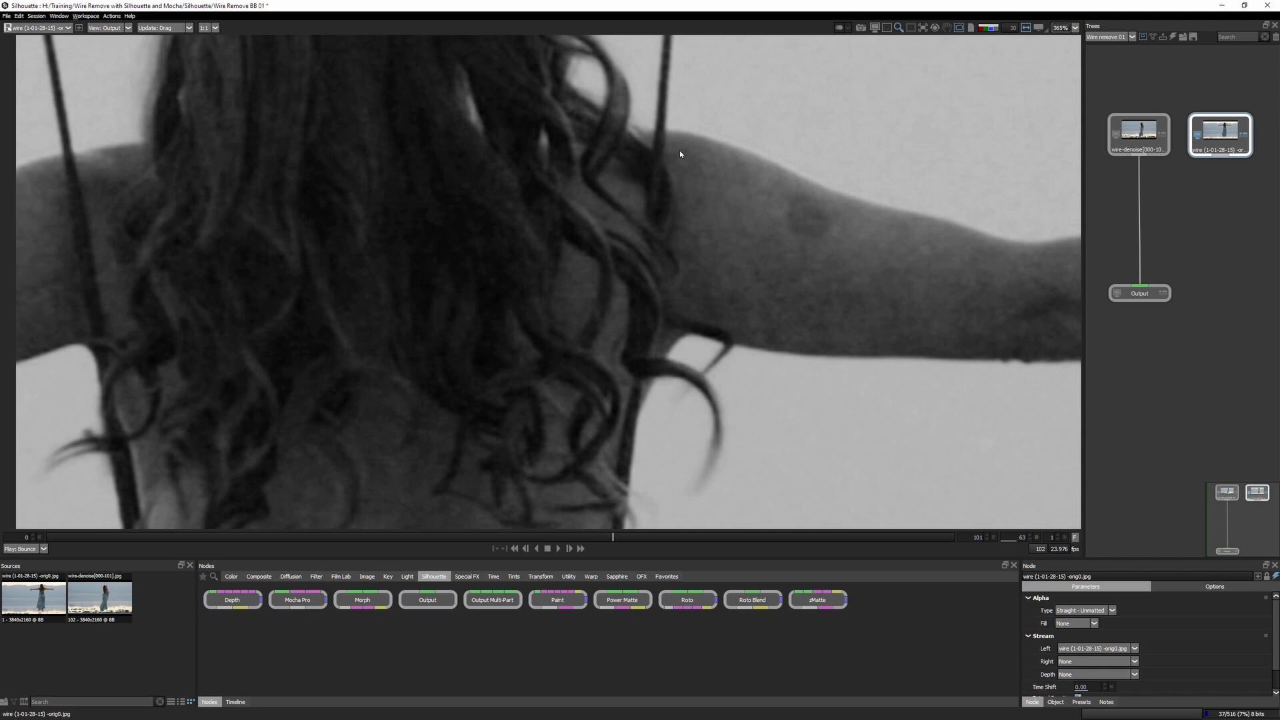
{"action": "mouse_move", "coordinate": [696, 295]}
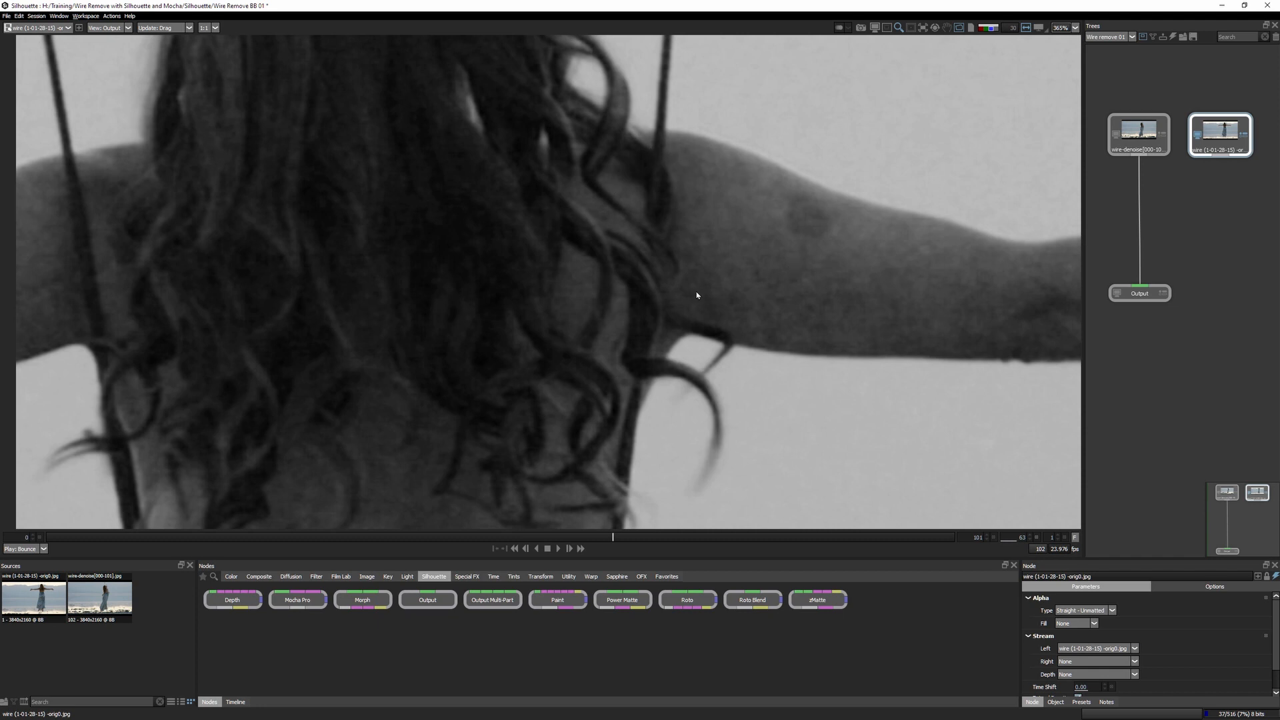
{"action": "mouse_move", "coordinate": [691, 284]}
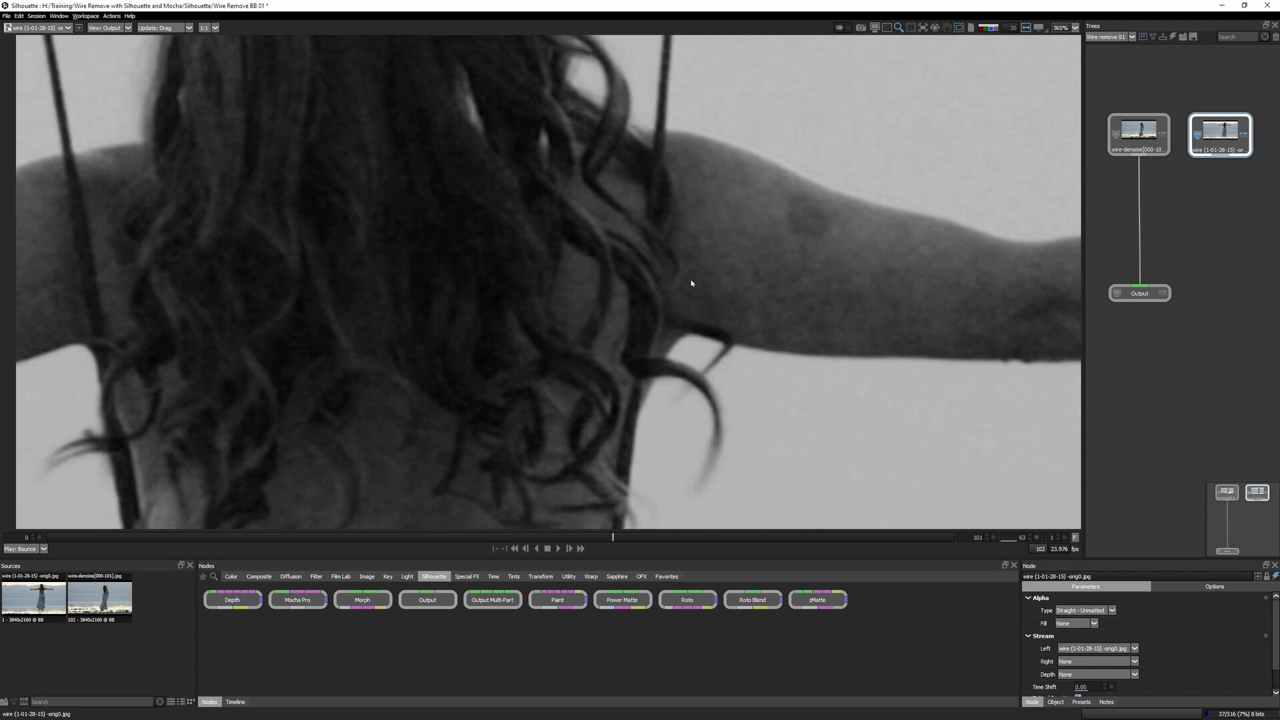
{"action": "mouse_move", "coordinate": [444, 305]}
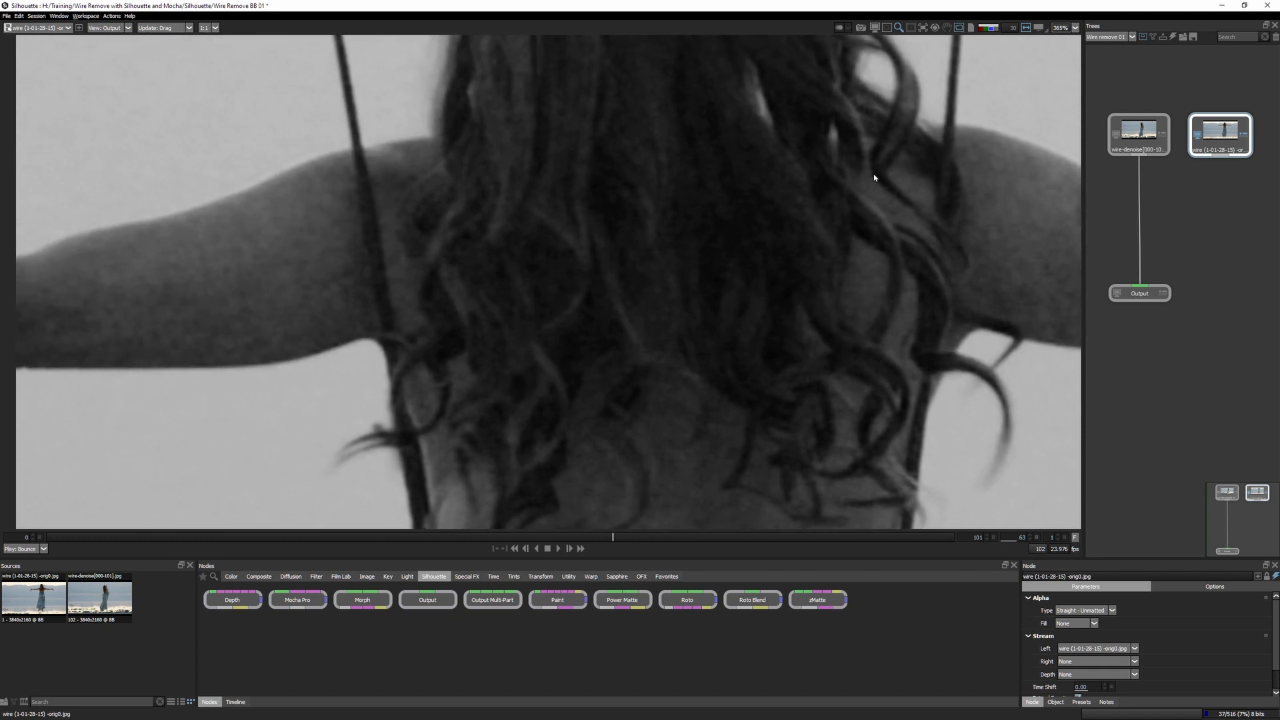
{"action": "mouse_move", "coordinate": [984, 28]}
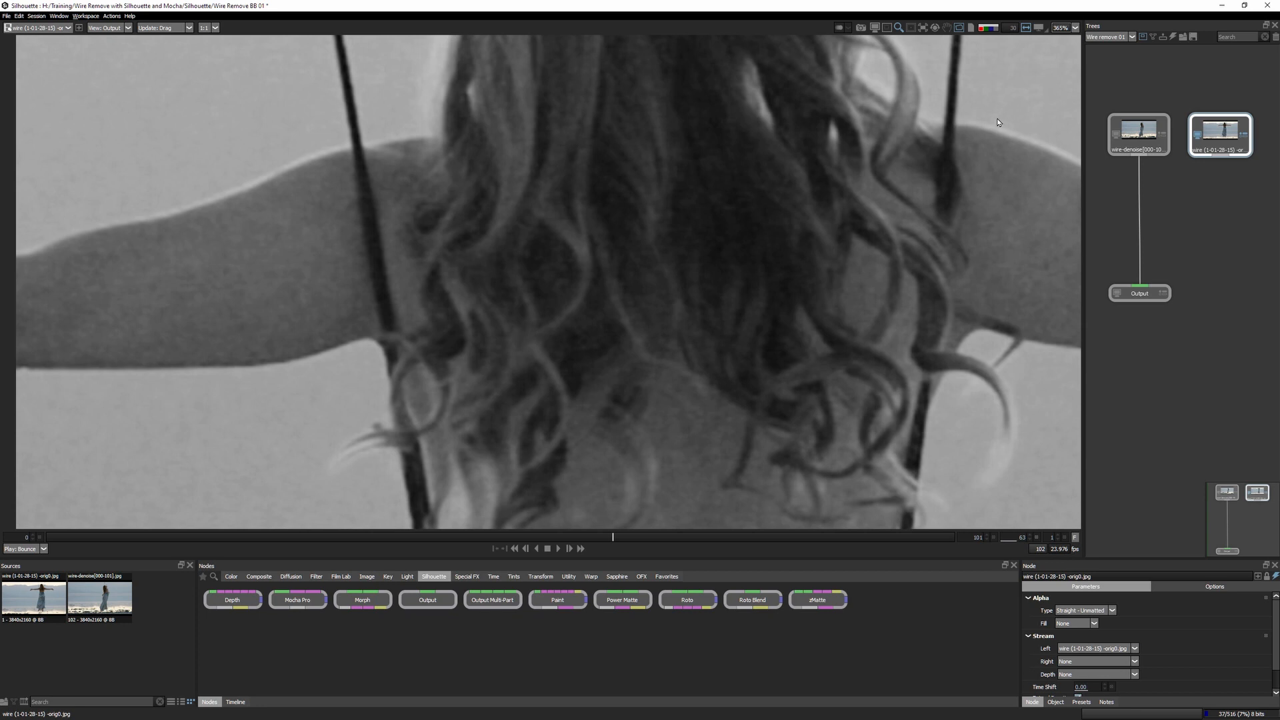
Toggle between the wire-denoise and noisy original source nodes, ending on the denoised clip.
{"action": "left_click", "coordinate": [1137, 134]}
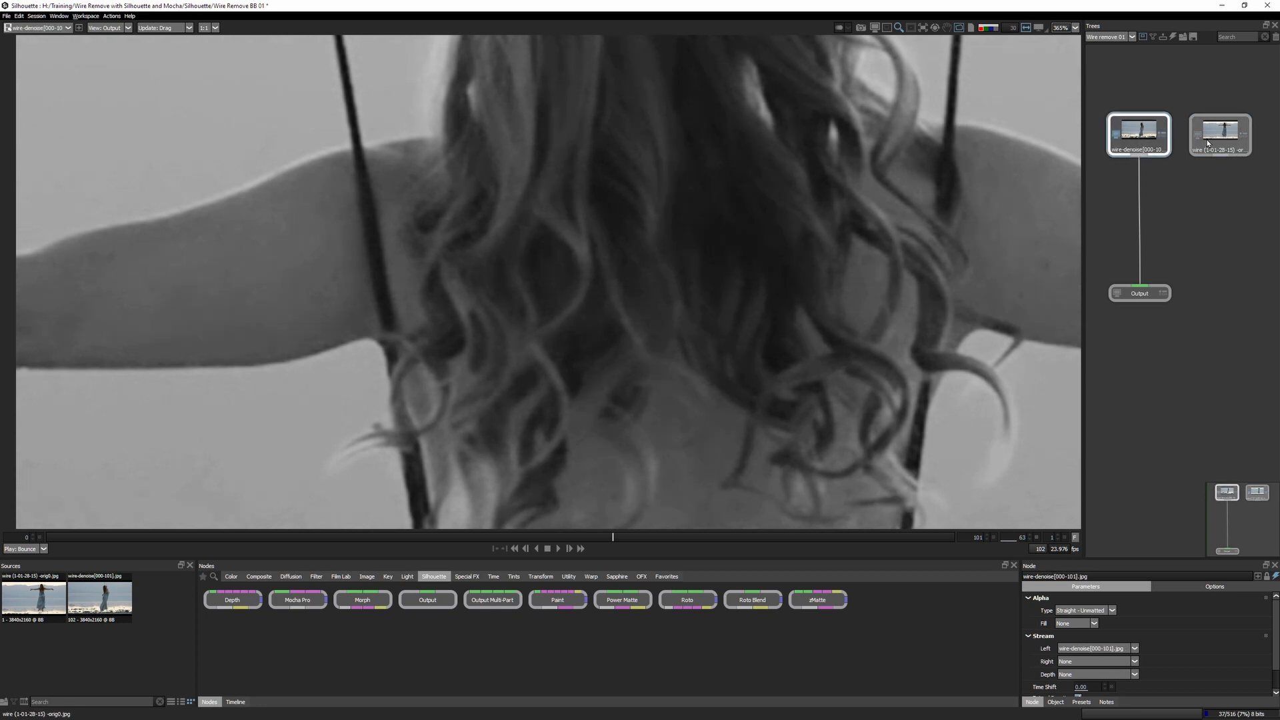
{"action": "left_click", "coordinate": [1219, 134]}
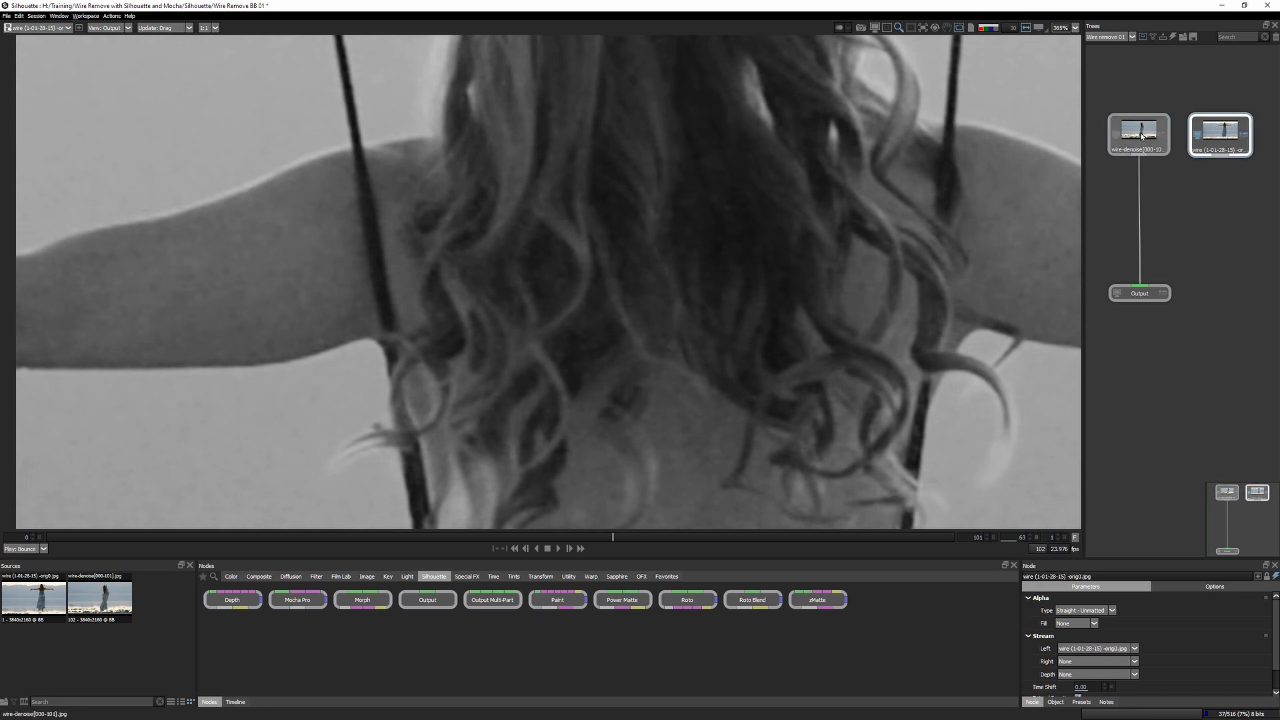
{"action": "left_click", "coordinate": [1219, 134]}
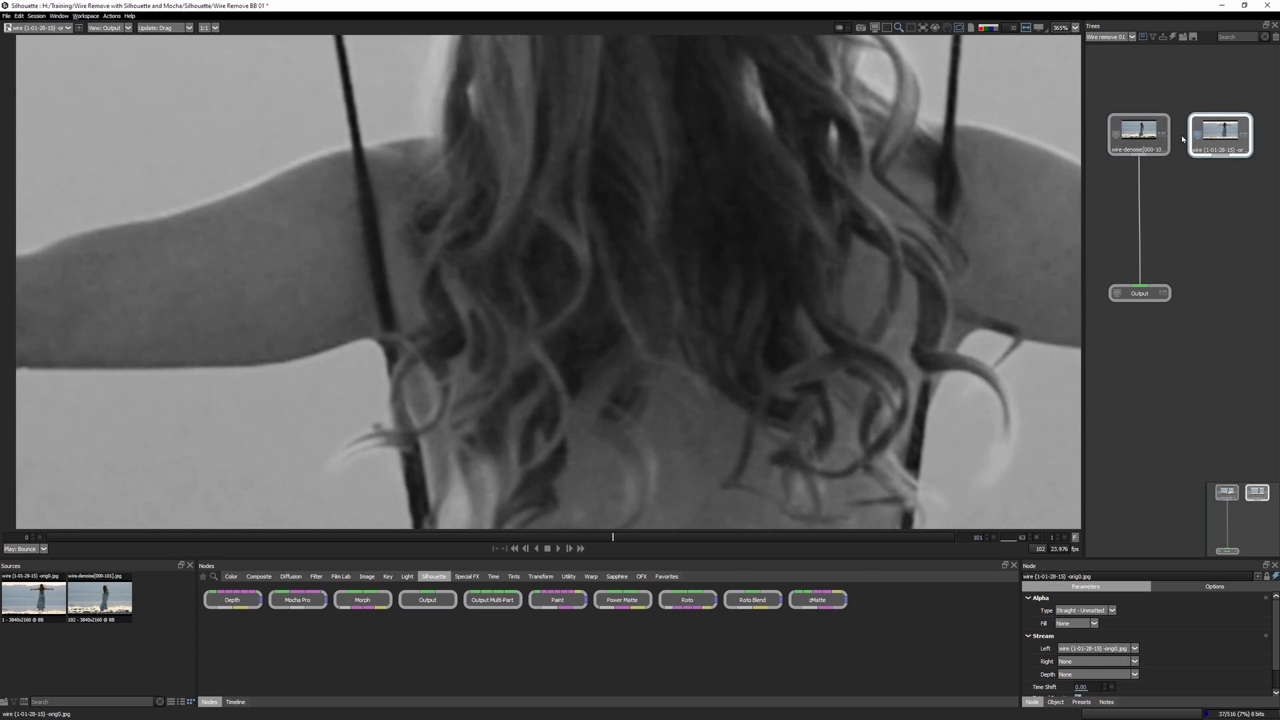
{"action": "left_click", "coordinate": [1137, 133]}
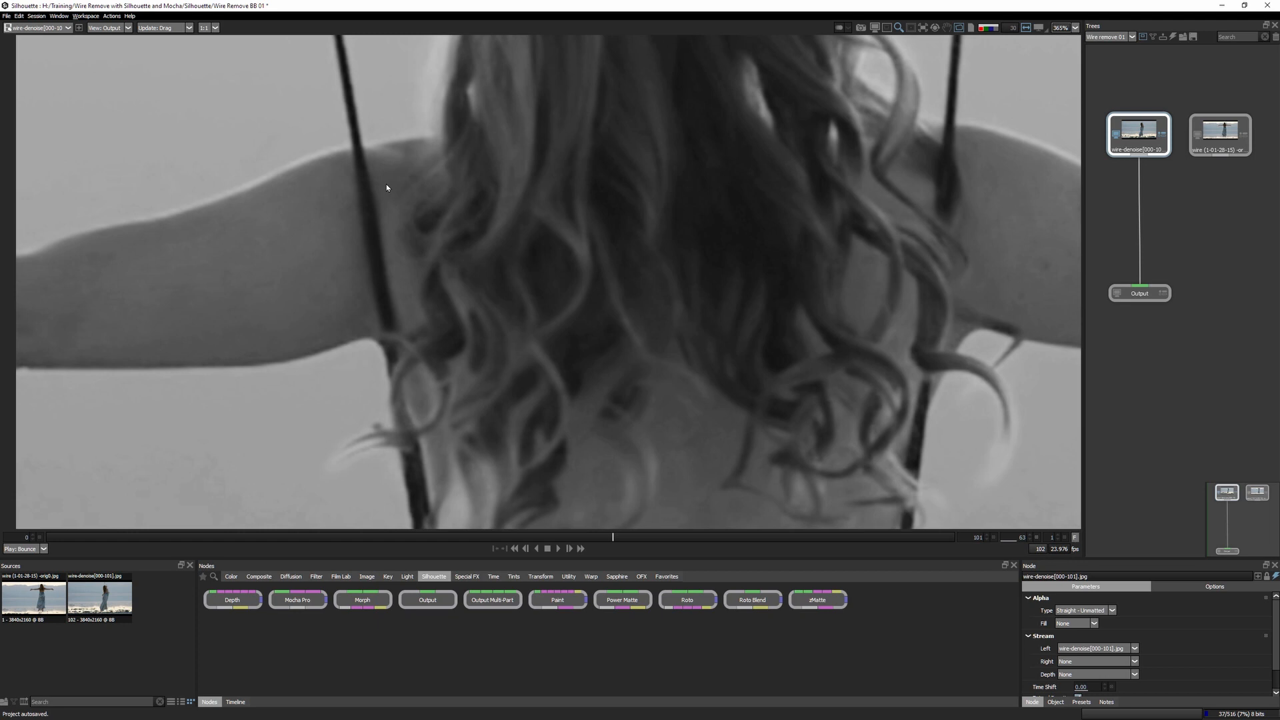
{"action": "mouse_move", "coordinate": [487, 498]}
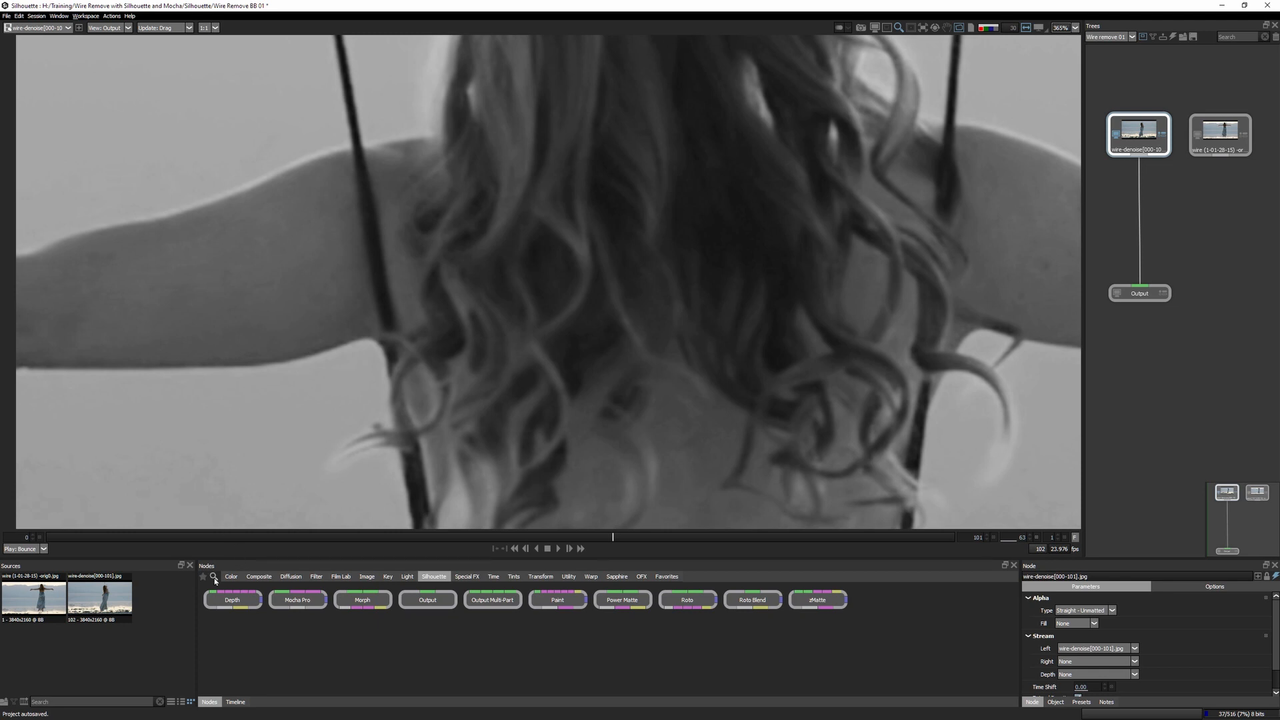
{"action": "left_click", "coordinate": [1218, 134]}
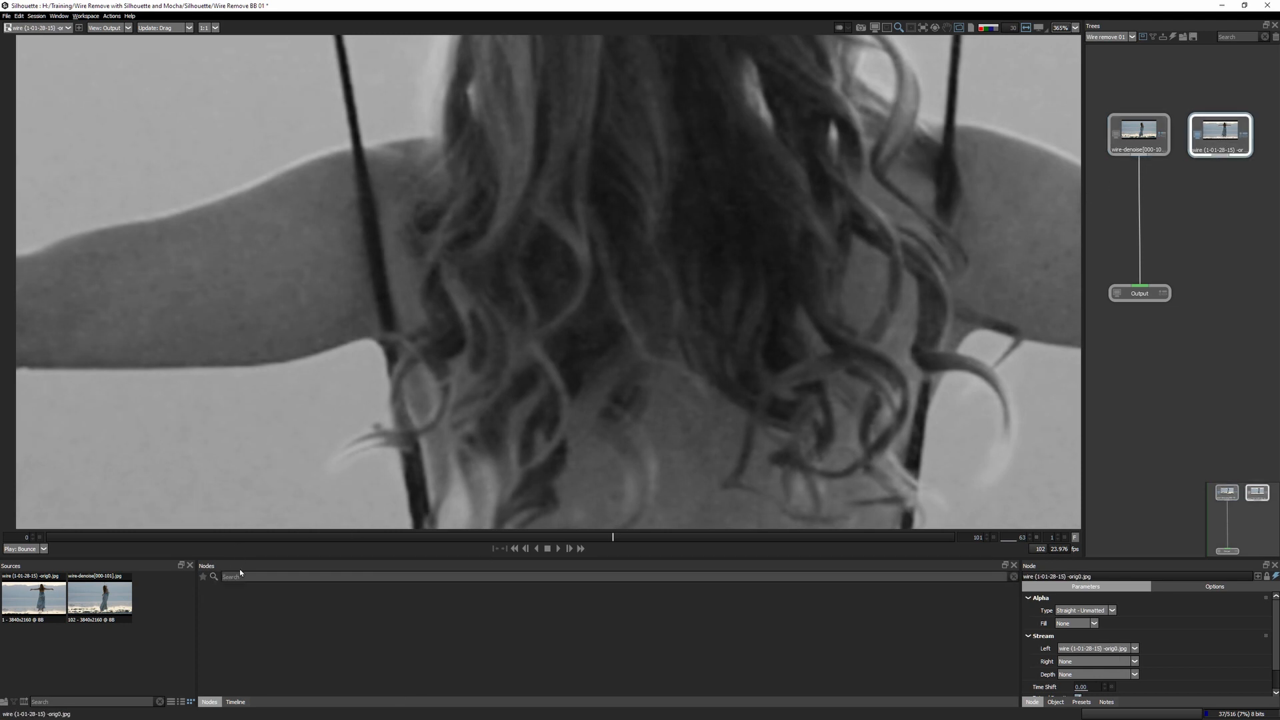
{"action": "type", "text": "degr"}
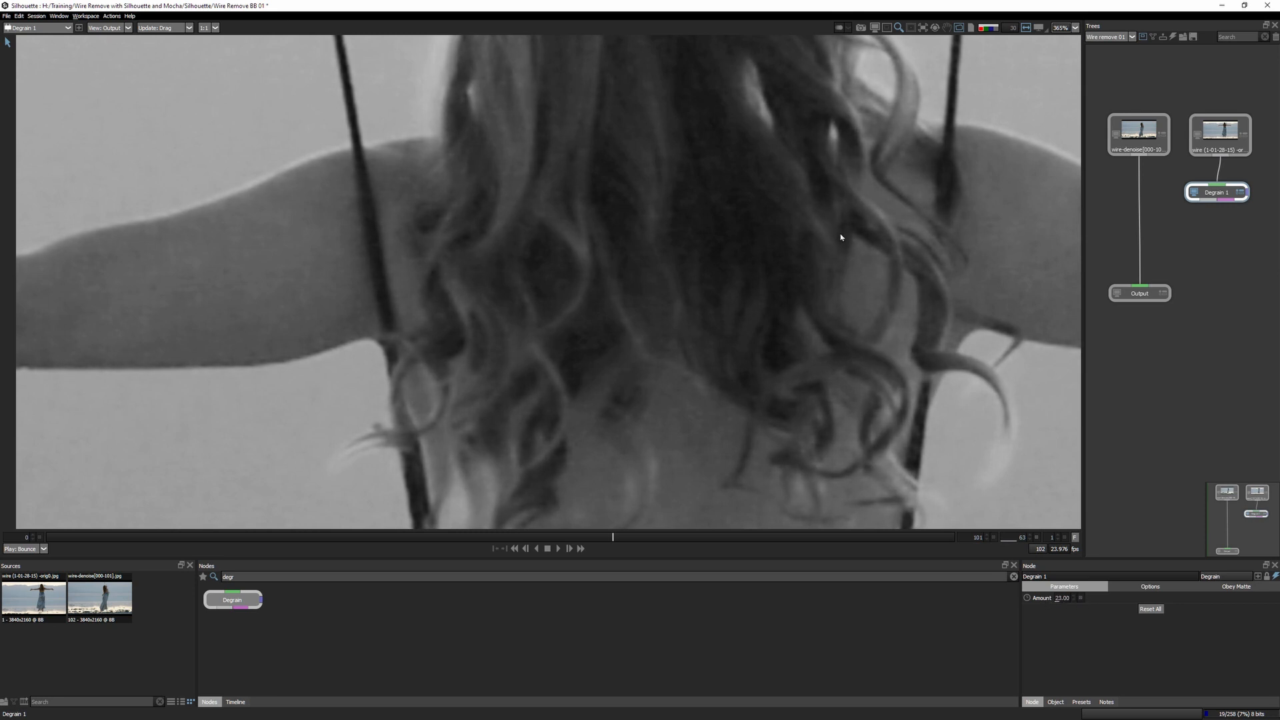
{"action": "mouse_move", "coordinate": [211, 340]}
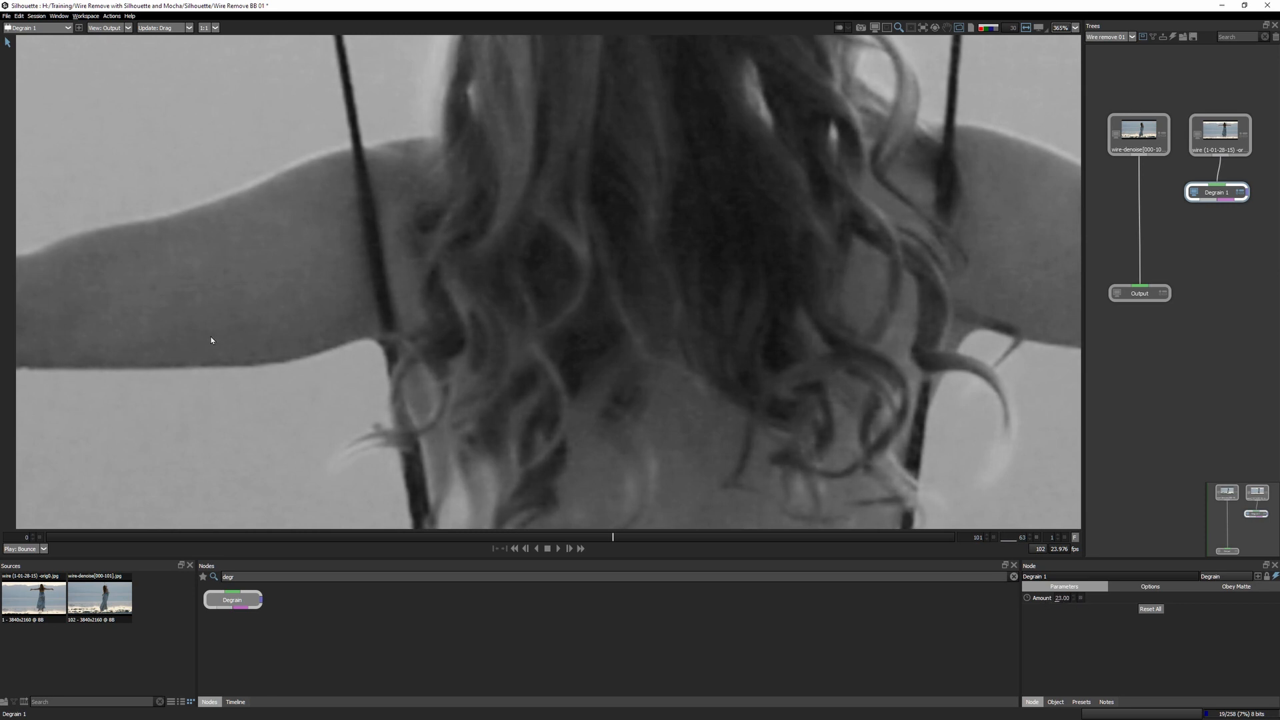
{"action": "left_click_drag", "start_coordinate": [1061, 597], "coordinate": [1051, 606]}
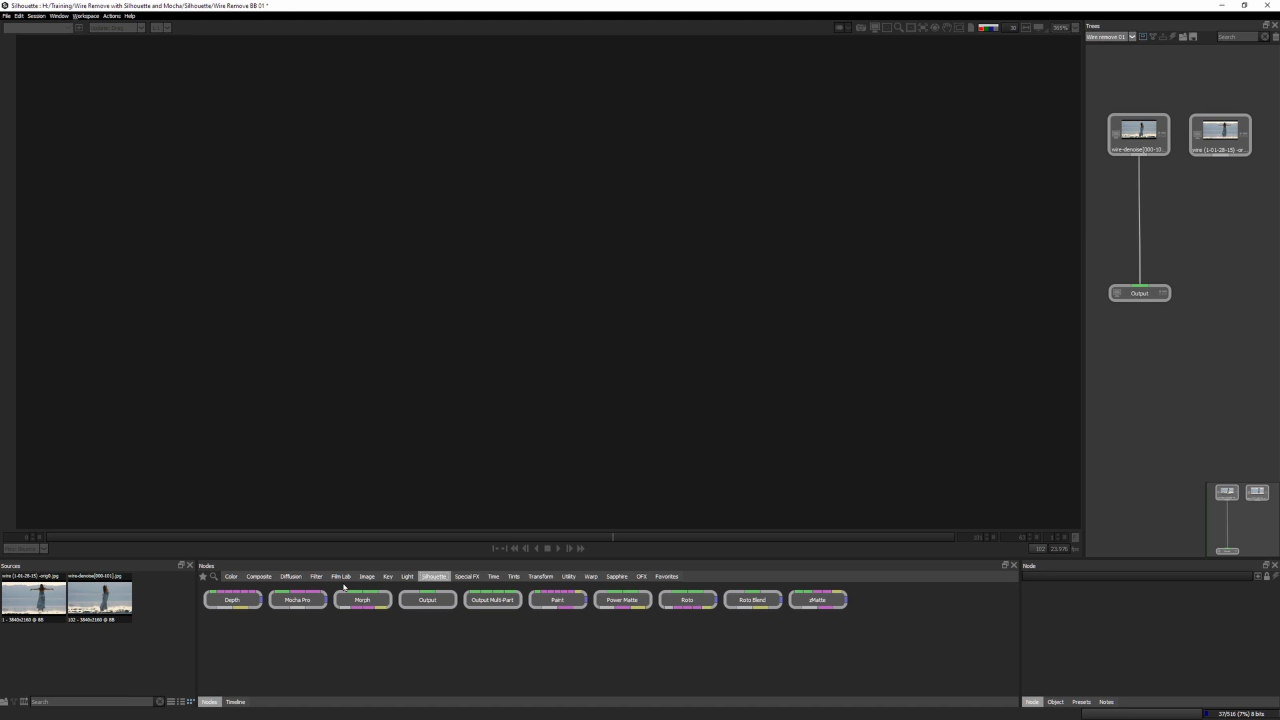
Add a BCC Noise Reduction node from OFX > BCC Image Restoration below the original clip.
{"action": "left_click", "coordinate": [641, 576]}
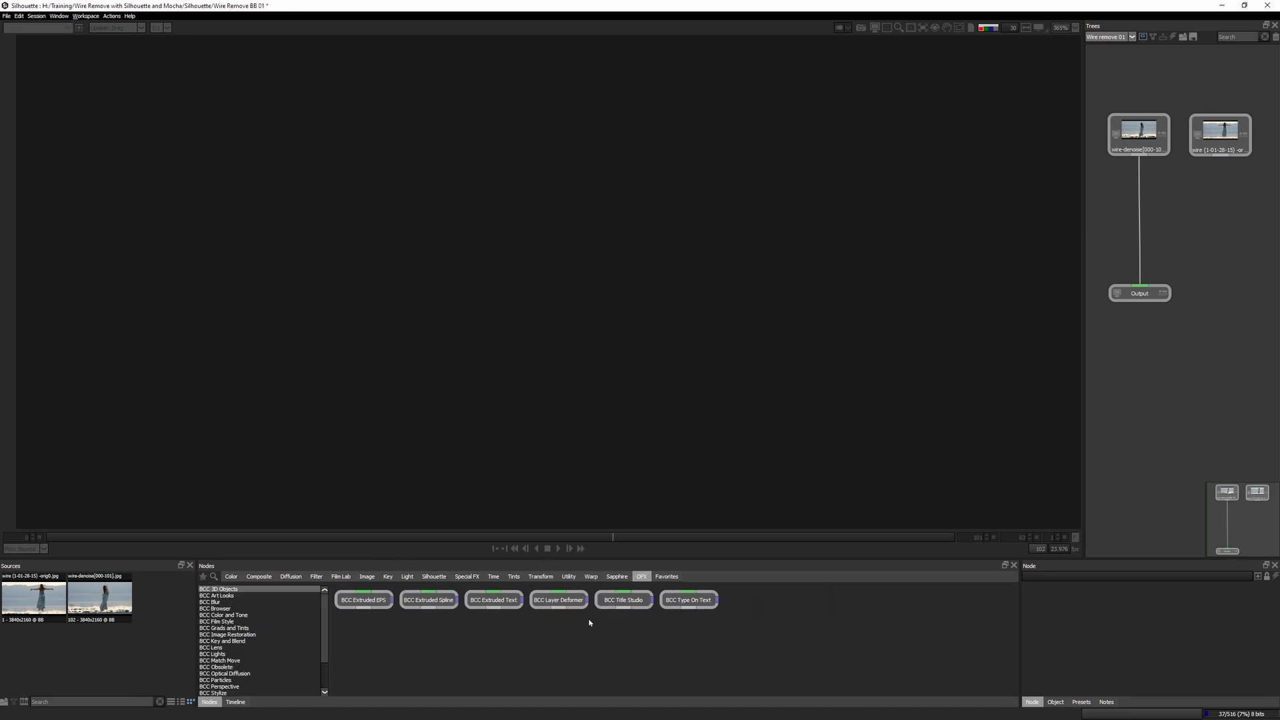
{"action": "left_click", "coordinate": [228, 634]}
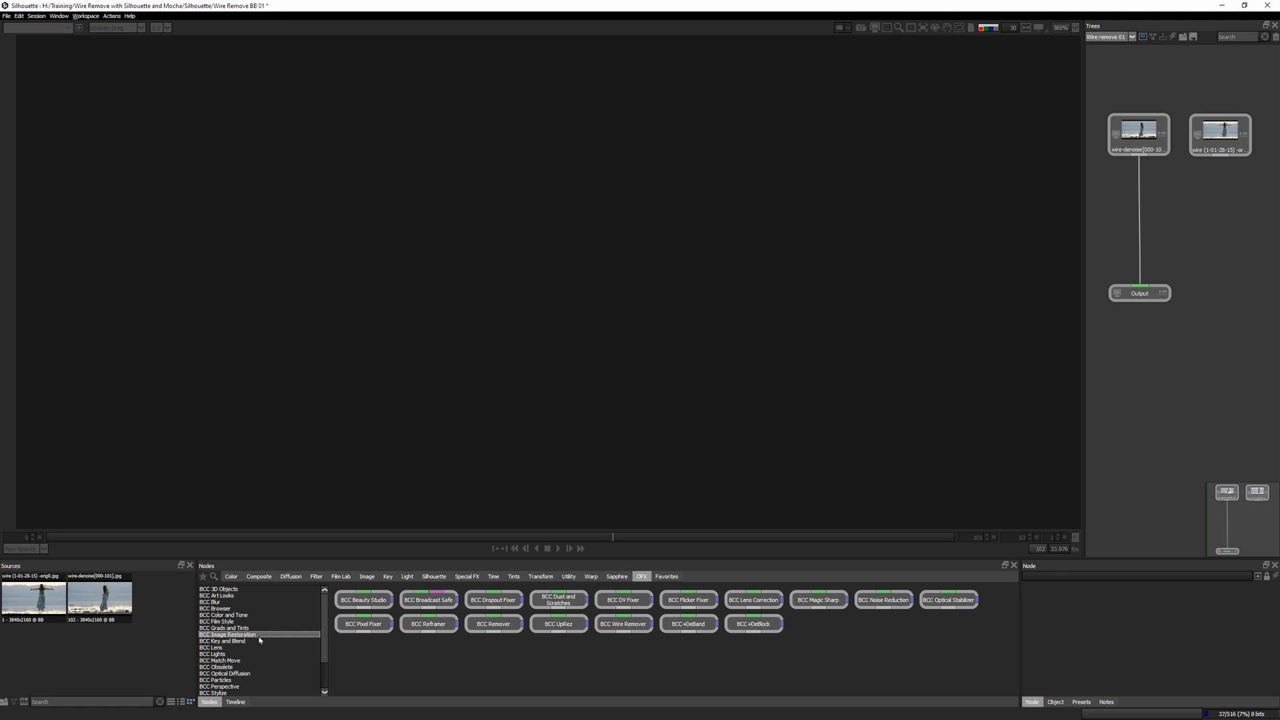
{"action": "mouse_move", "coordinate": [622, 636]}
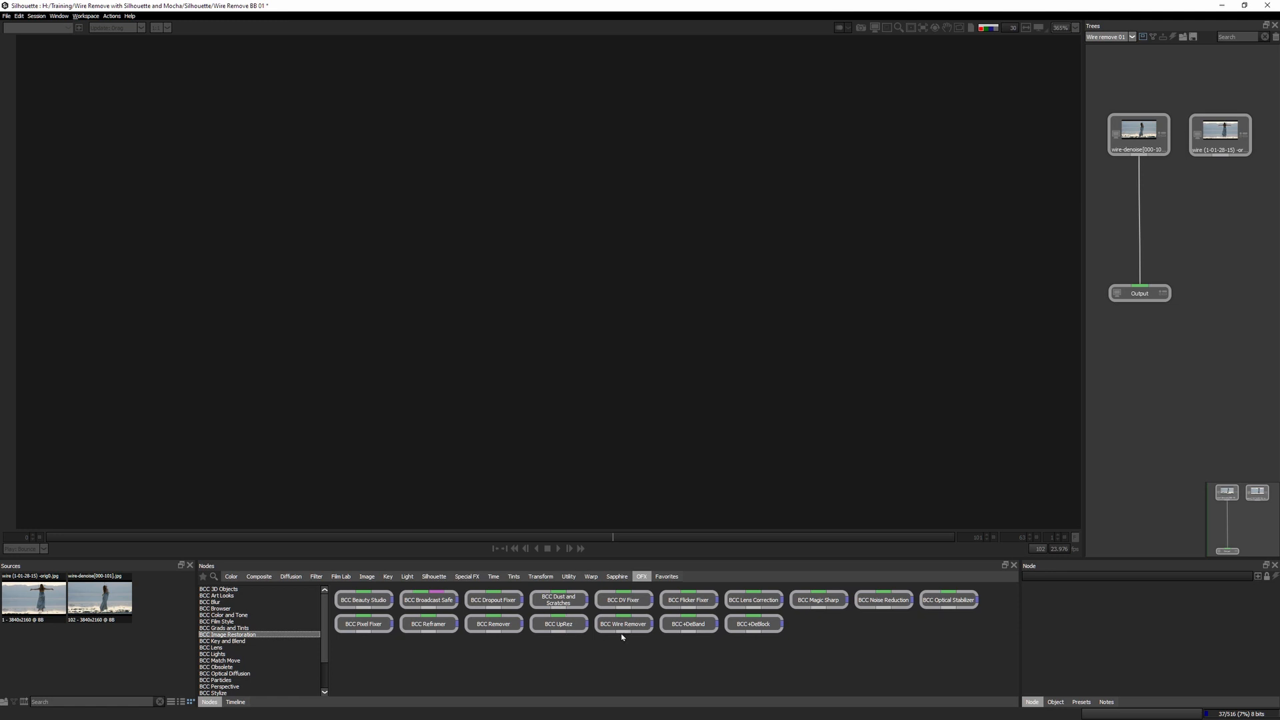
{"action": "left_click_drag", "start_coordinate": [883, 599], "coordinate": [1254, 289]}
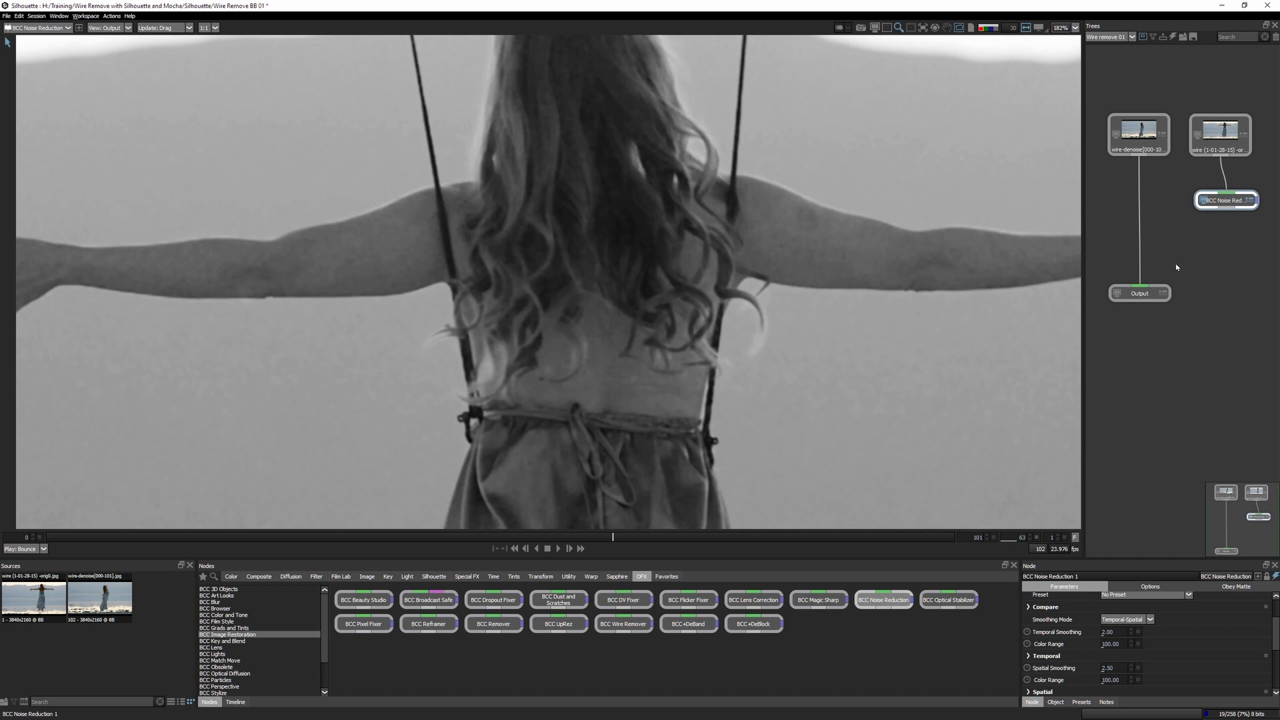
{"action": "mouse_move", "coordinate": [1170, 262]}
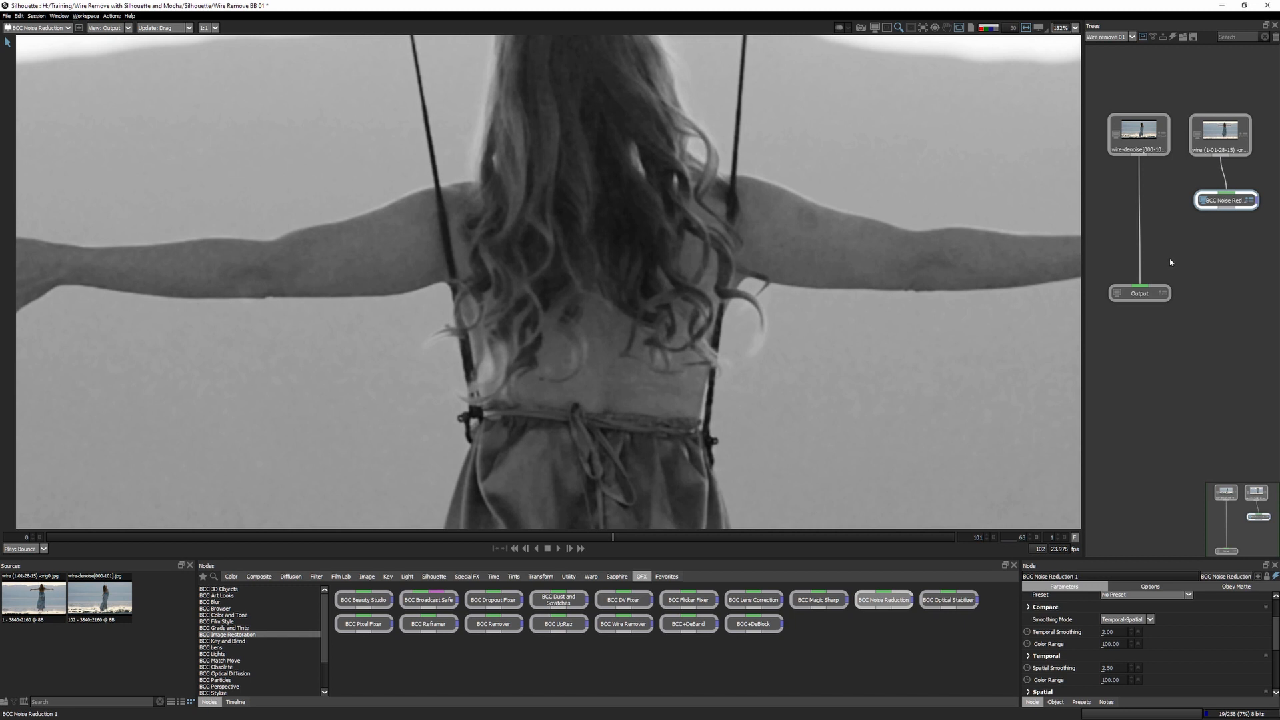
{"action": "mouse_move", "coordinate": [573, 182]}
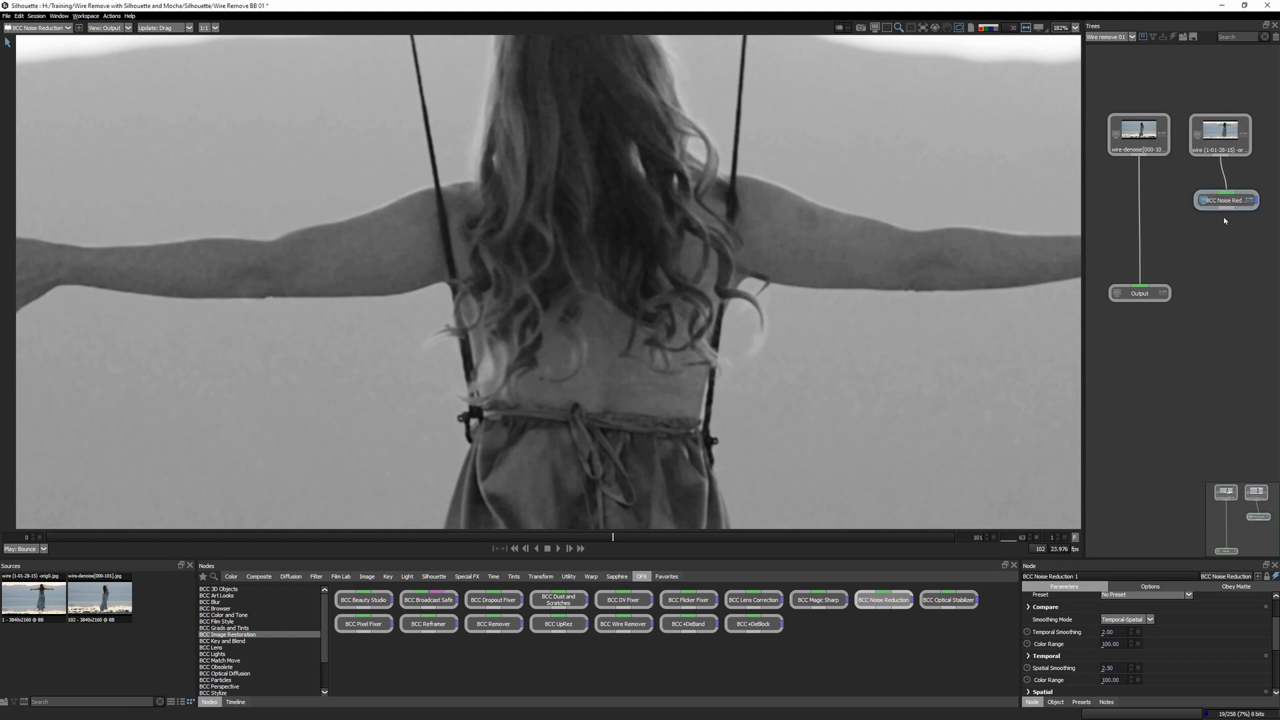
Delete the original clip and noise-reduction node, leaving the wire-denoise clip selected.
{"action": "left_click", "coordinate": [1219, 134]}
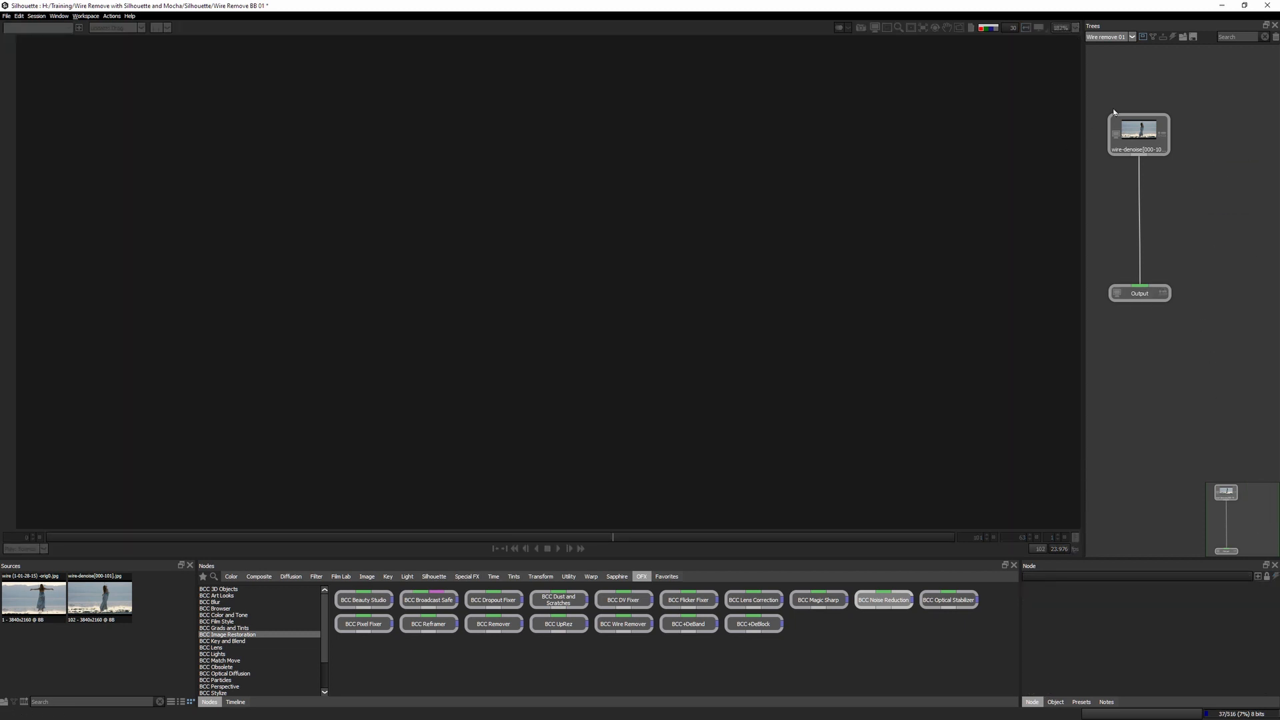
{"action": "left_click", "coordinate": [1138, 133]}
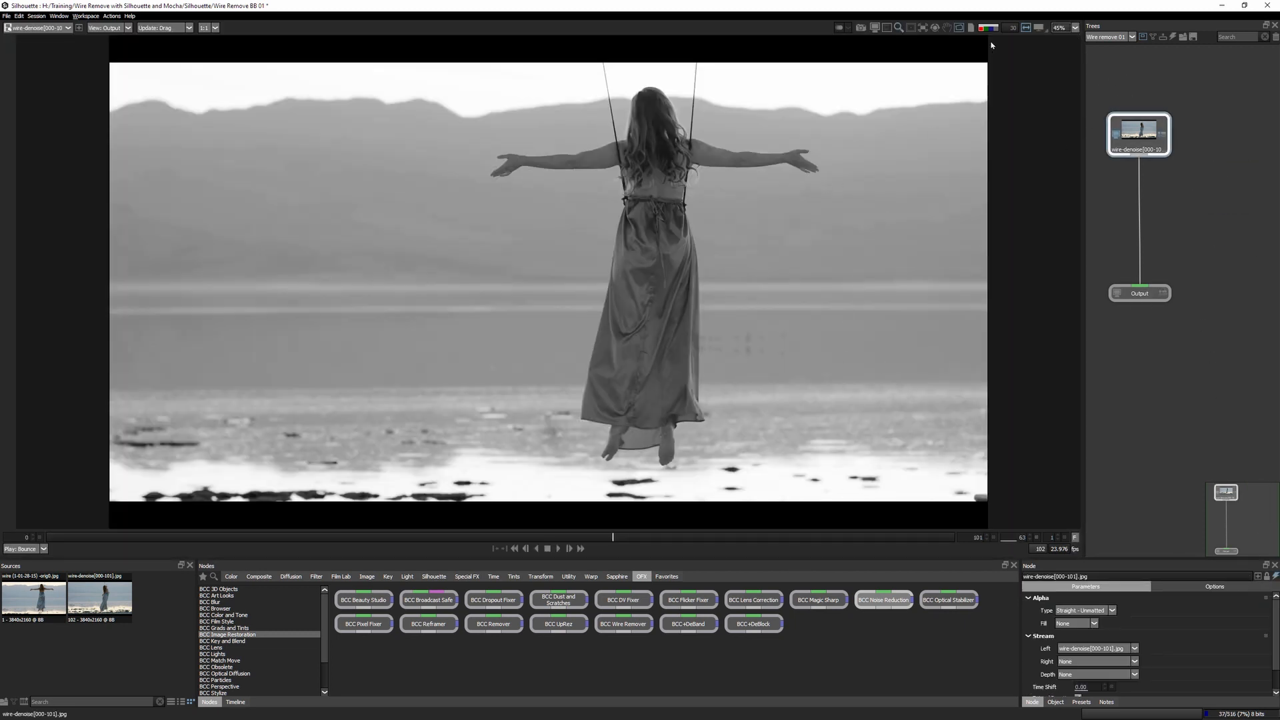
{"action": "left_click", "coordinate": [986, 27]}
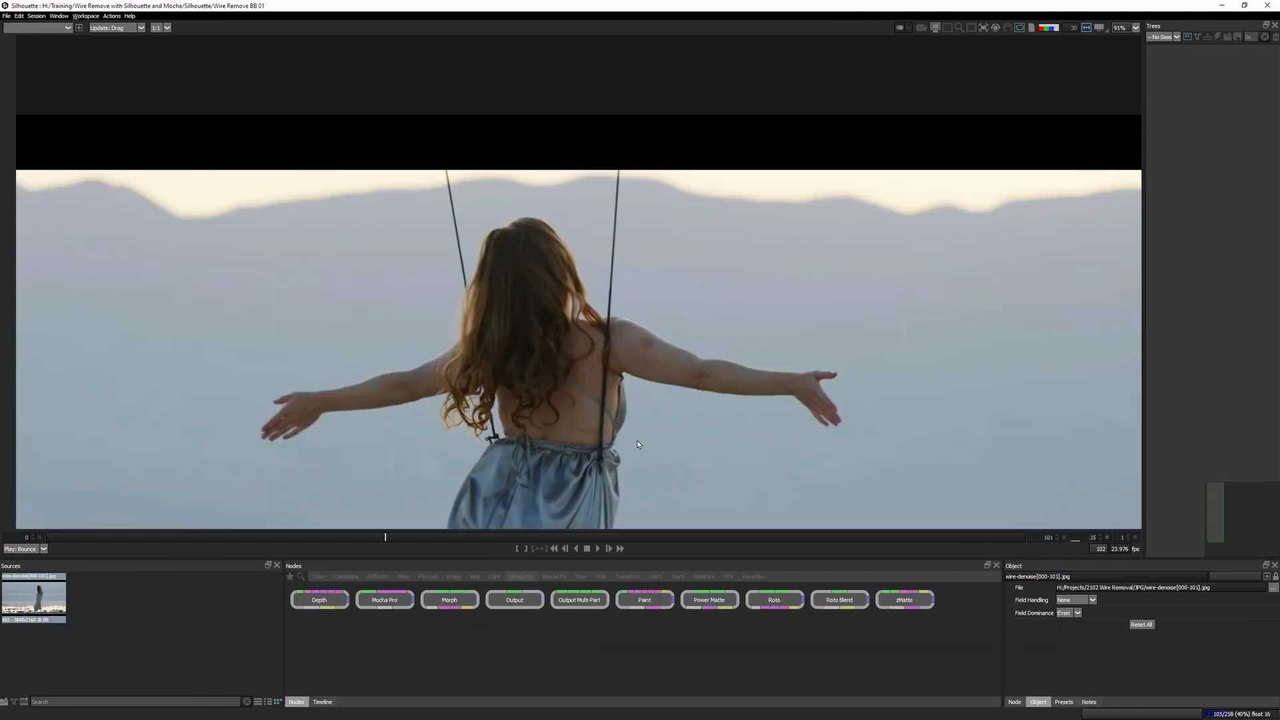
{"action": "left_click", "coordinate": [490, 537]}
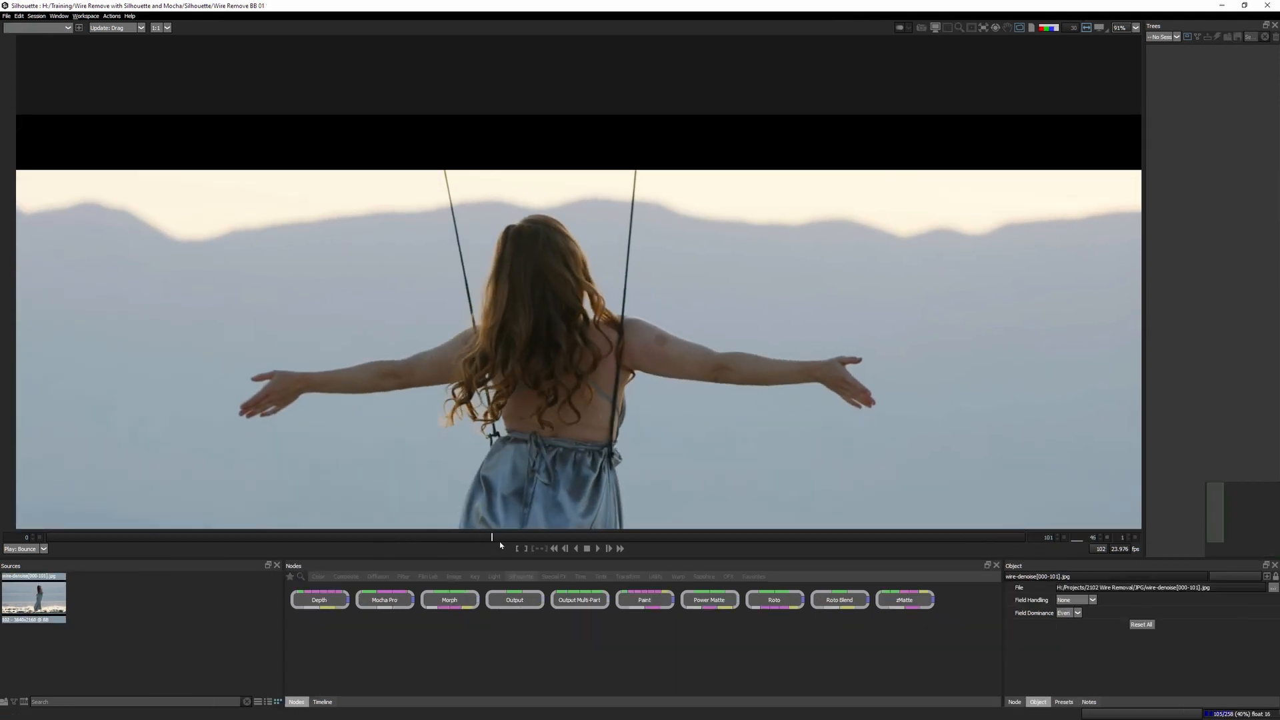
{"action": "left_click_drag", "start_coordinate": [491, 537], "coordinate": [763, 537]}
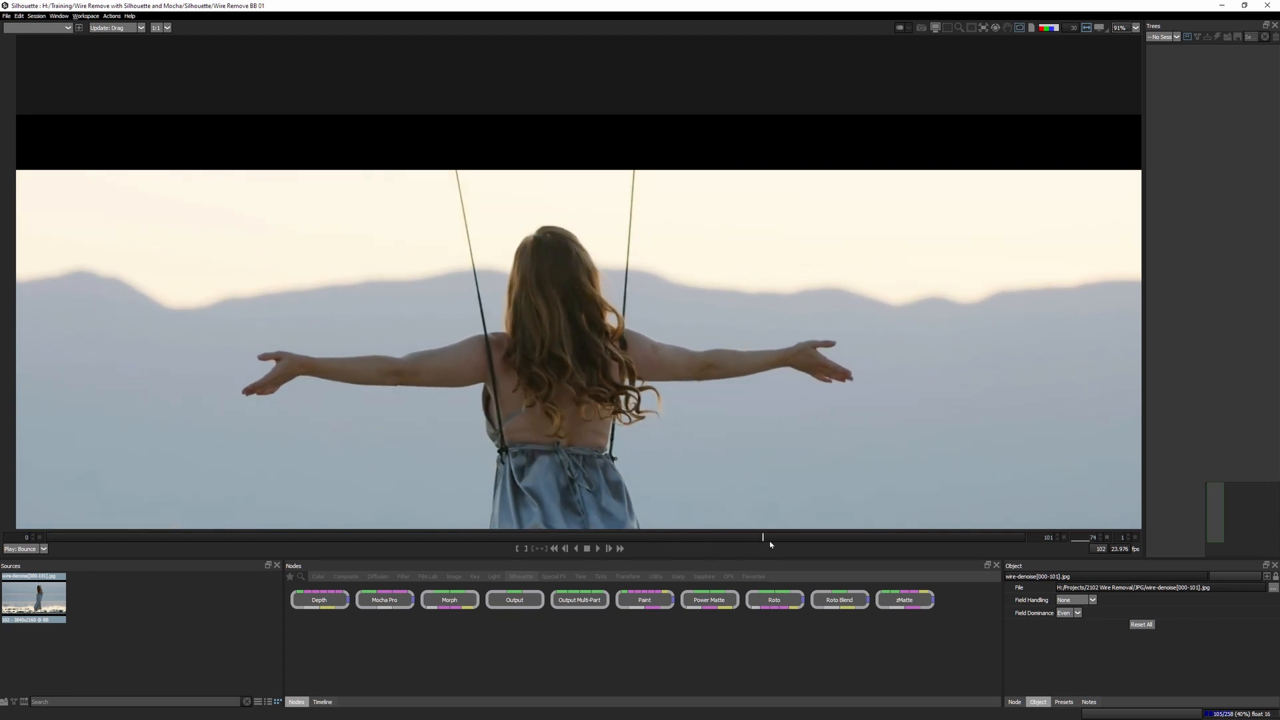